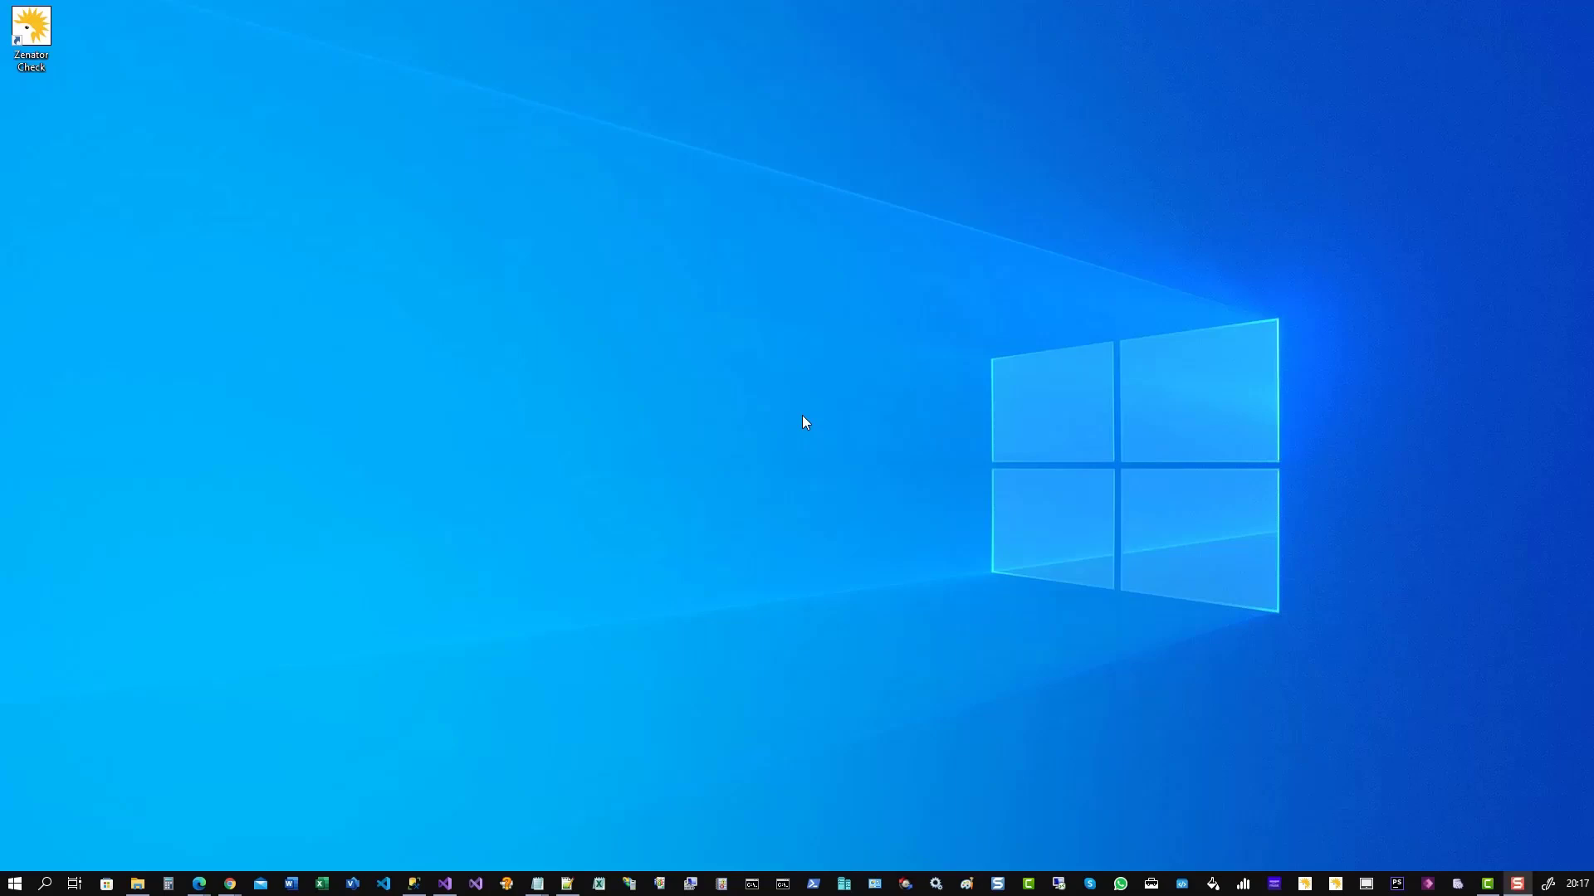
- Launch Zenator Check and open Sabre Lite Demo from the ZenatorCheck Demo group
double_click(31, 38)
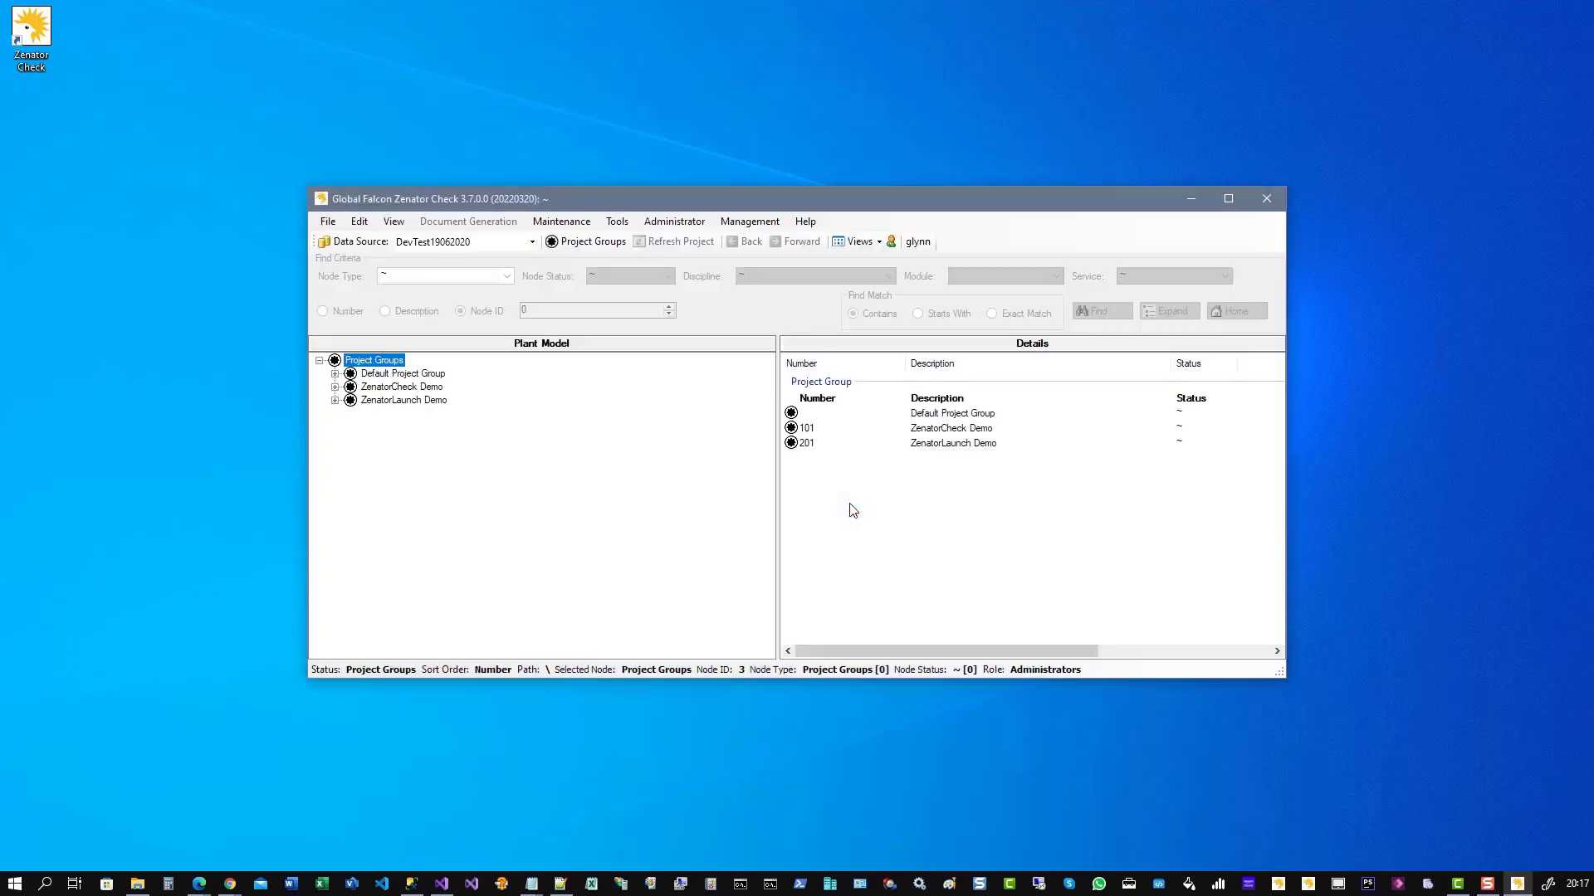
left_click(403, 386)
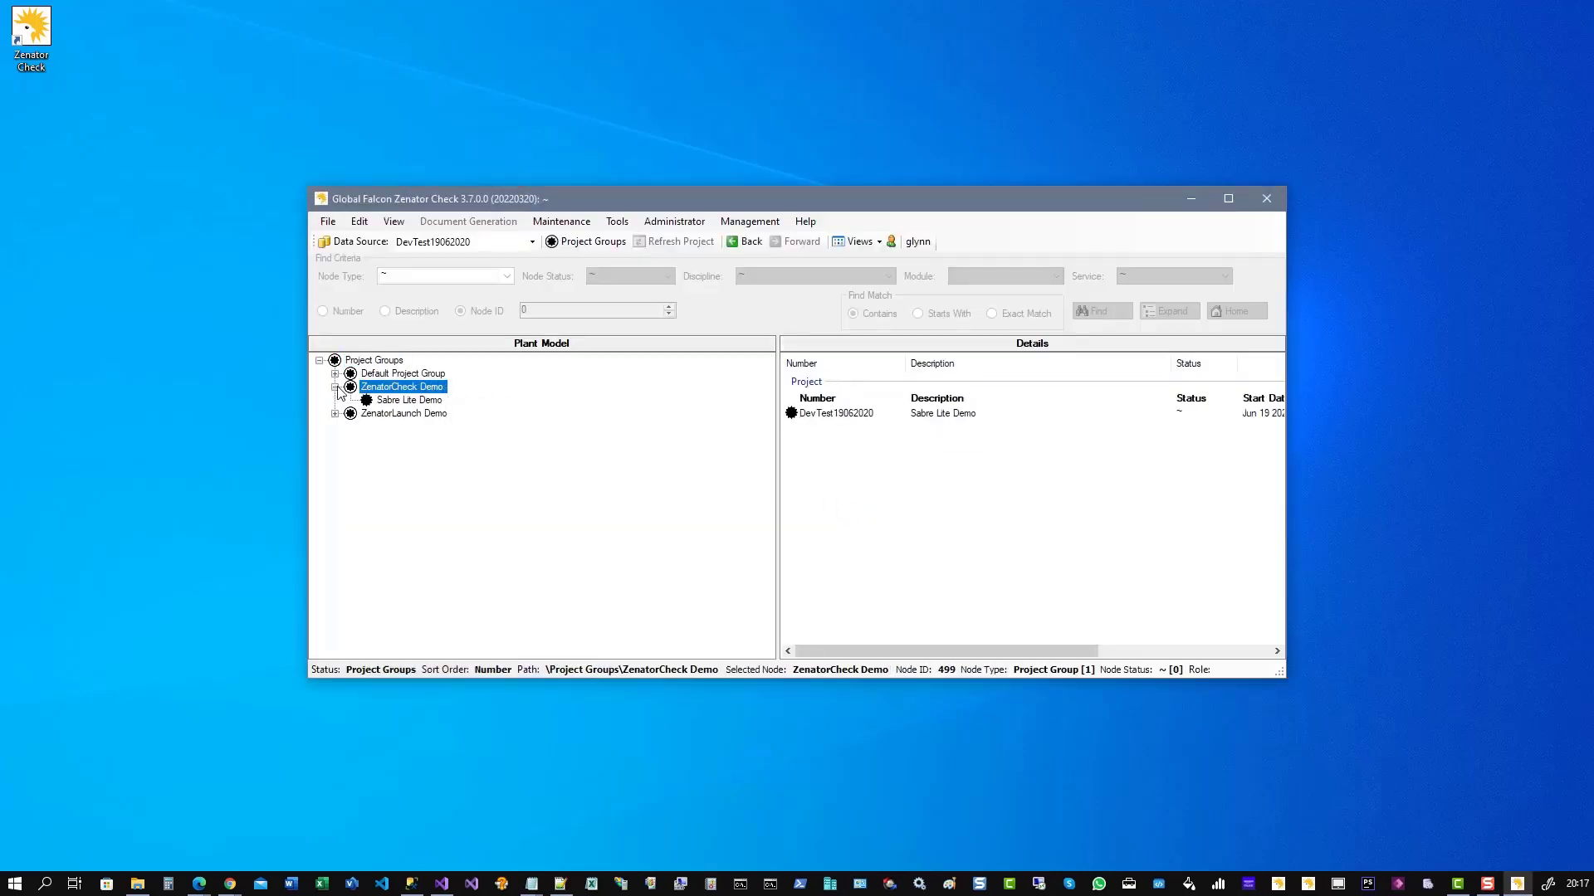
double_click(406, 400)
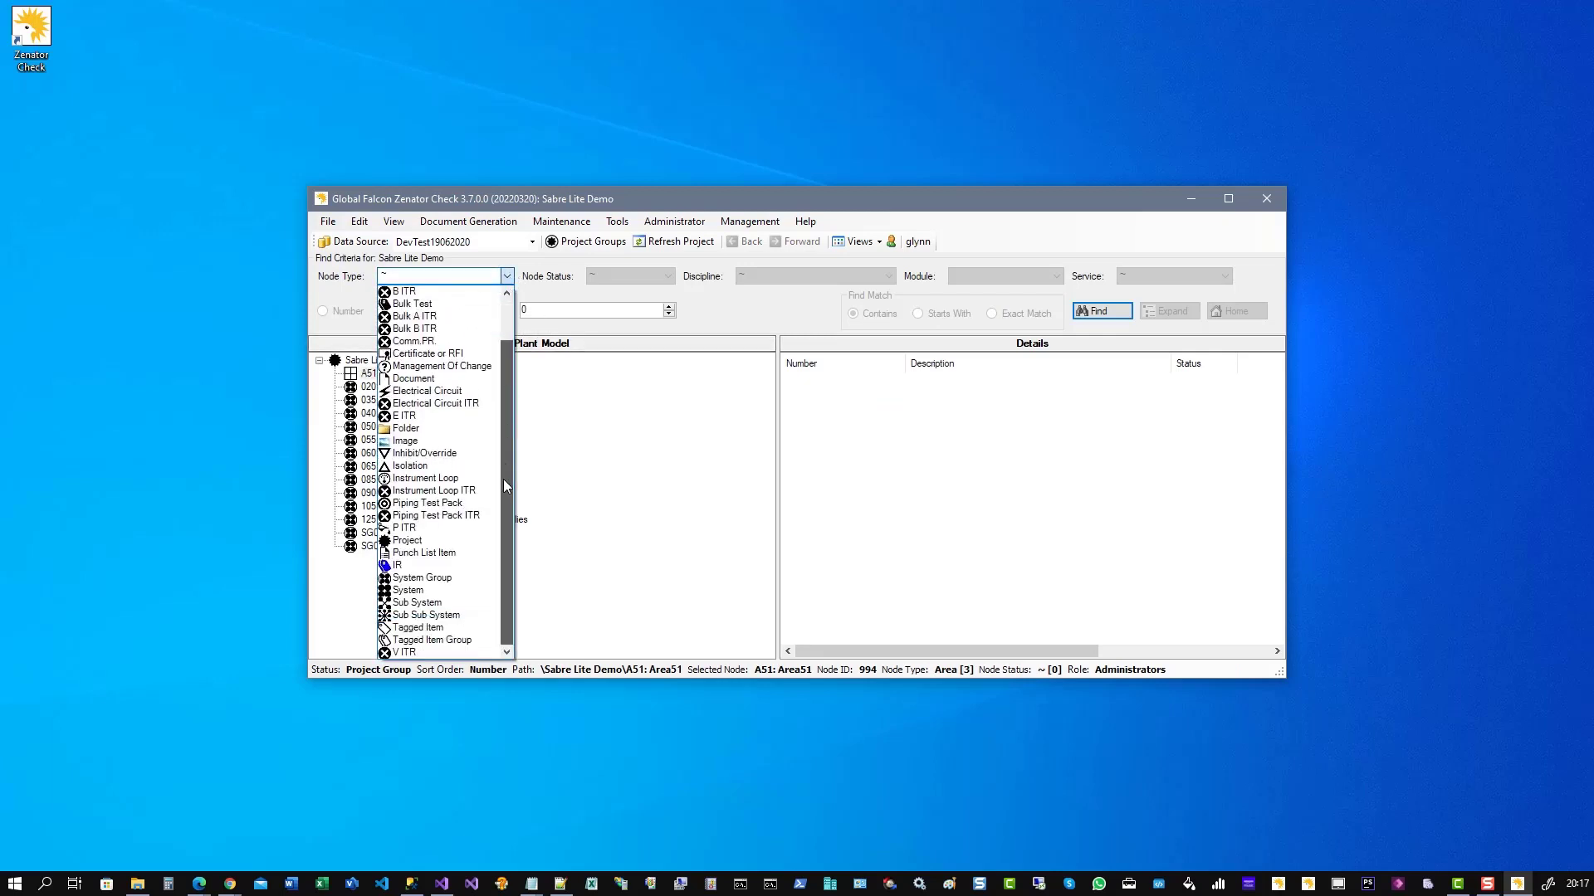
- Search Tagged Item numbers containing 'COM' for six cable results, then maximize the window
left_click(417, 627)
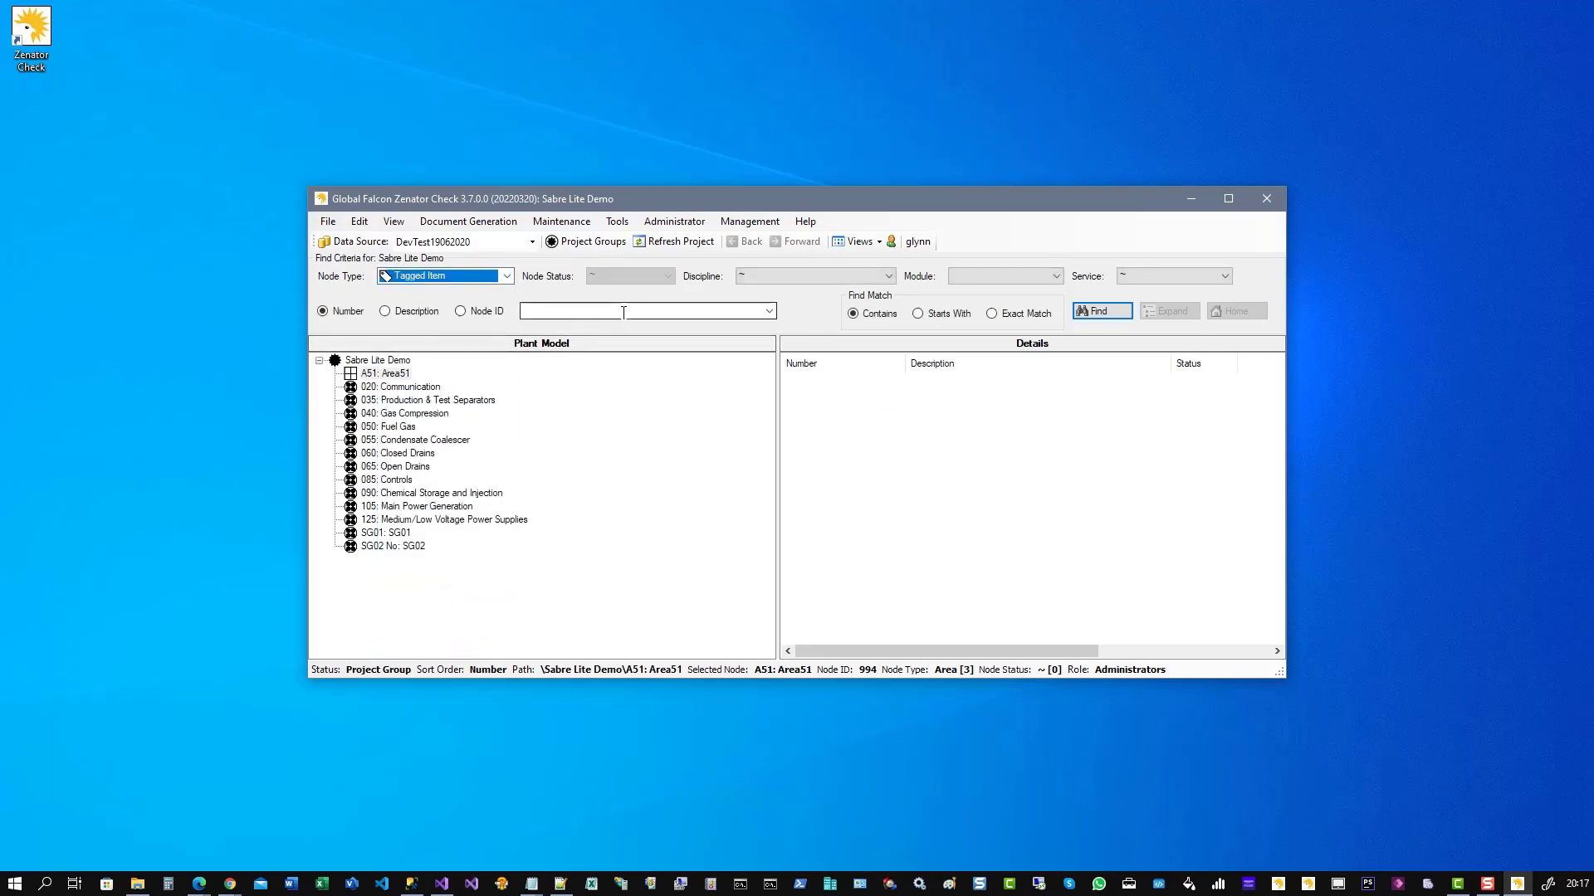
type("COM")
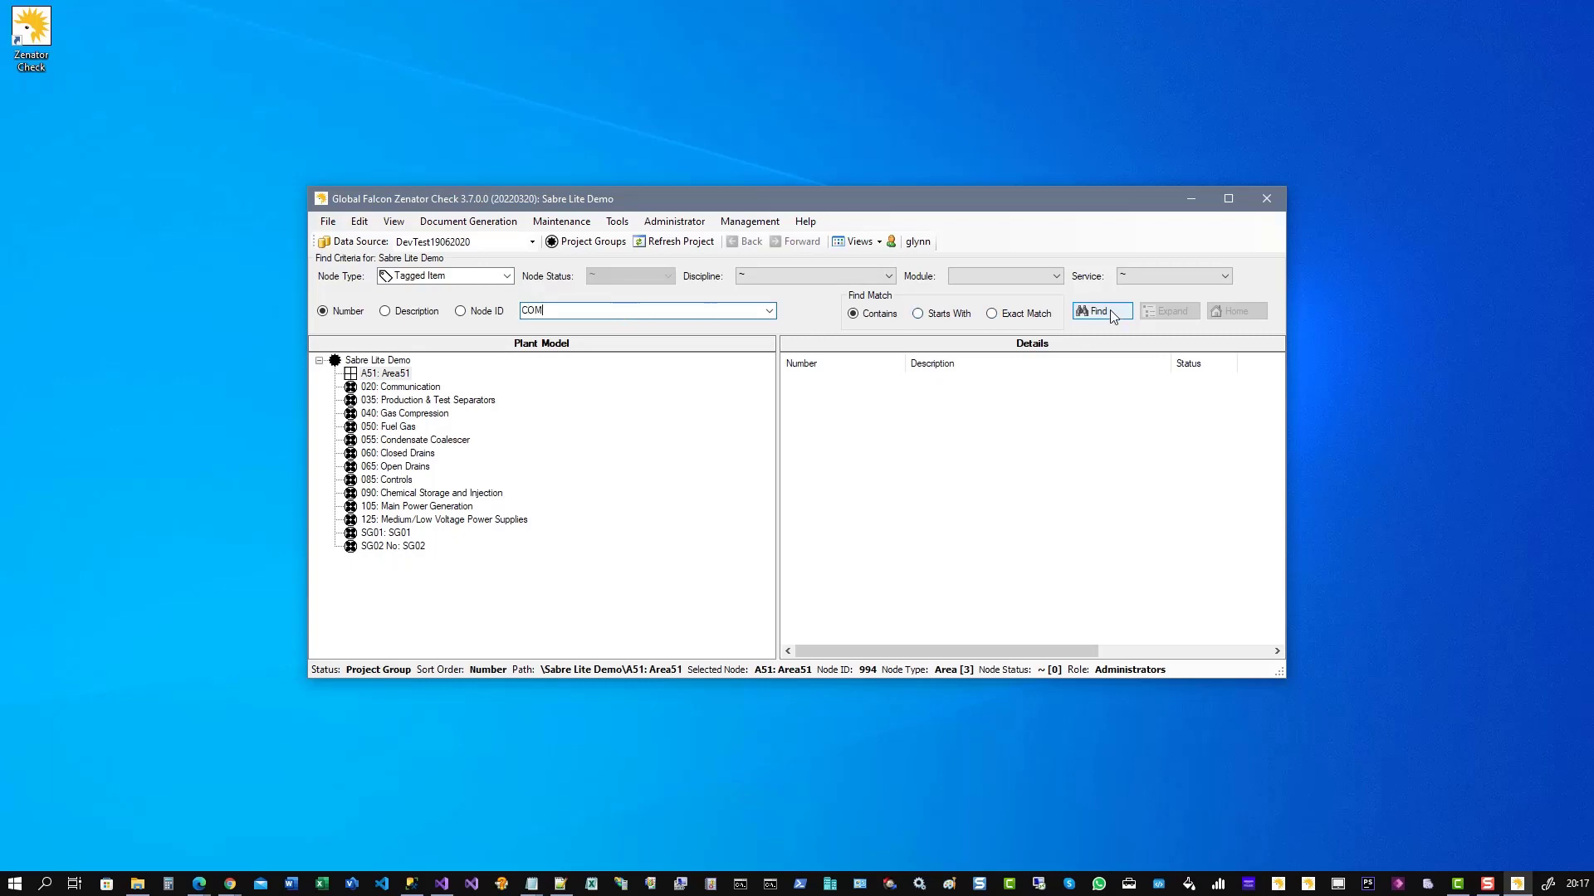
left_click(1100, 311)
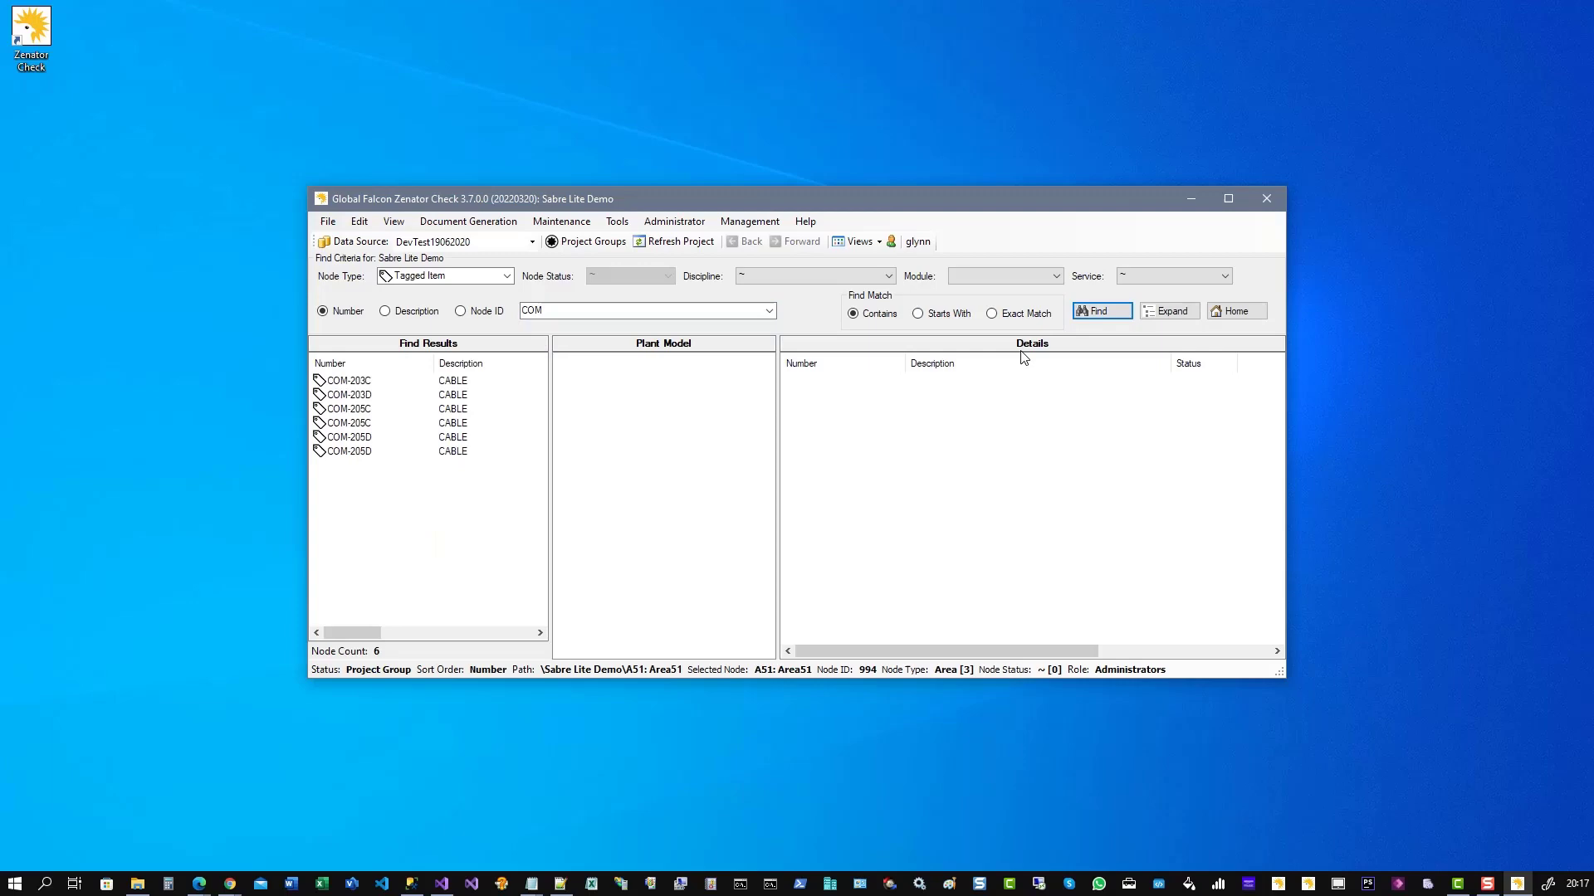
left_click(1227, 198)
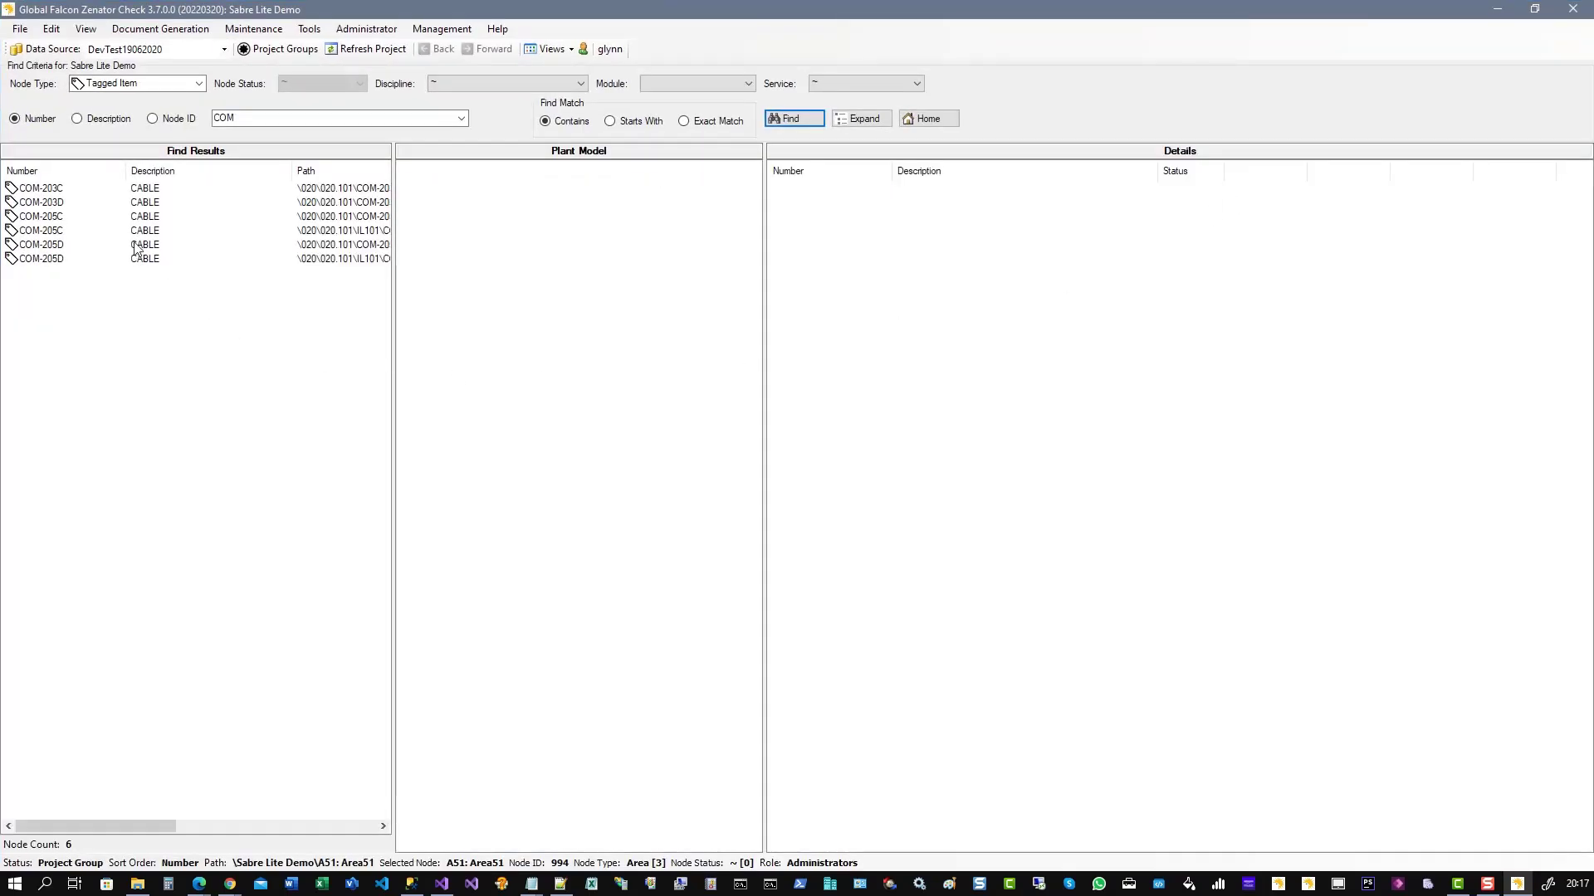
- Alternate twice between the COM-203C and COM-205C results, ending on the COM-205C node
left_click(41, 189)
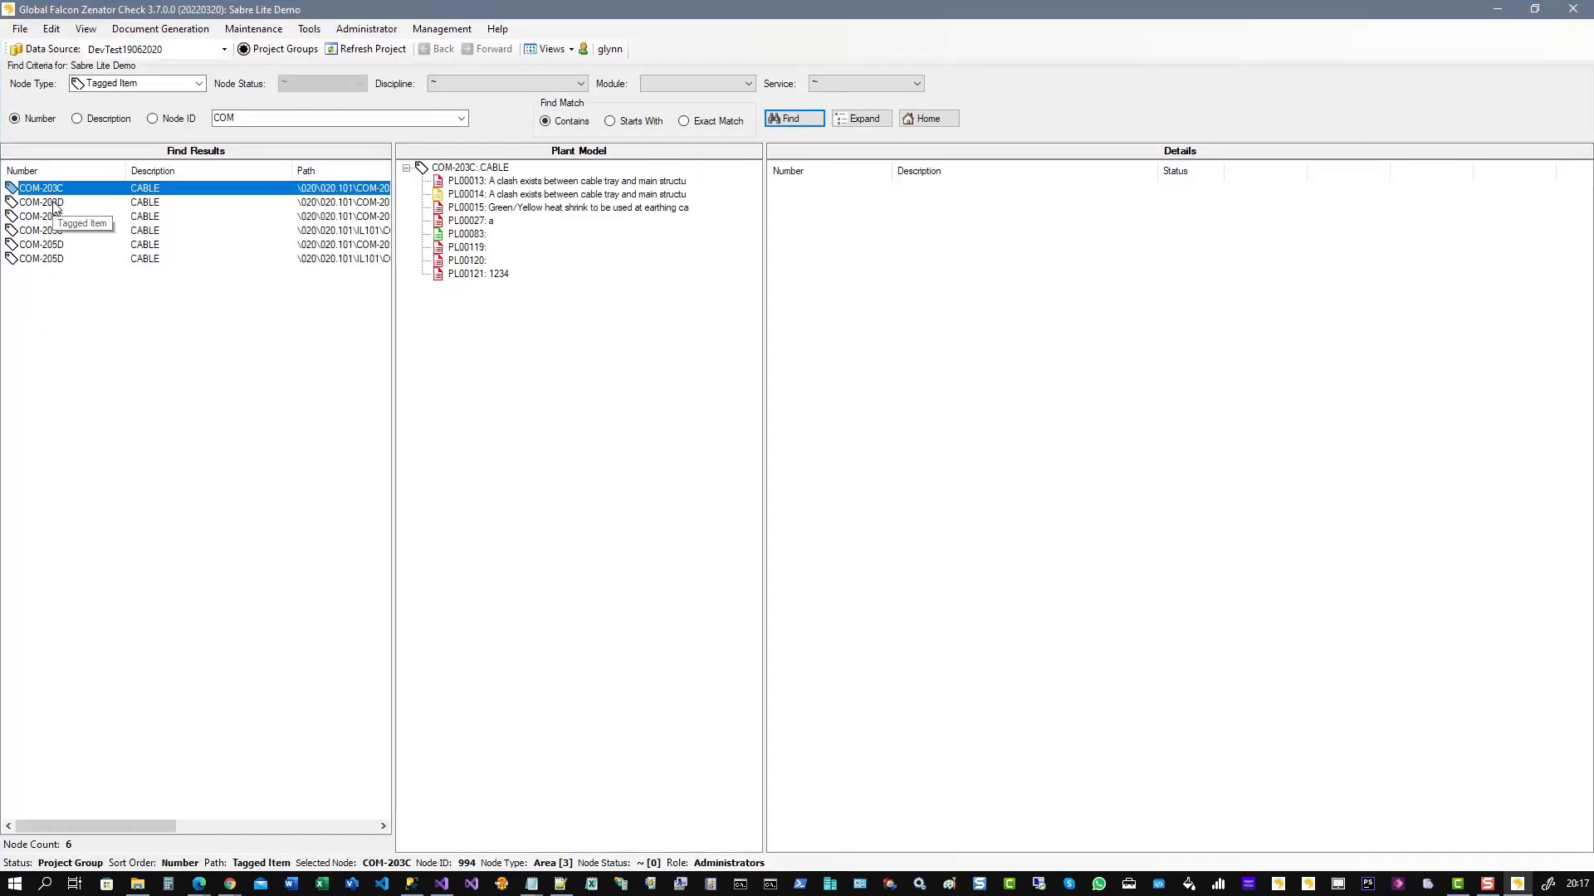
left_click(41, 216)
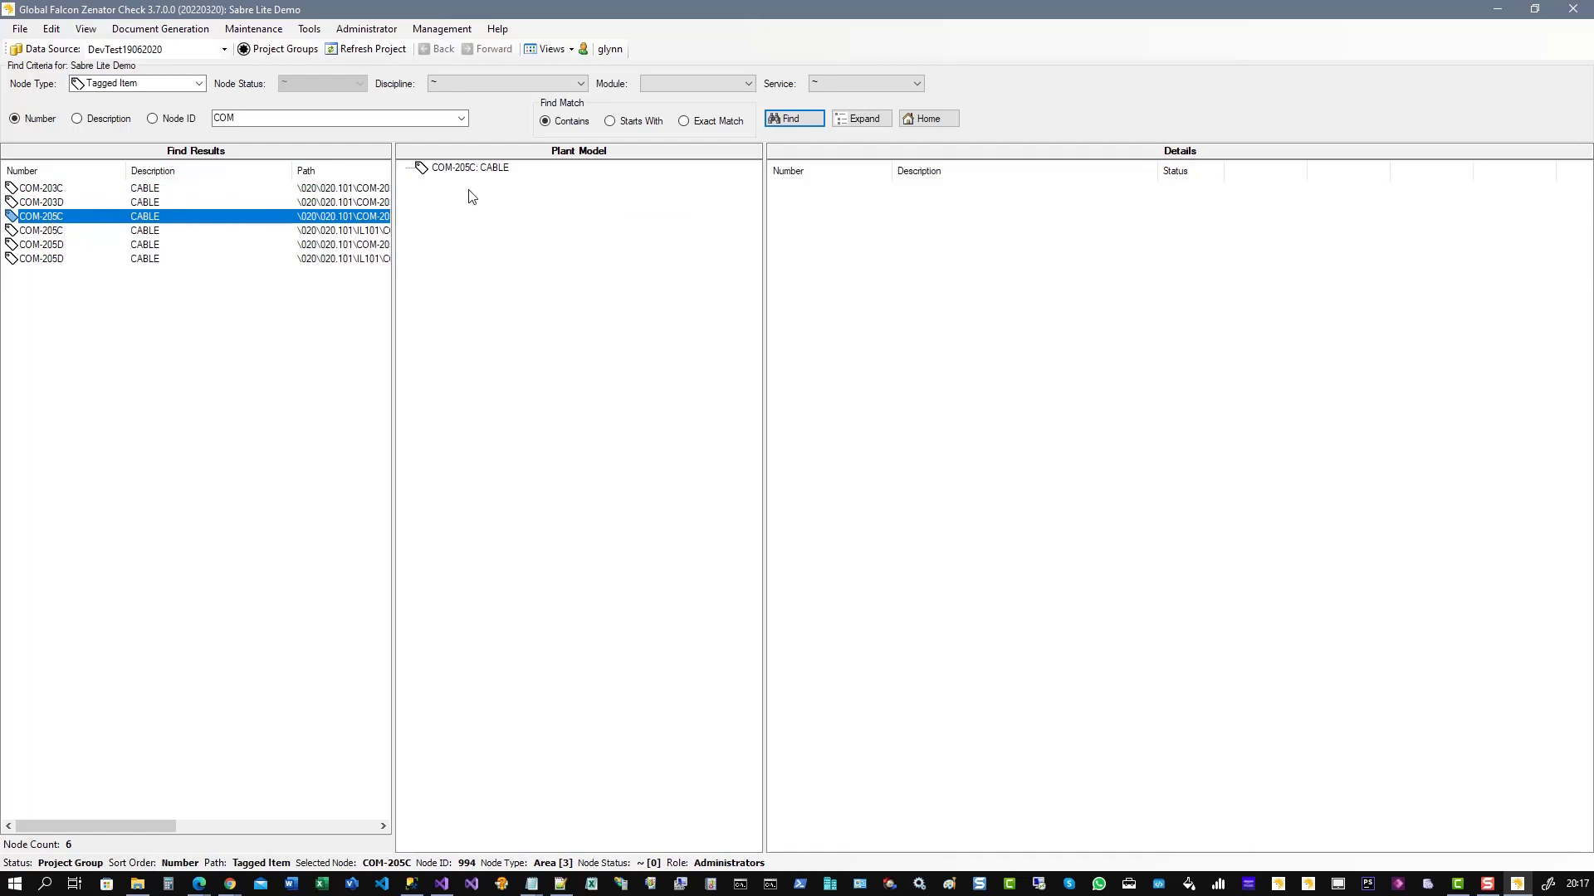
left_click(40, 188)
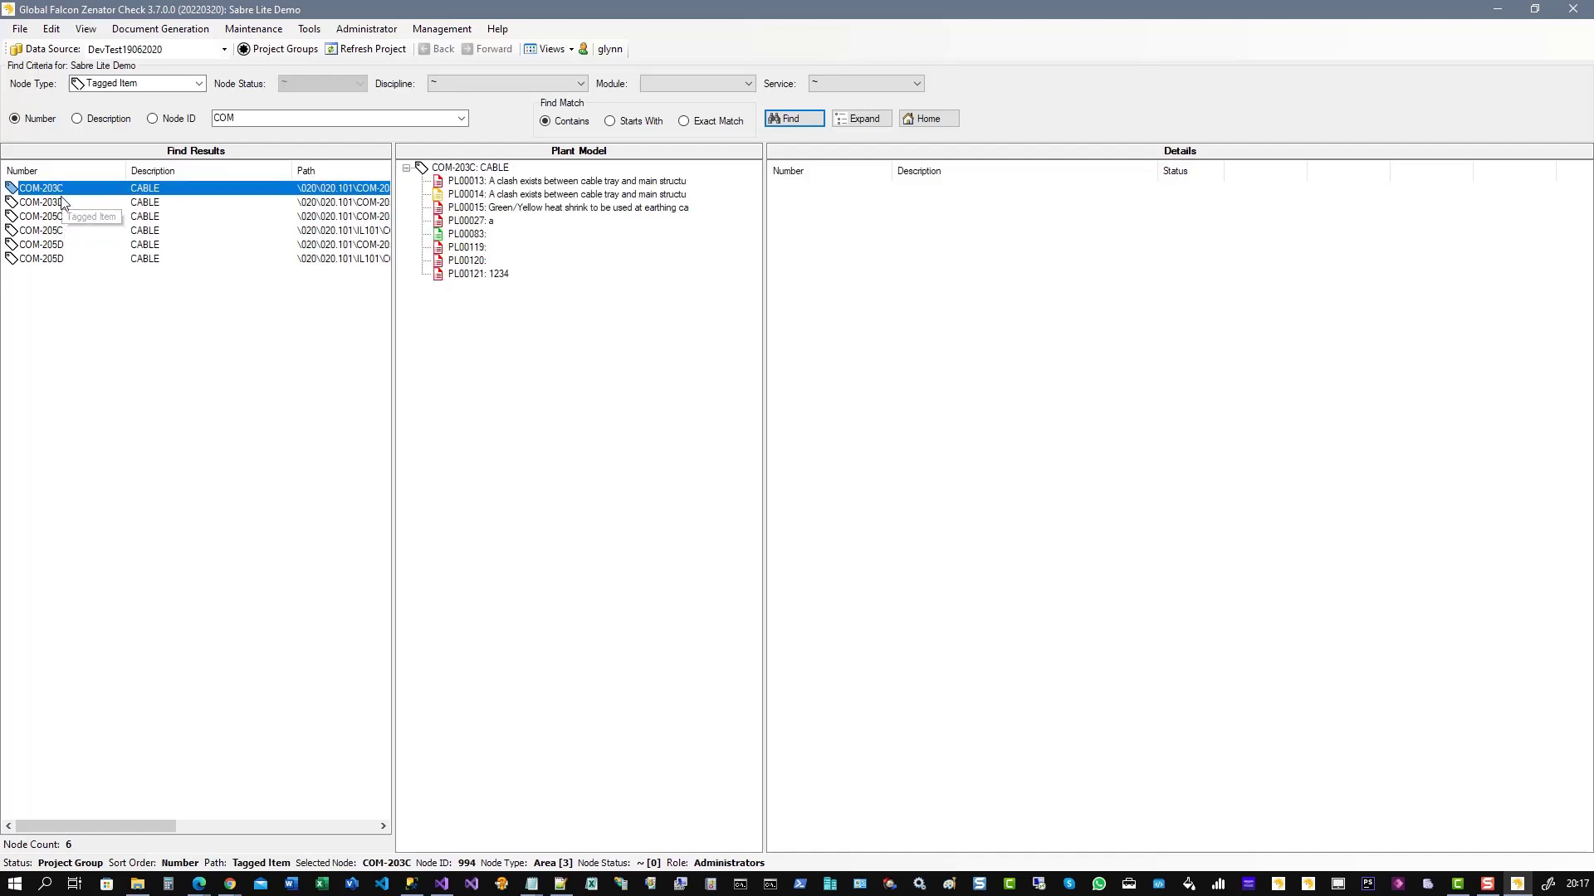
left_click(40, 217)
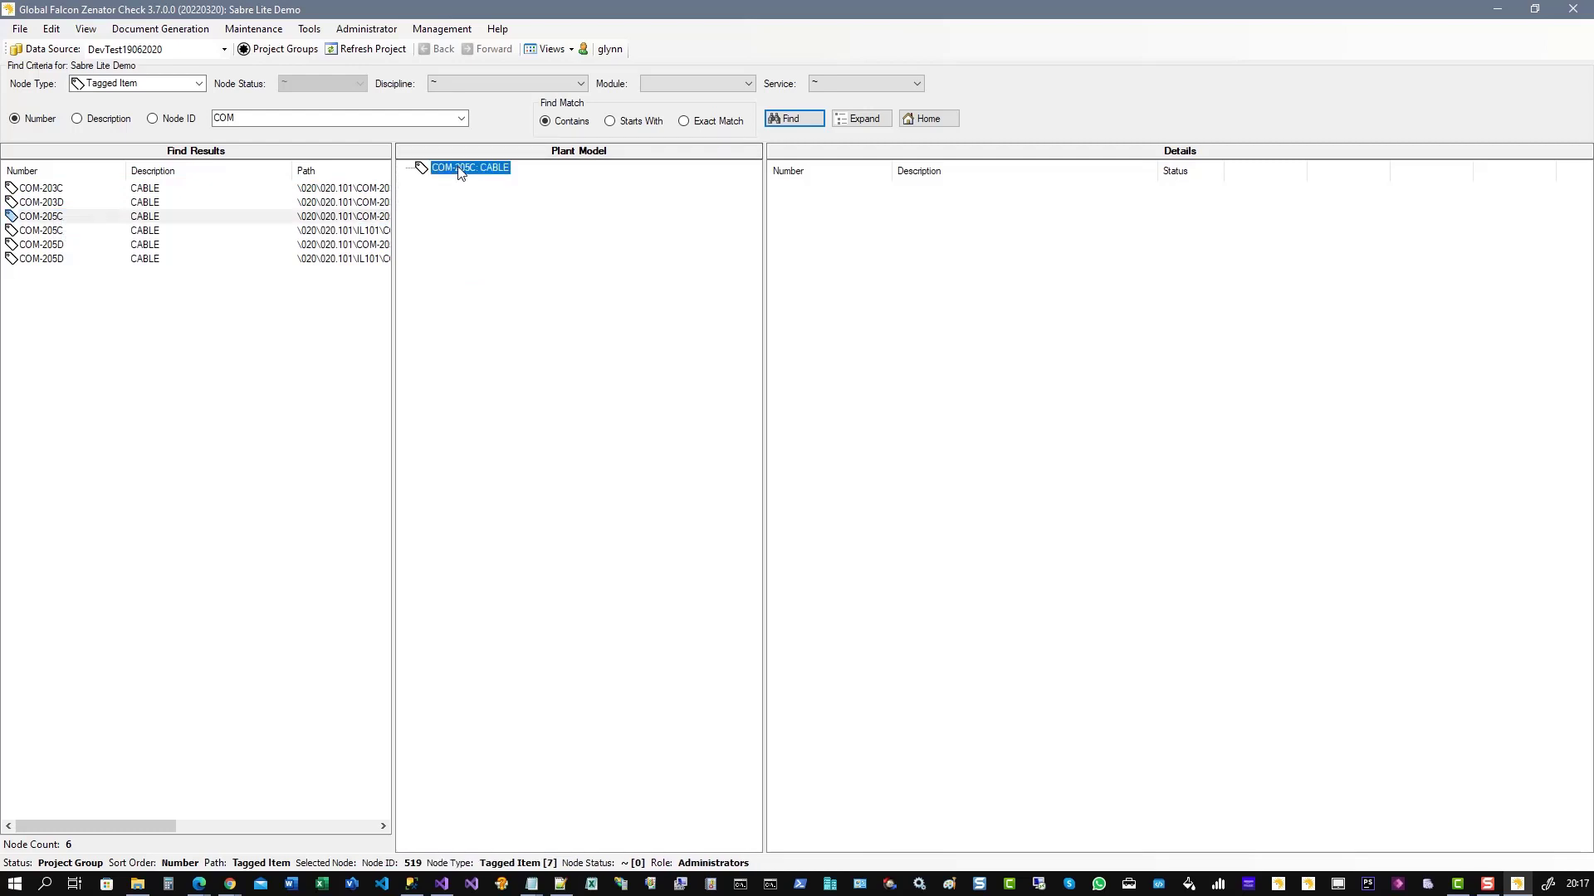
- Show COM-205C's parent area 020.101, then track COM-203D, COM-205C and COM-203D again
right_click(468, 167)
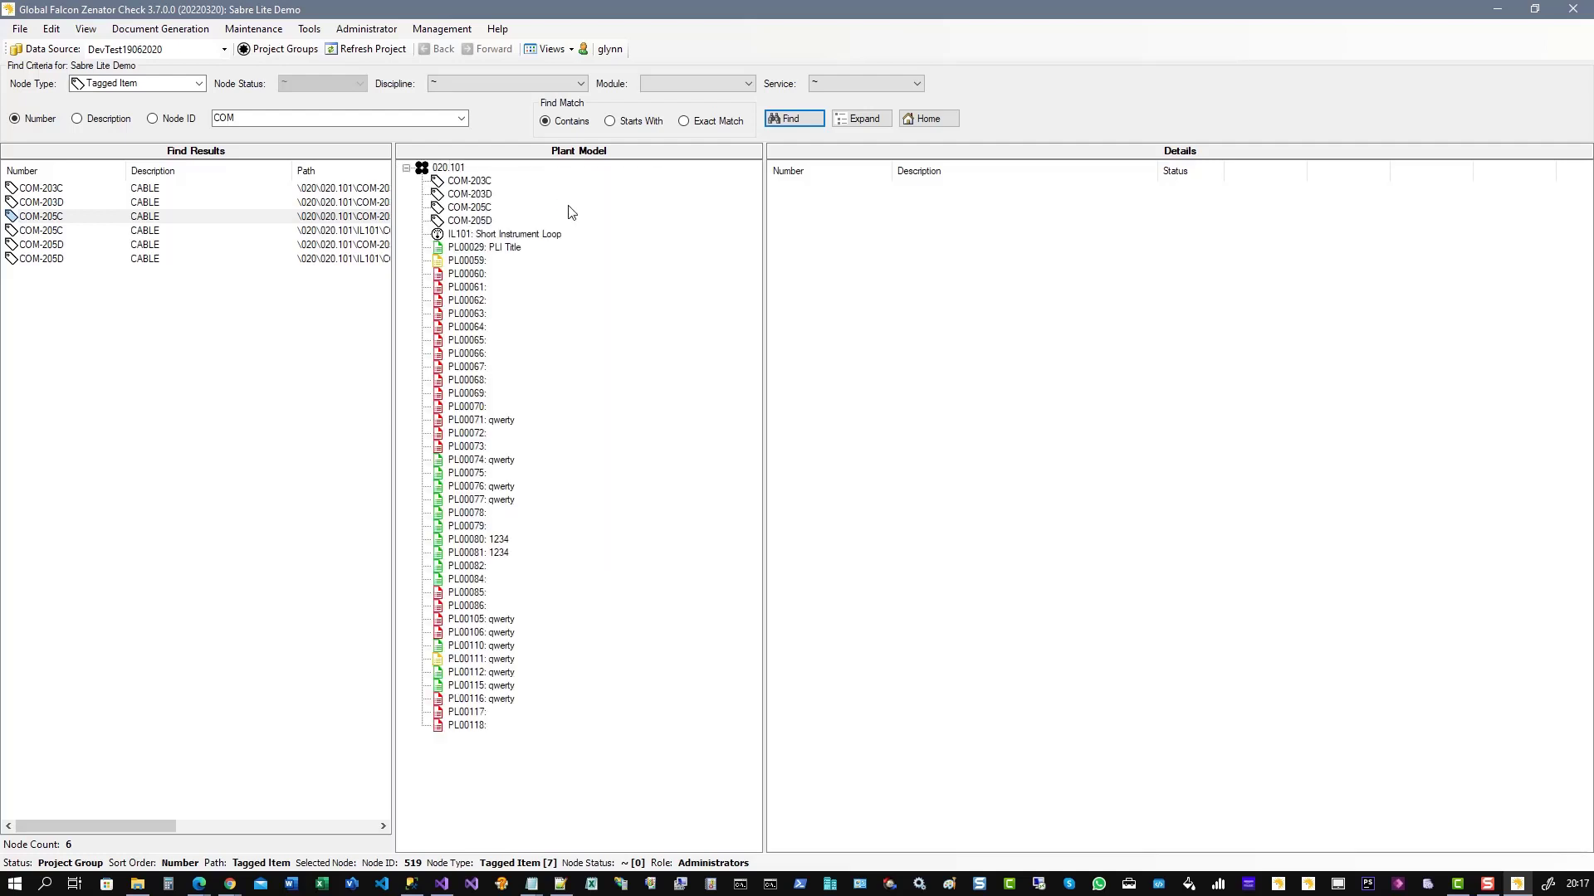
mouse_move(437, 181)
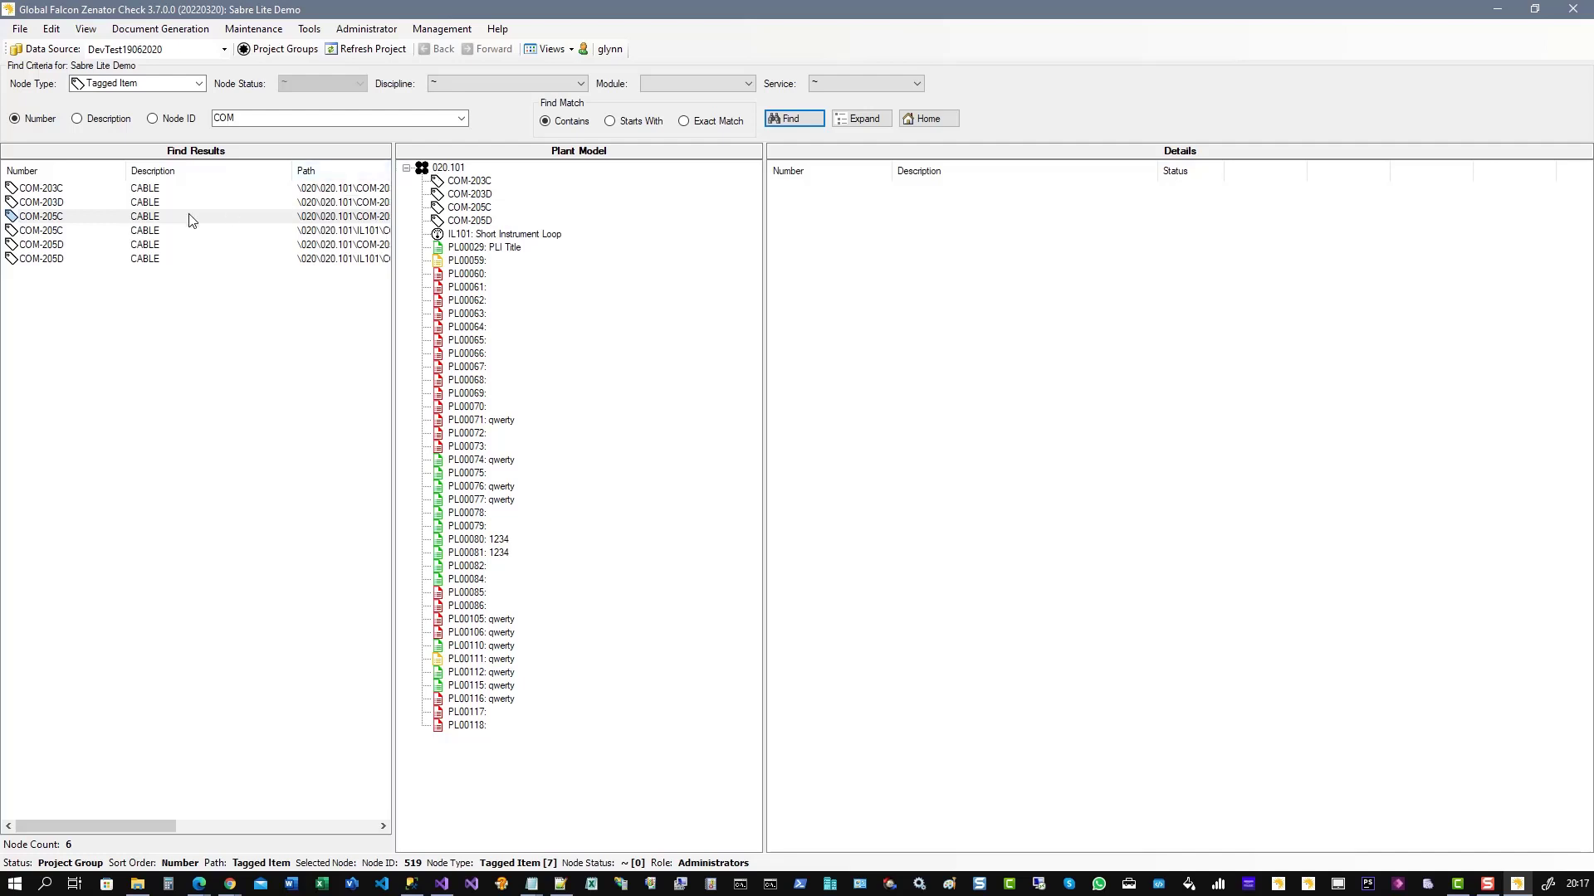
left_click(40, 201)
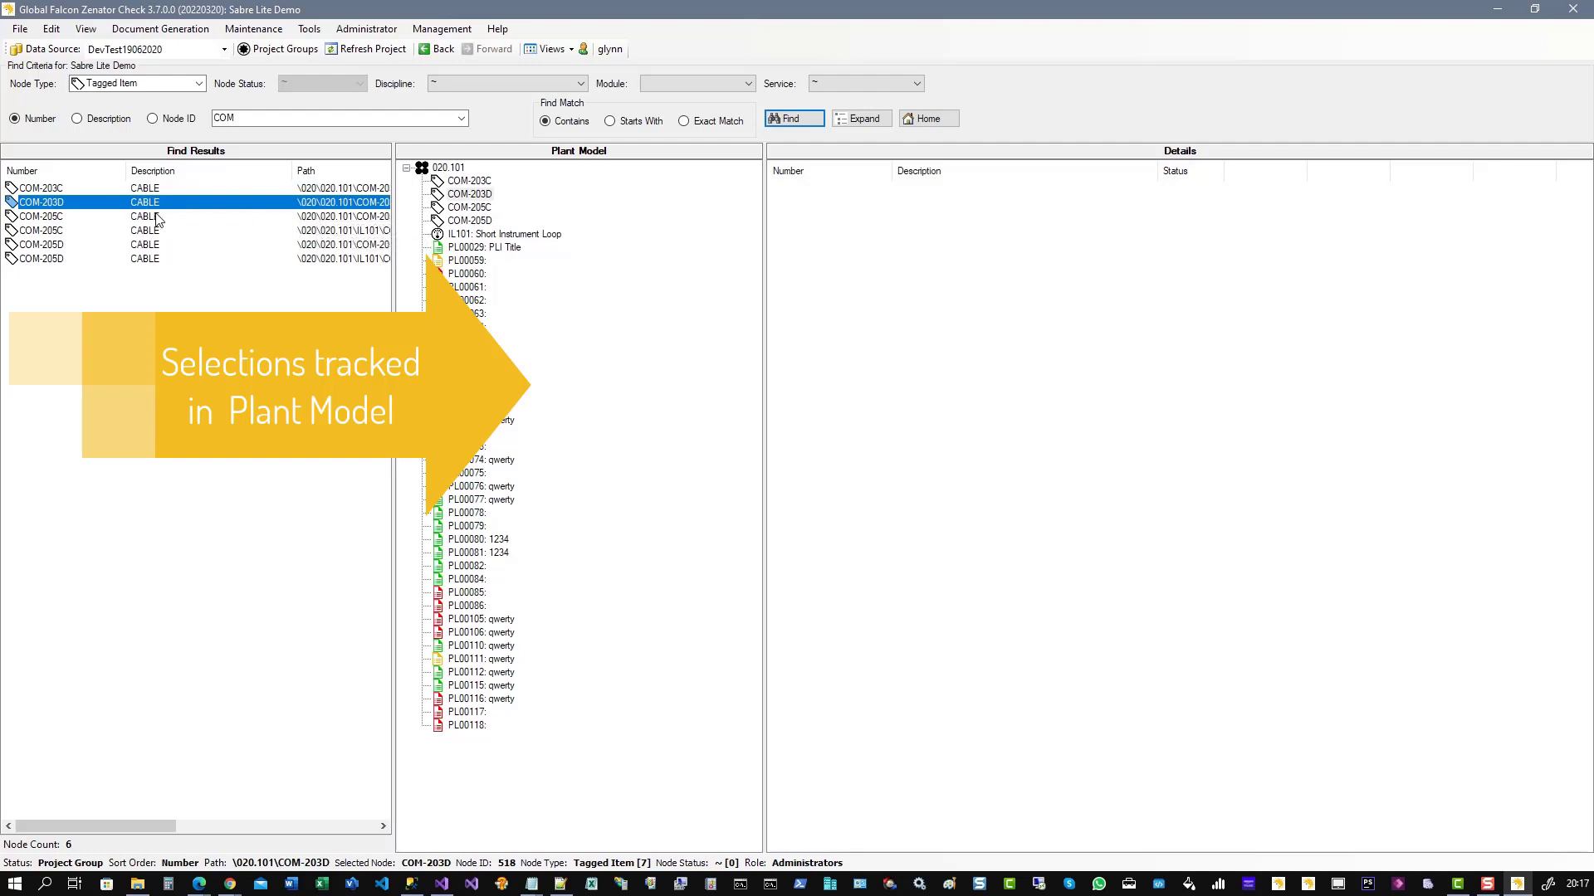
left_click(41, 231)
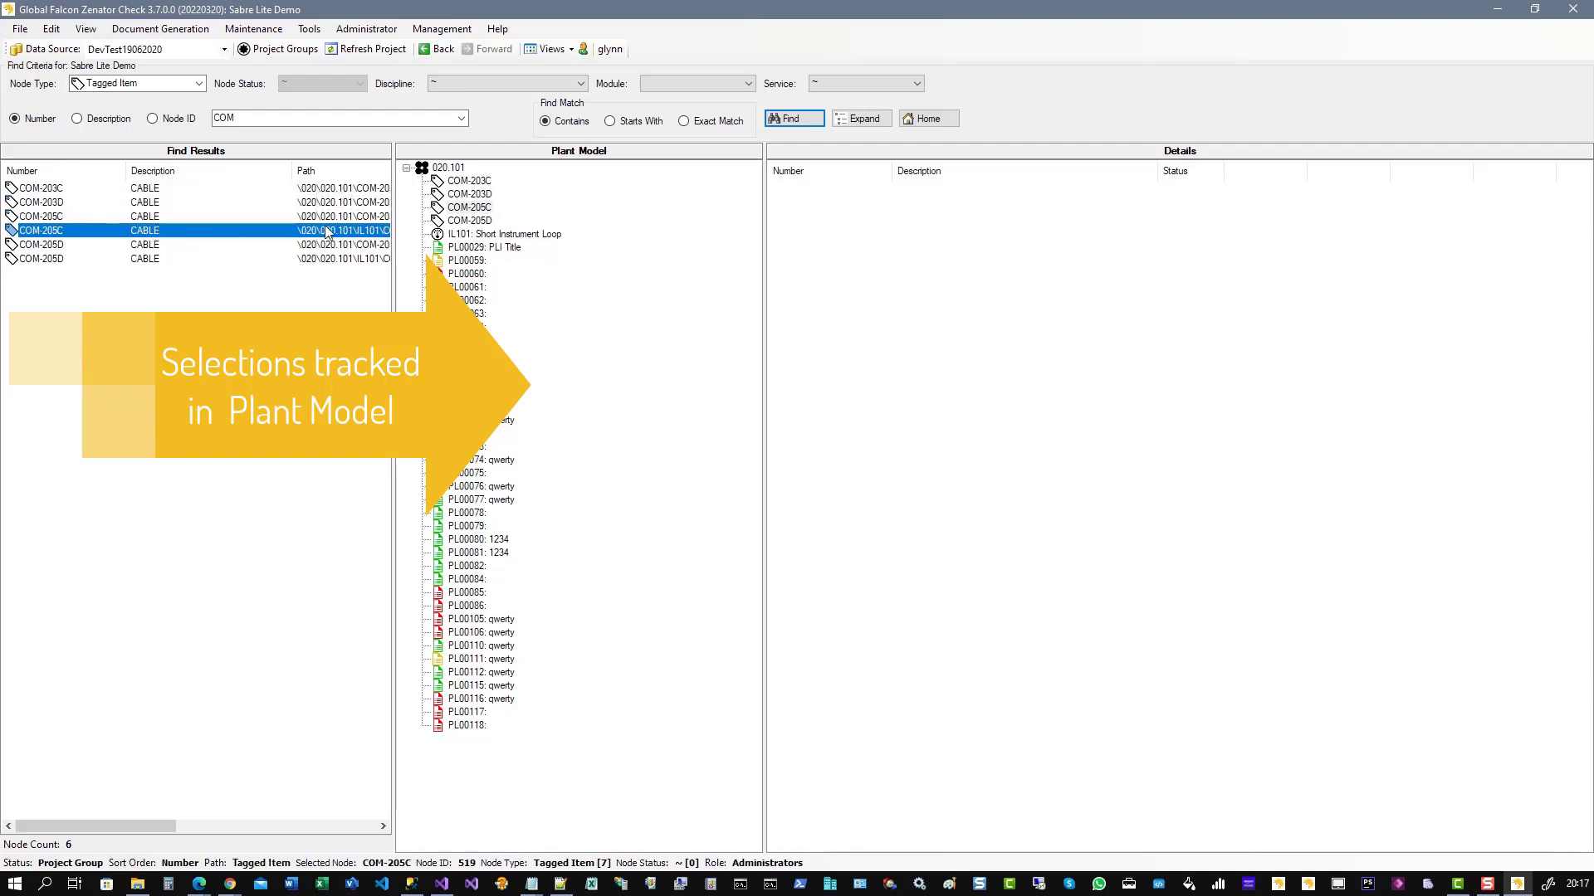
left_click(41, 202)
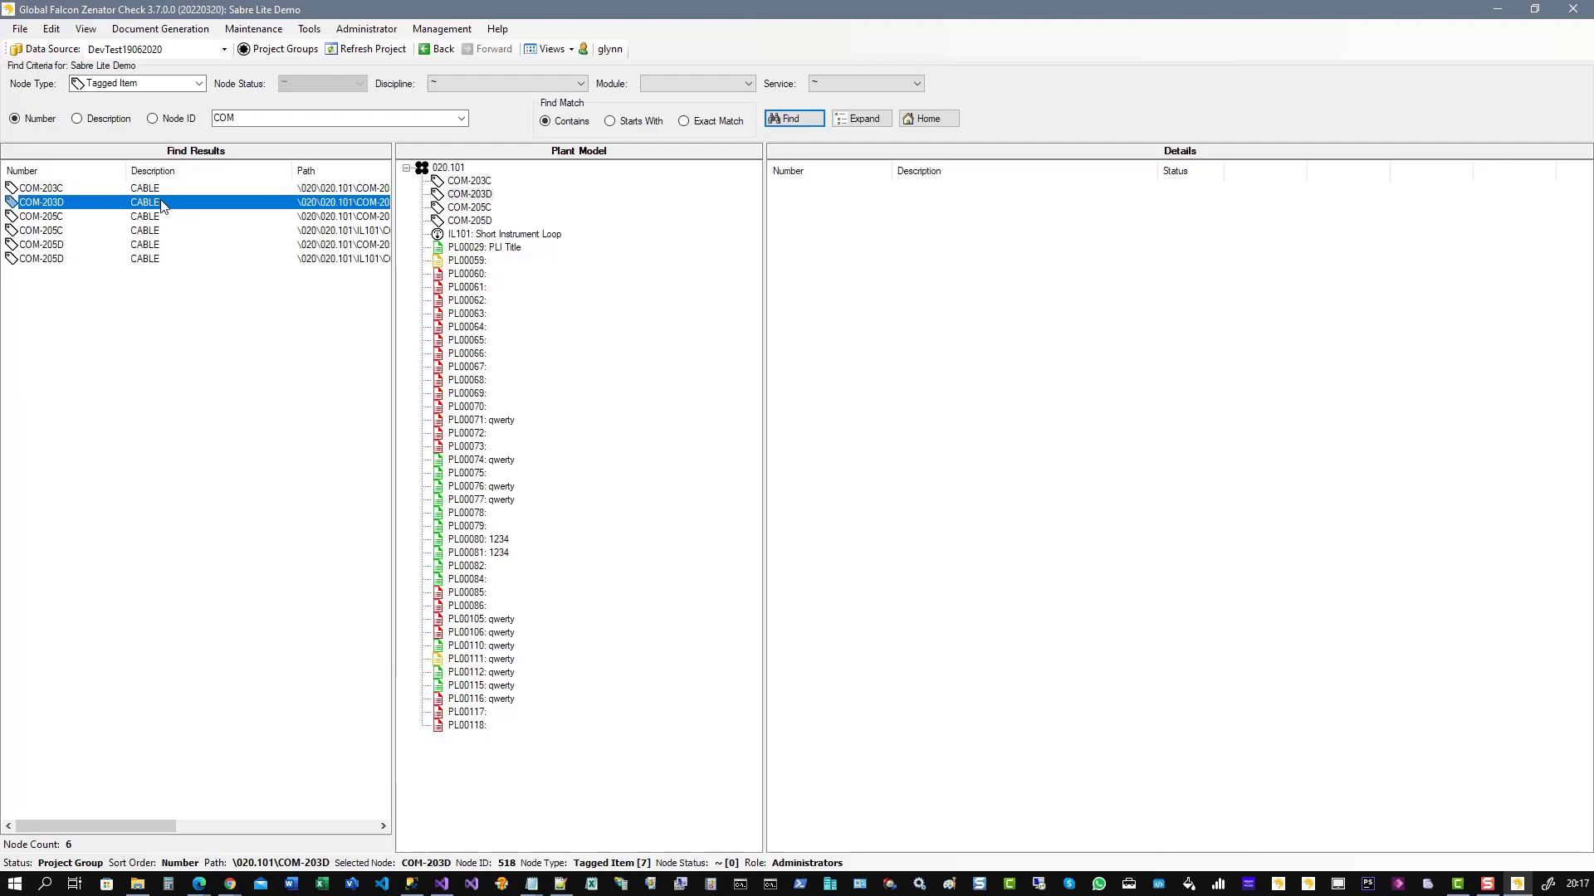
left_click(41, 188)
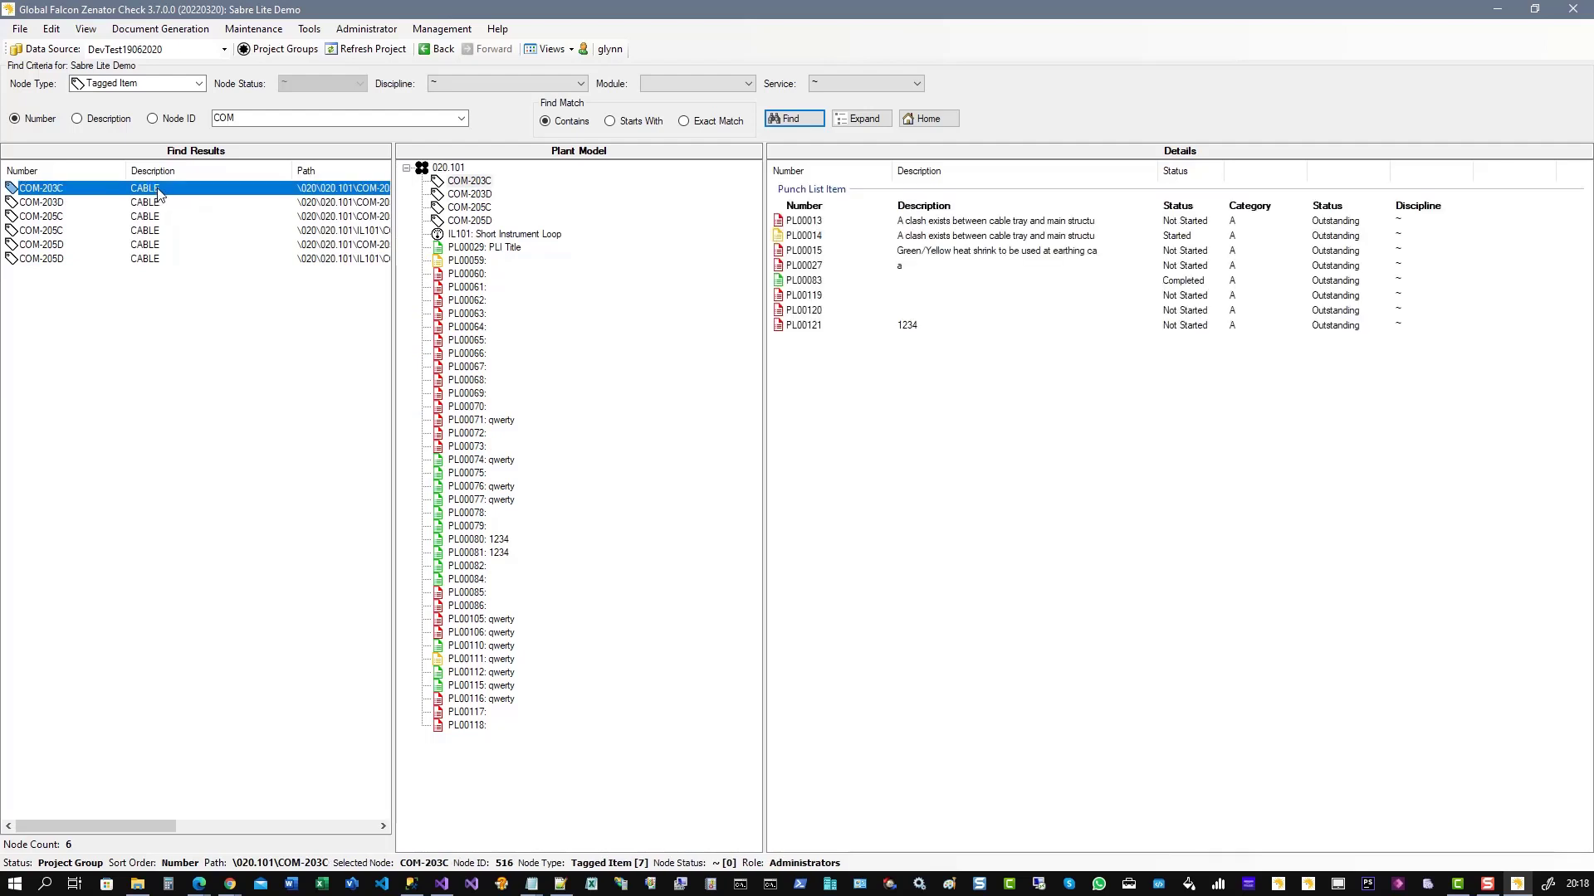
mouse_move(437, 211)
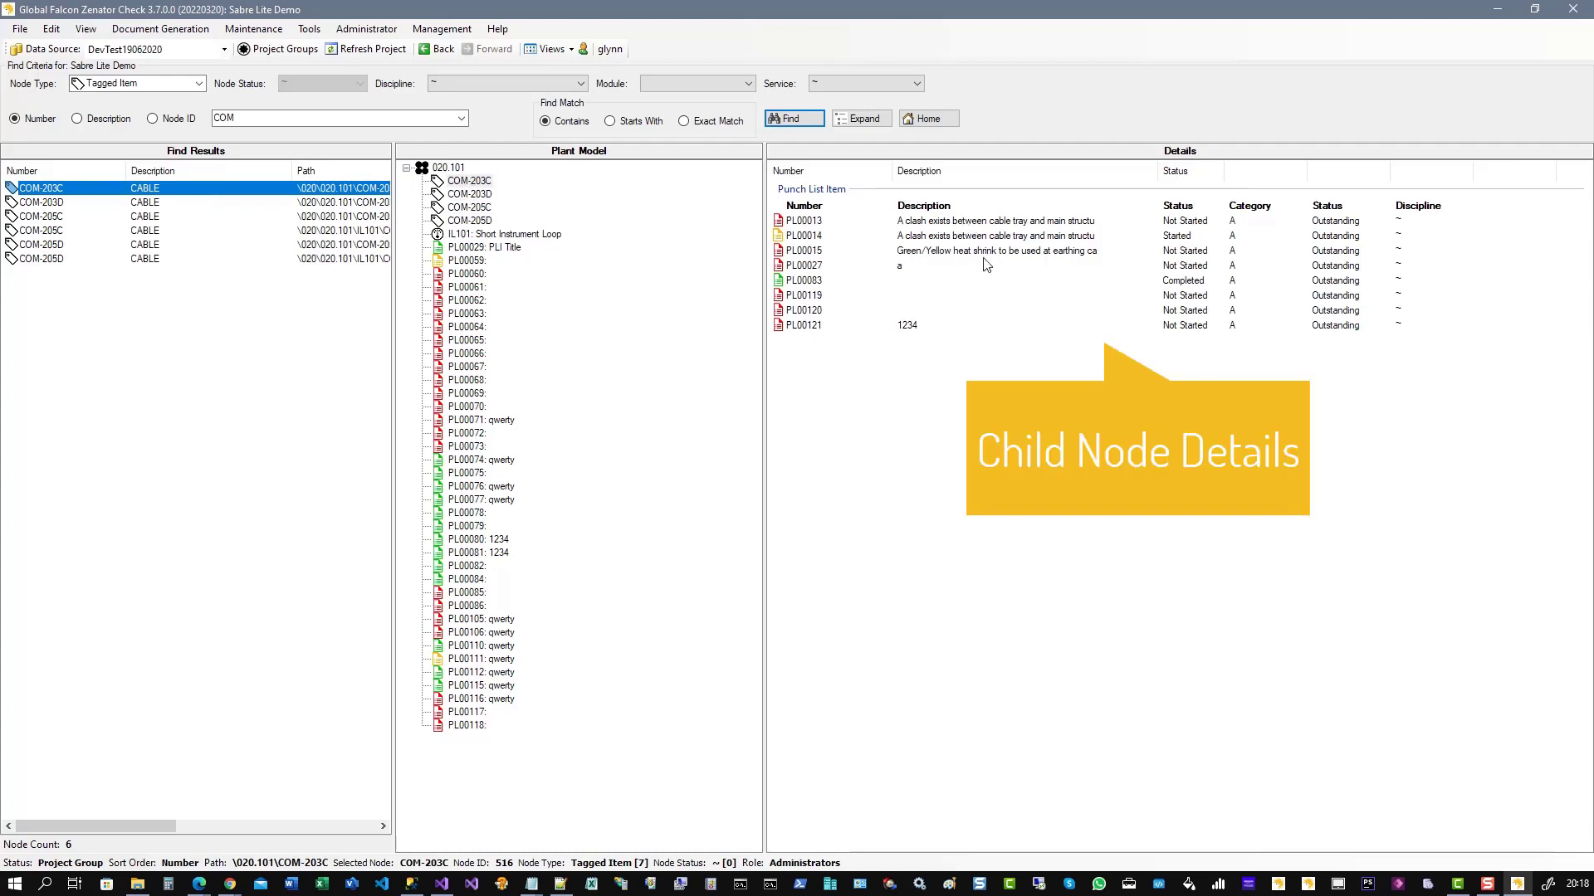
mouse_move(959, 293)
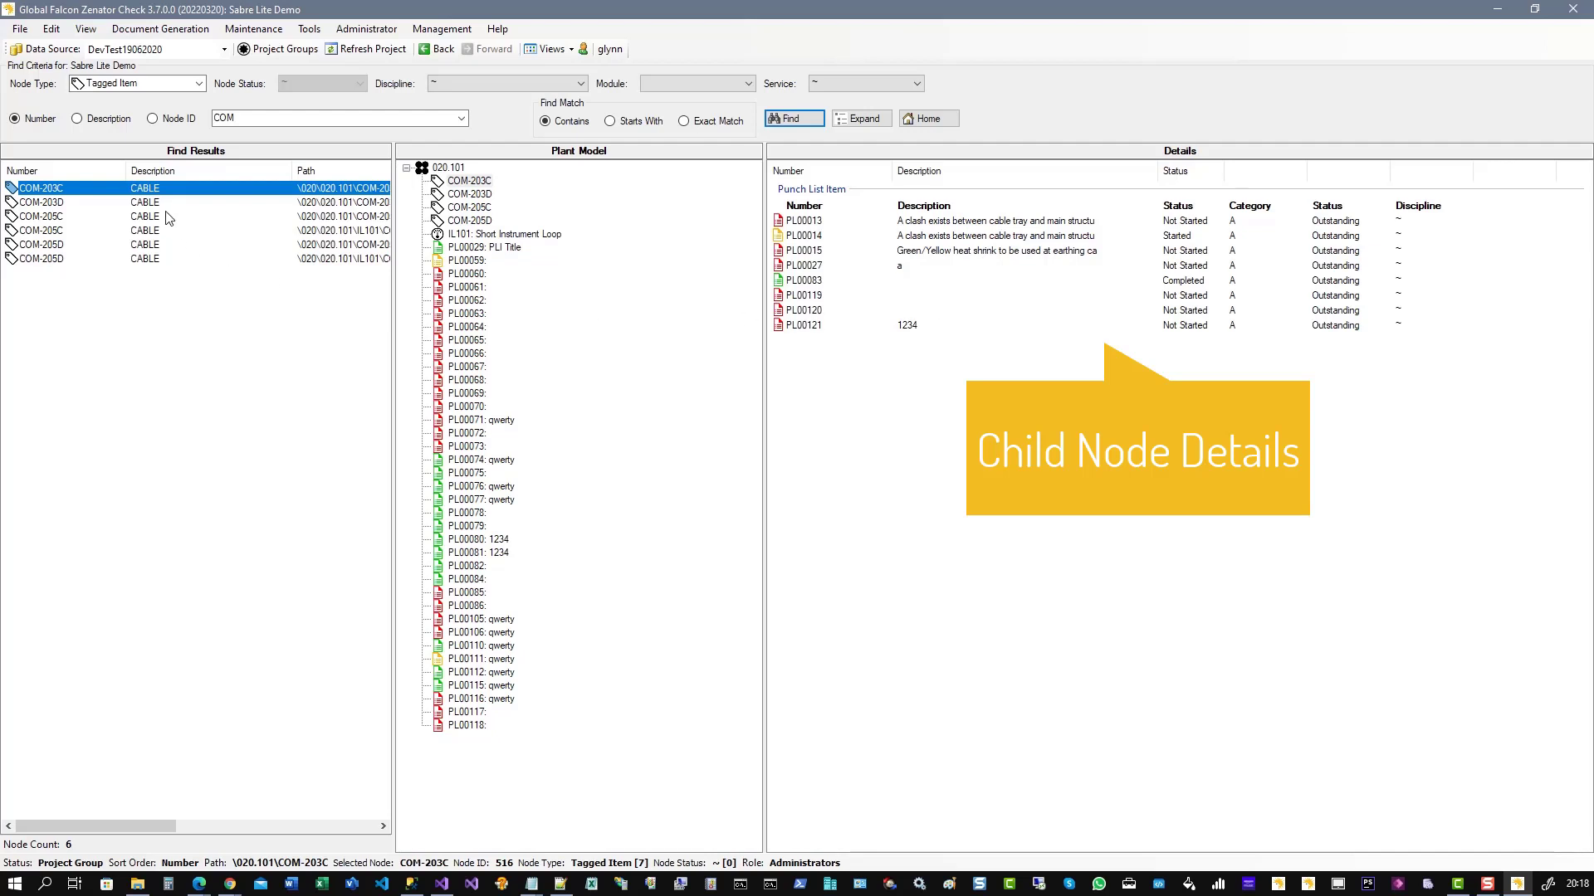
left_click(41, 217)
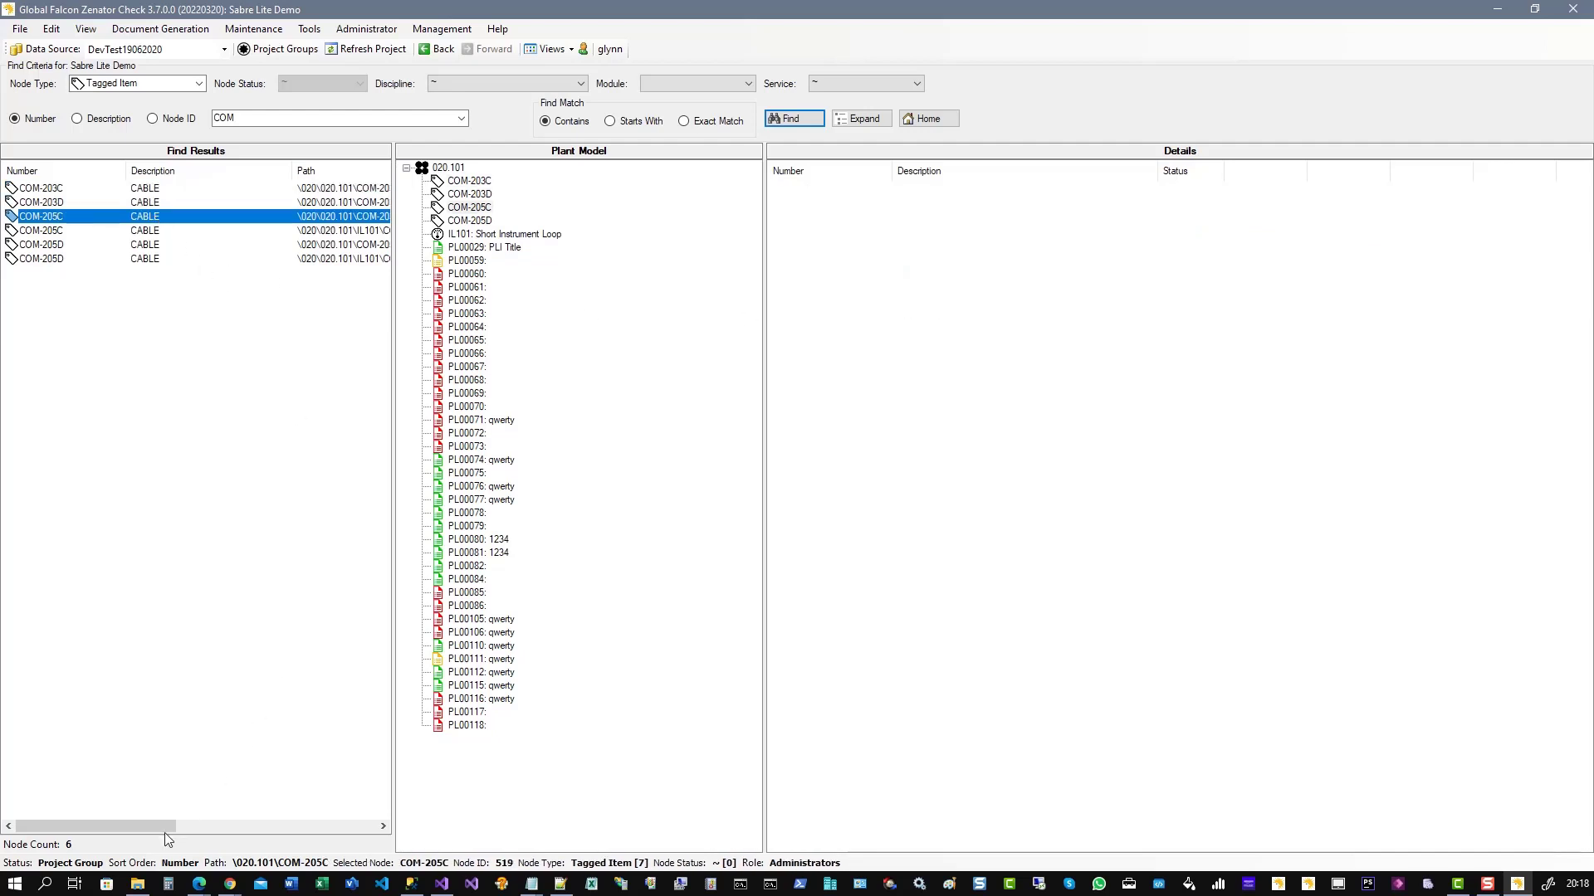
left_click_drag(86, 826, 137, 827)
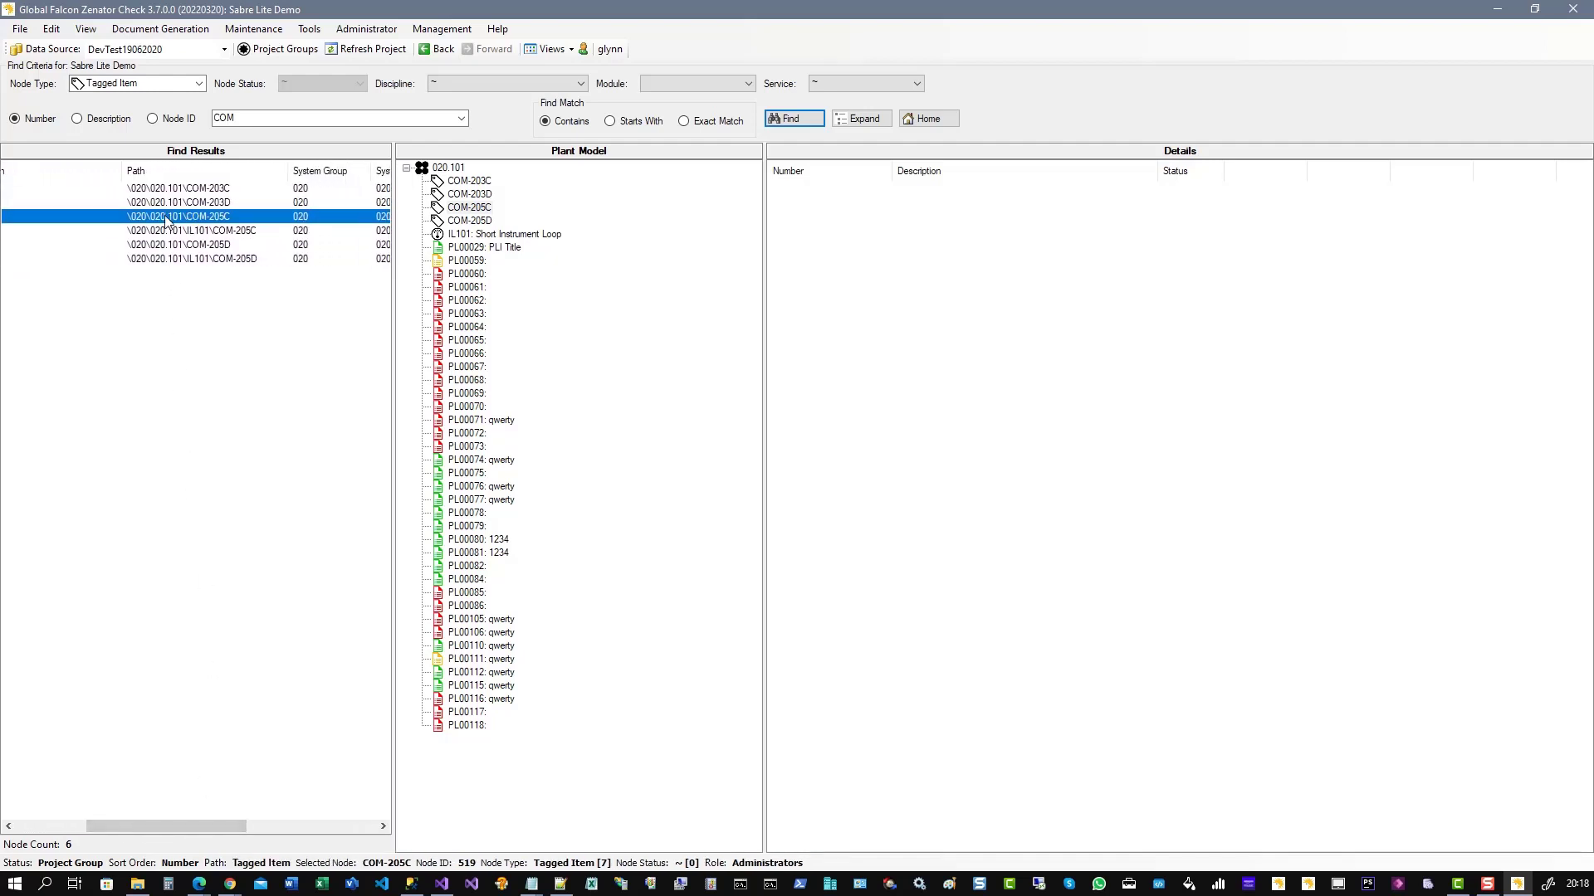
left_click(182, 188)
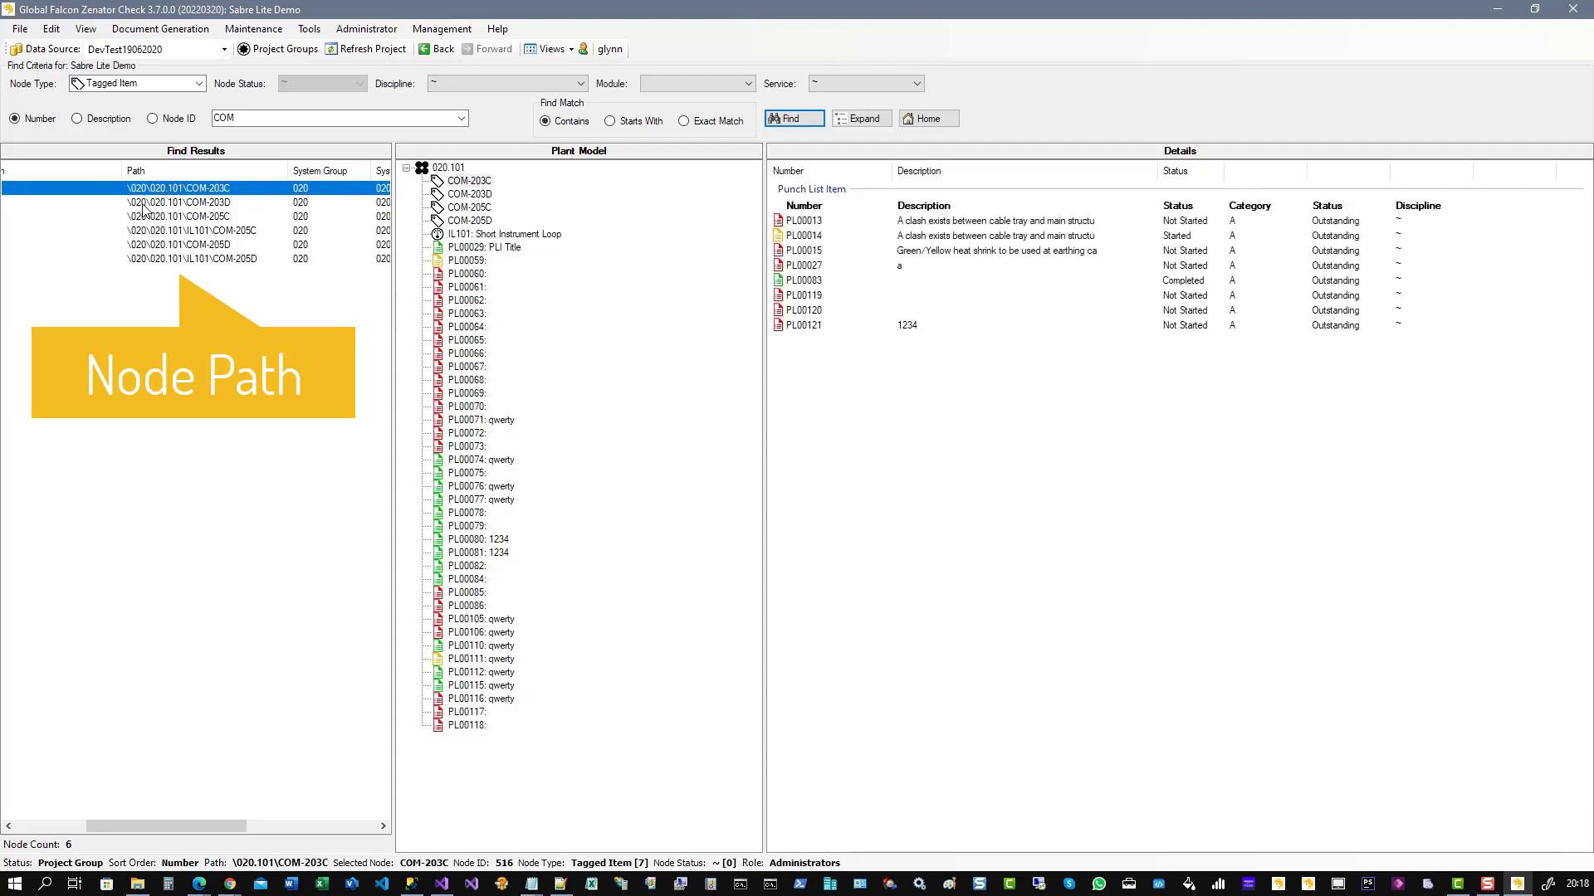
left_click(181, 203)
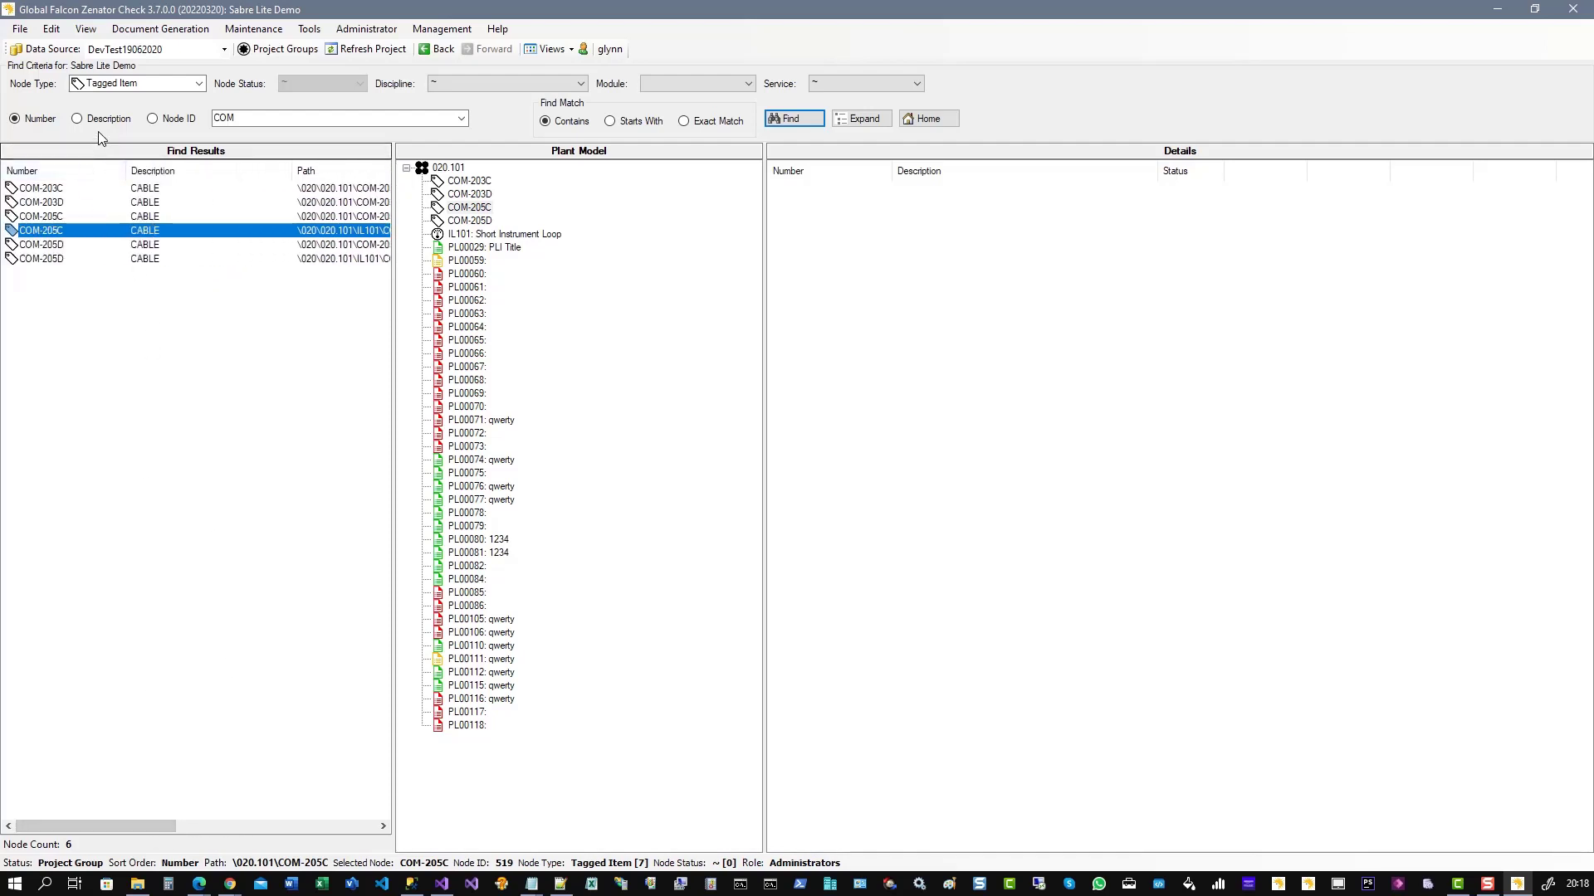
- Search descriptions for 'CA' to list CABLE items, then view C-202-22-1-A and COM-203D
left_click(76, 118)
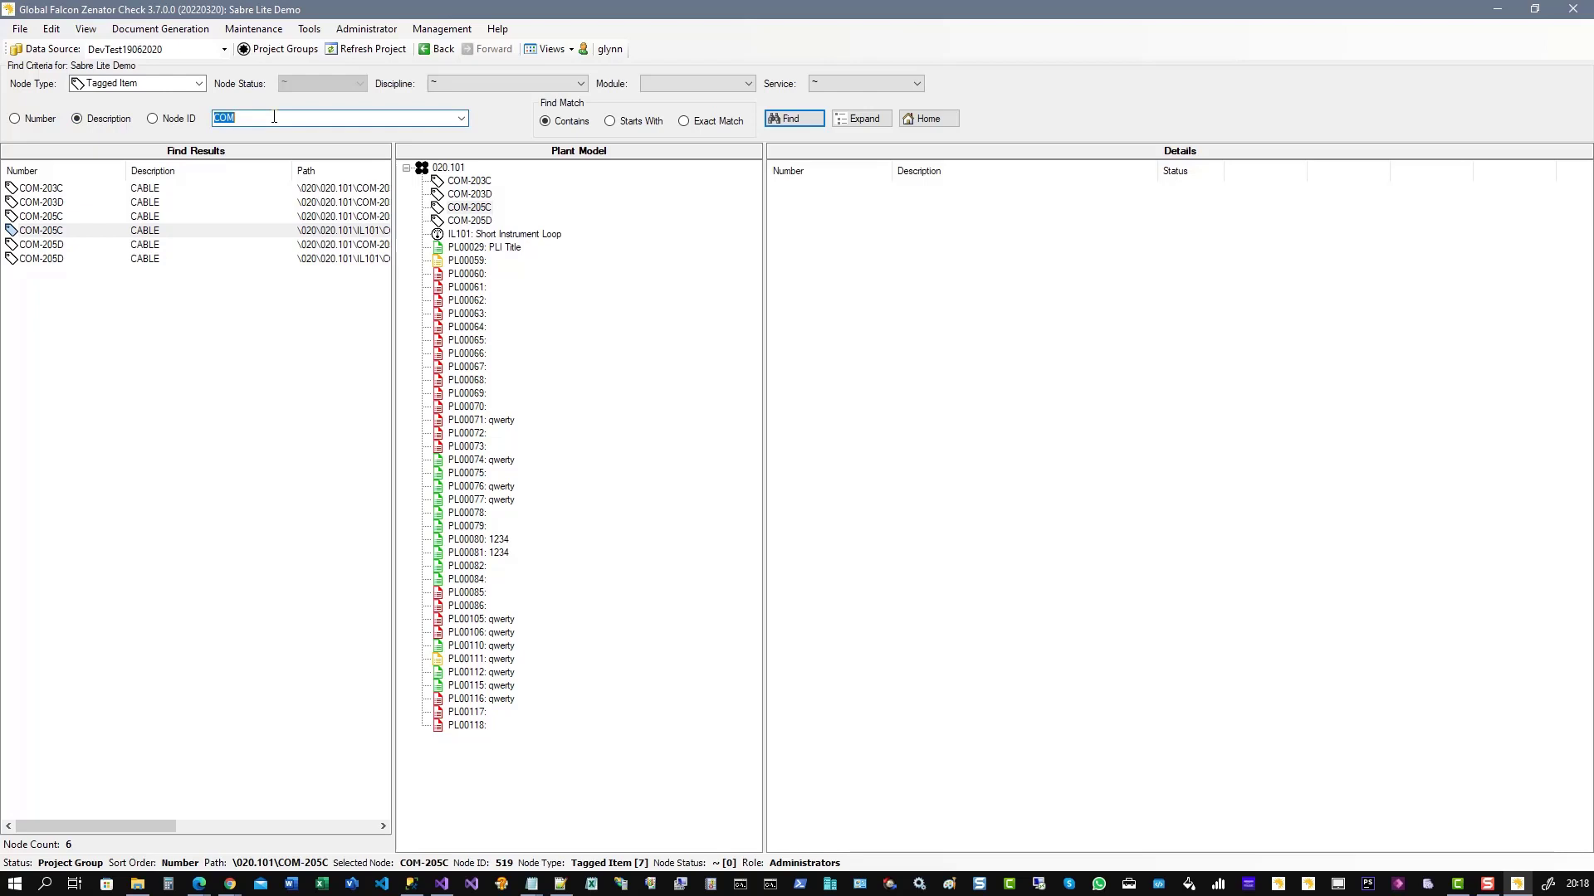
type("CABLE")
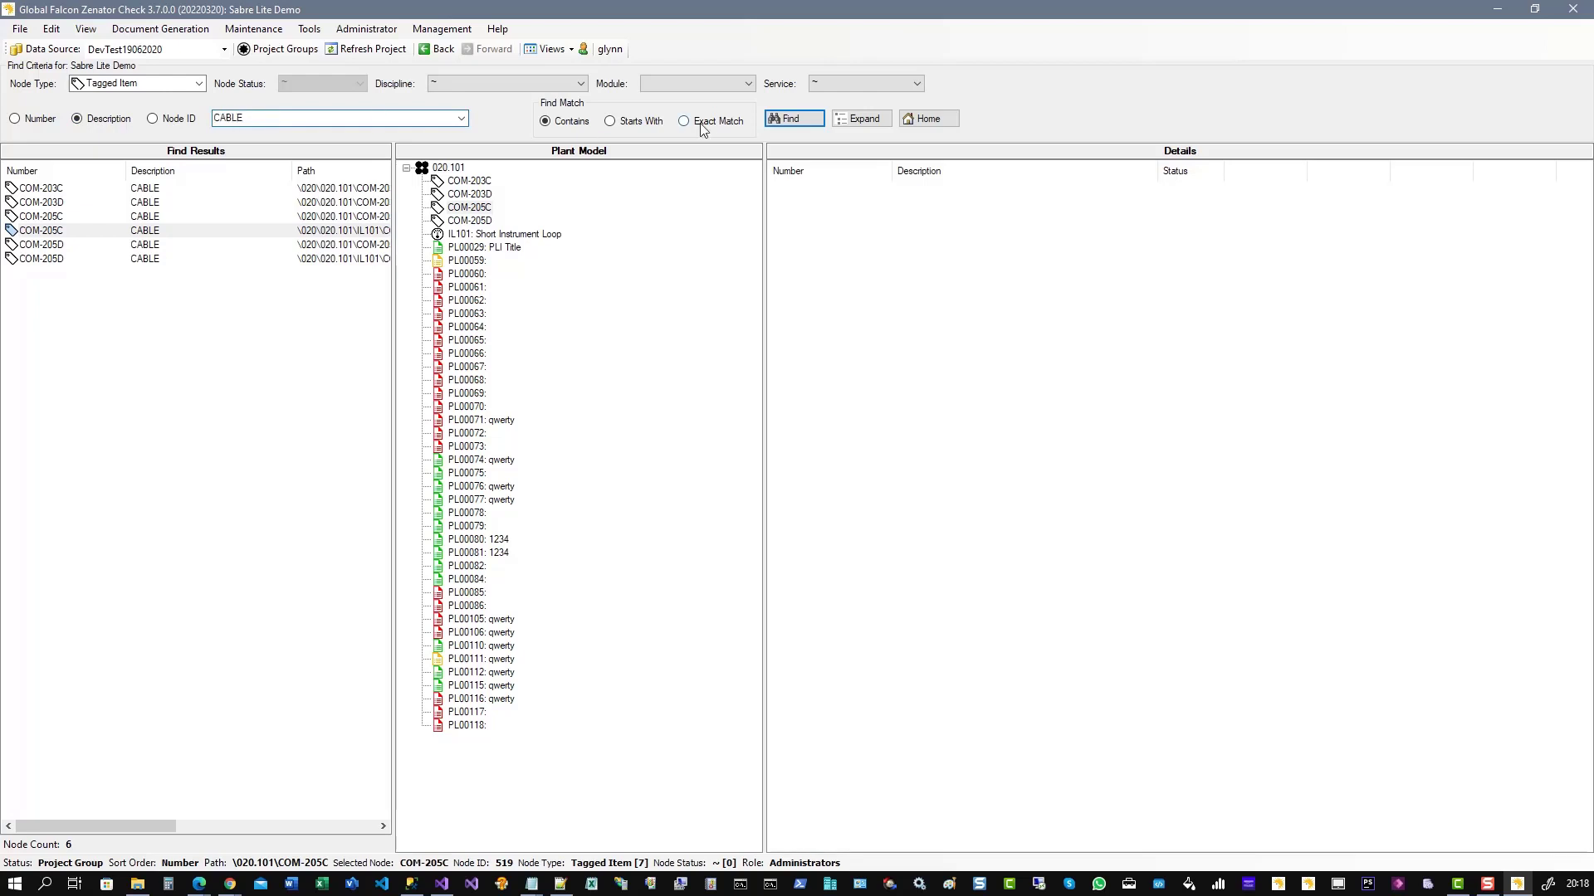
left_click(792, 118)
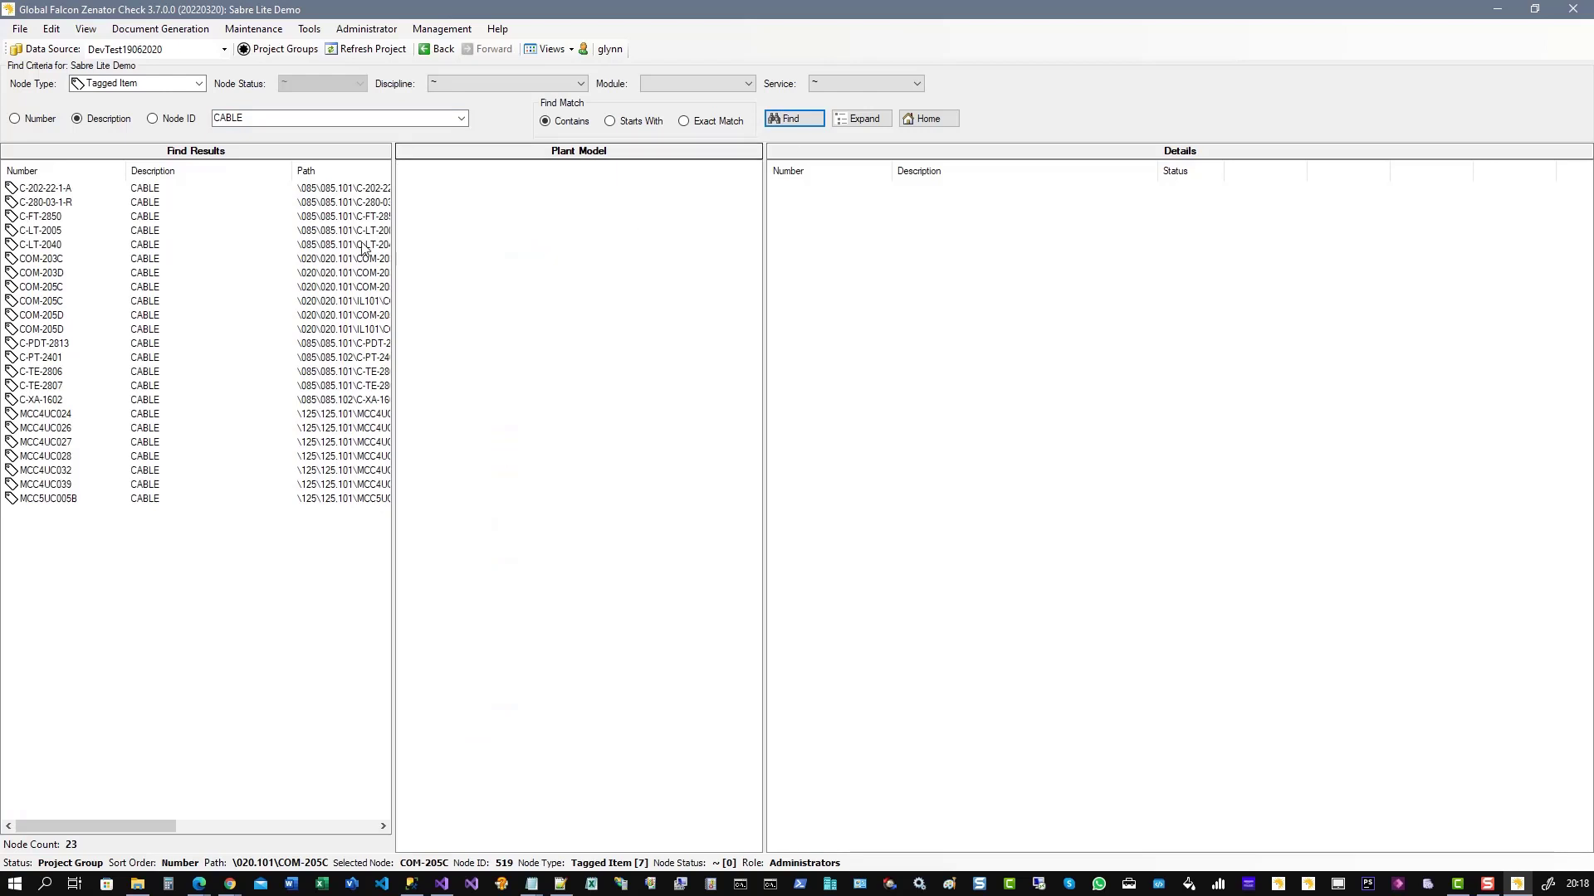
mouse_move(362, 371)
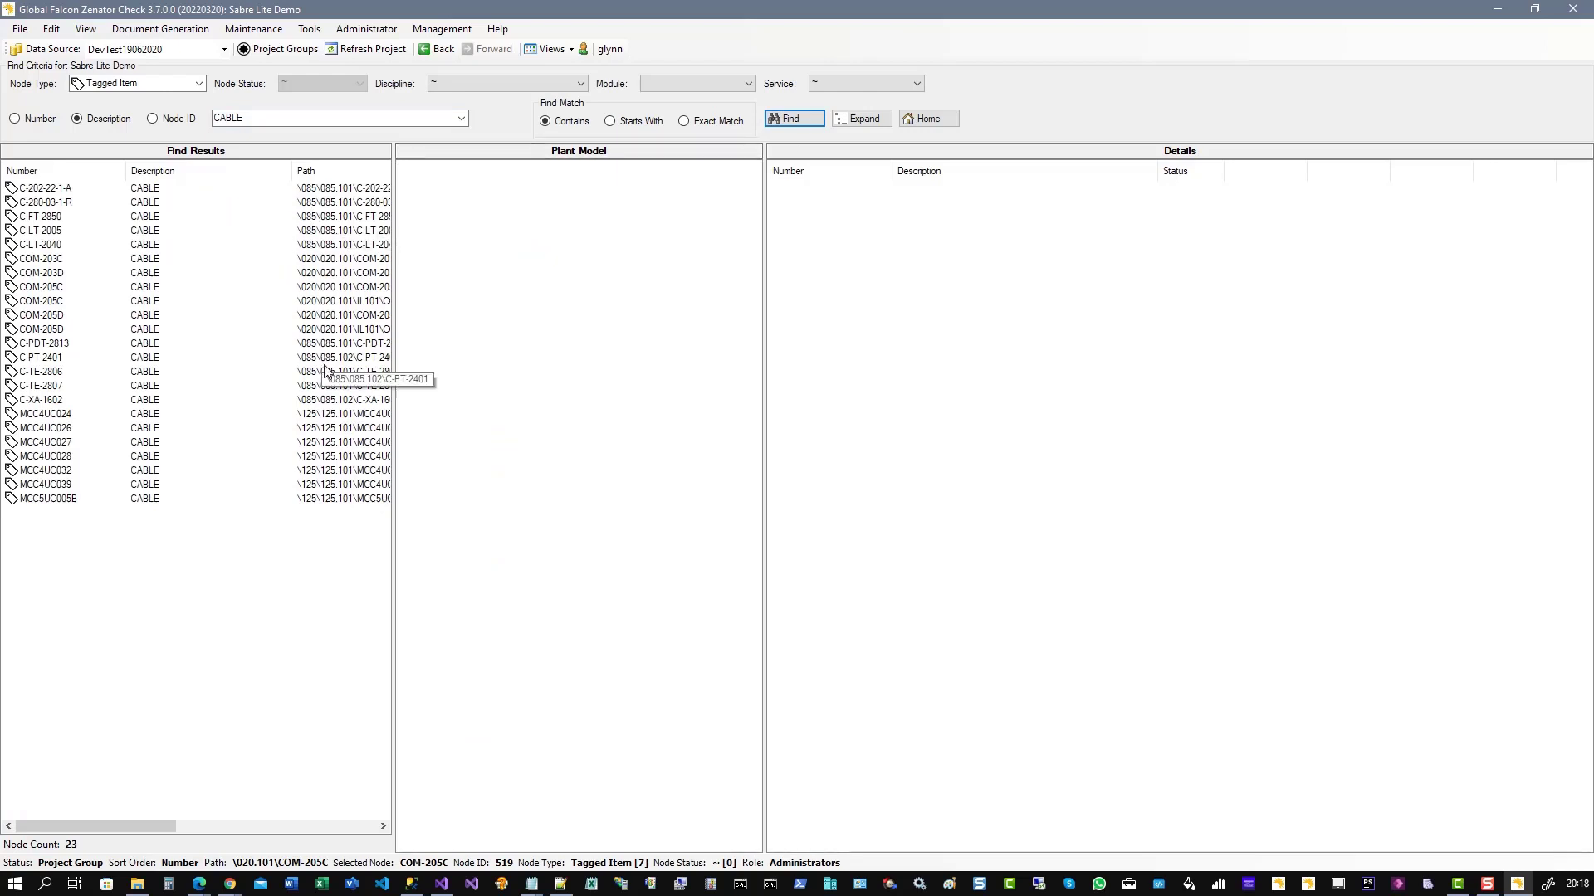
left_click(45, 189)
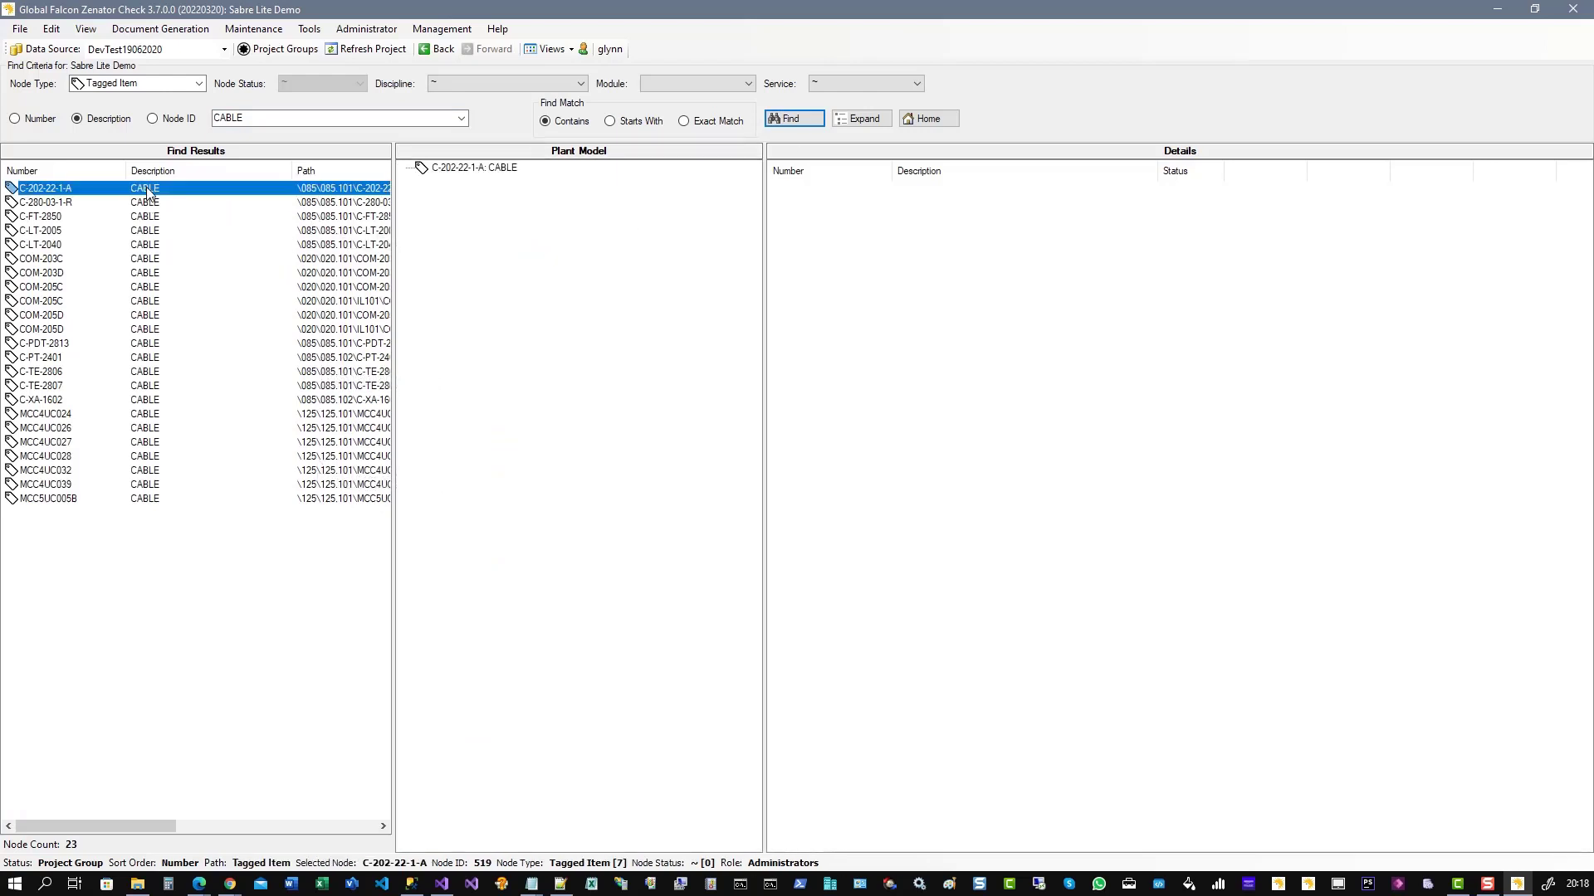
left_click(43, 272)
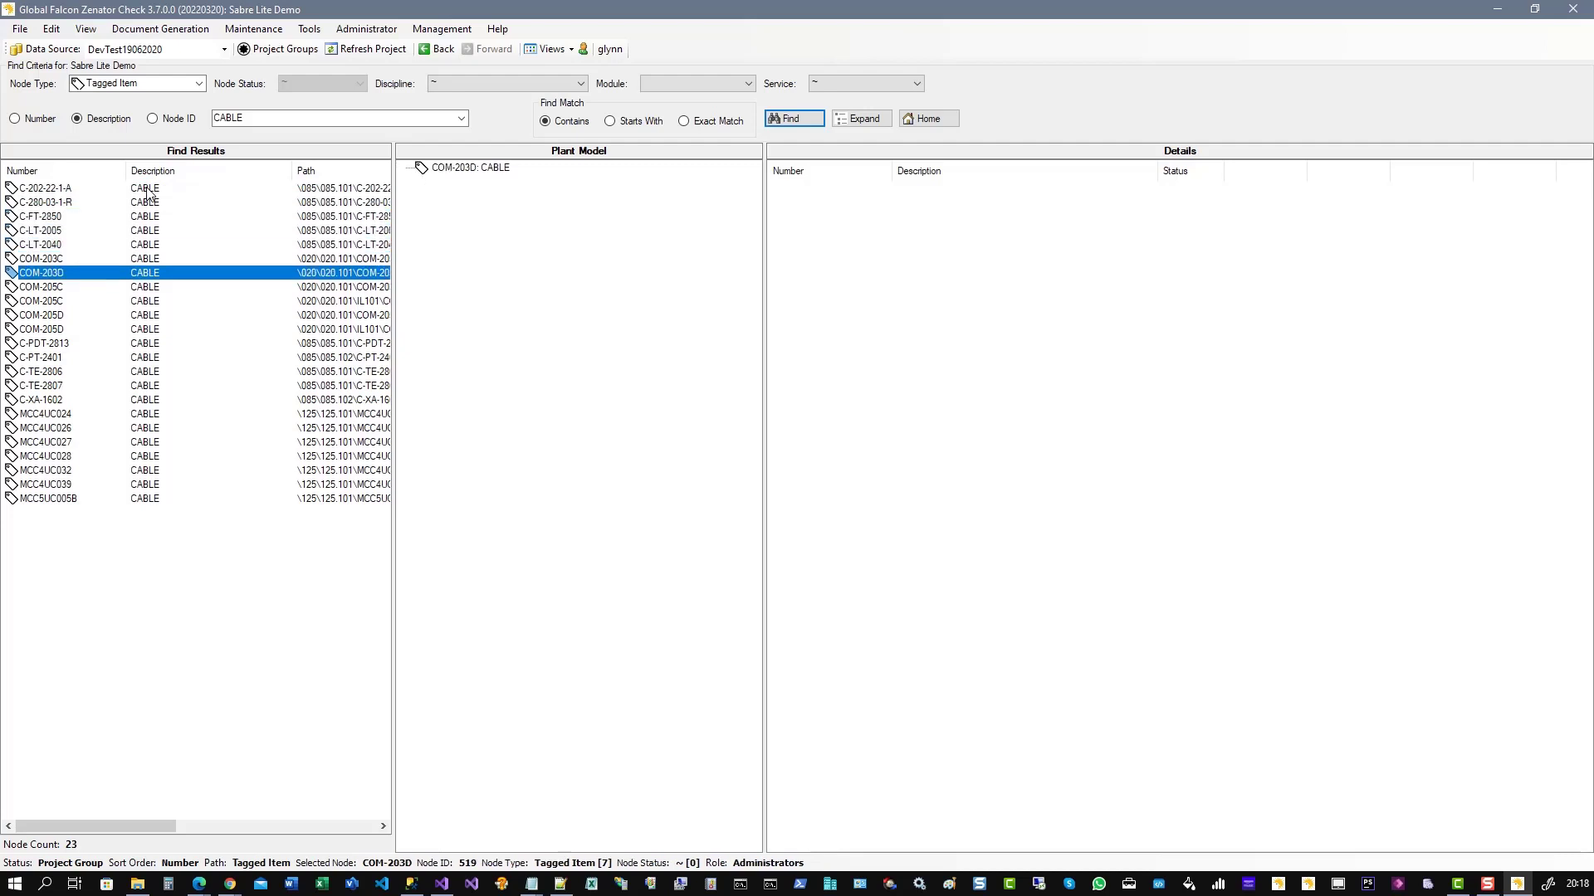
mouse_move(487, 172)
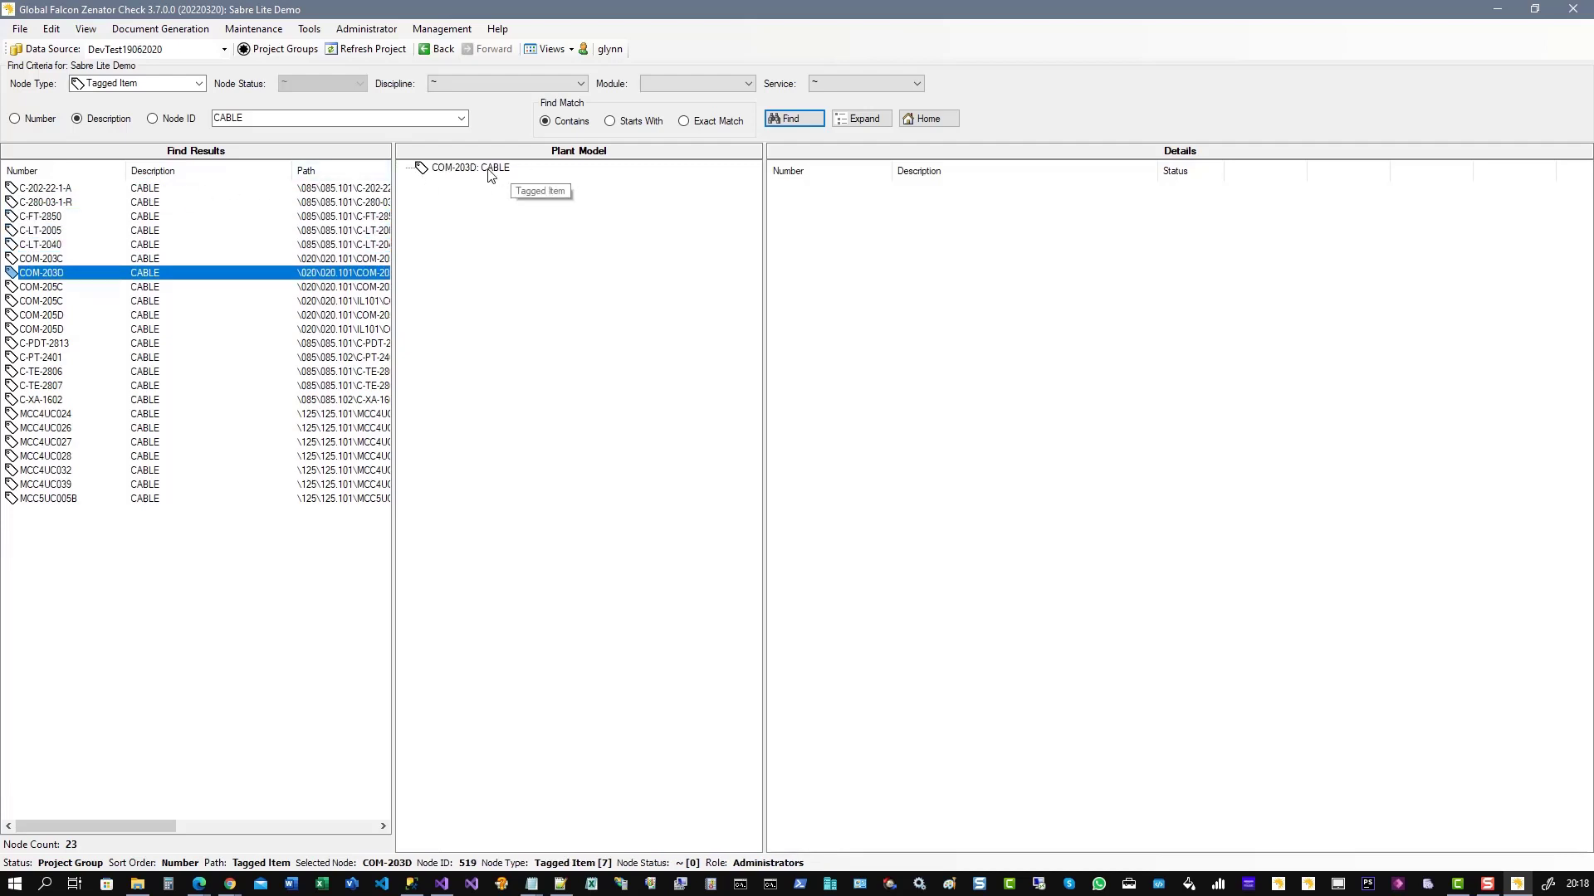
- Expand COM-203D's 020.101 area and view cables C-LT-2005, C-LT-2040 and COM-203D
left_click(469, 167)
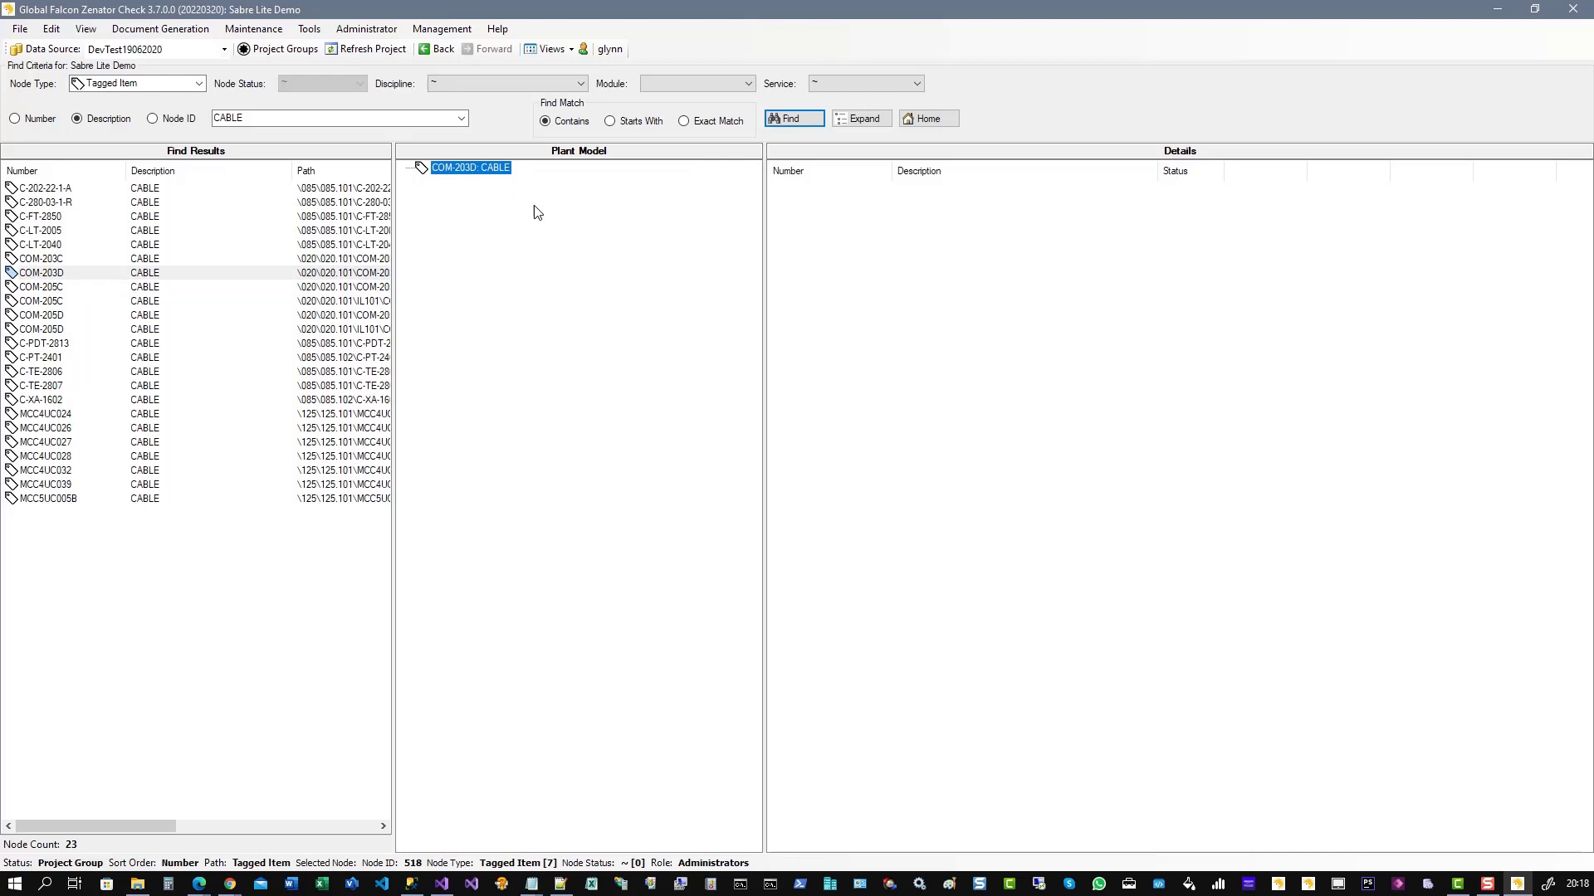
left_click(41, 273)
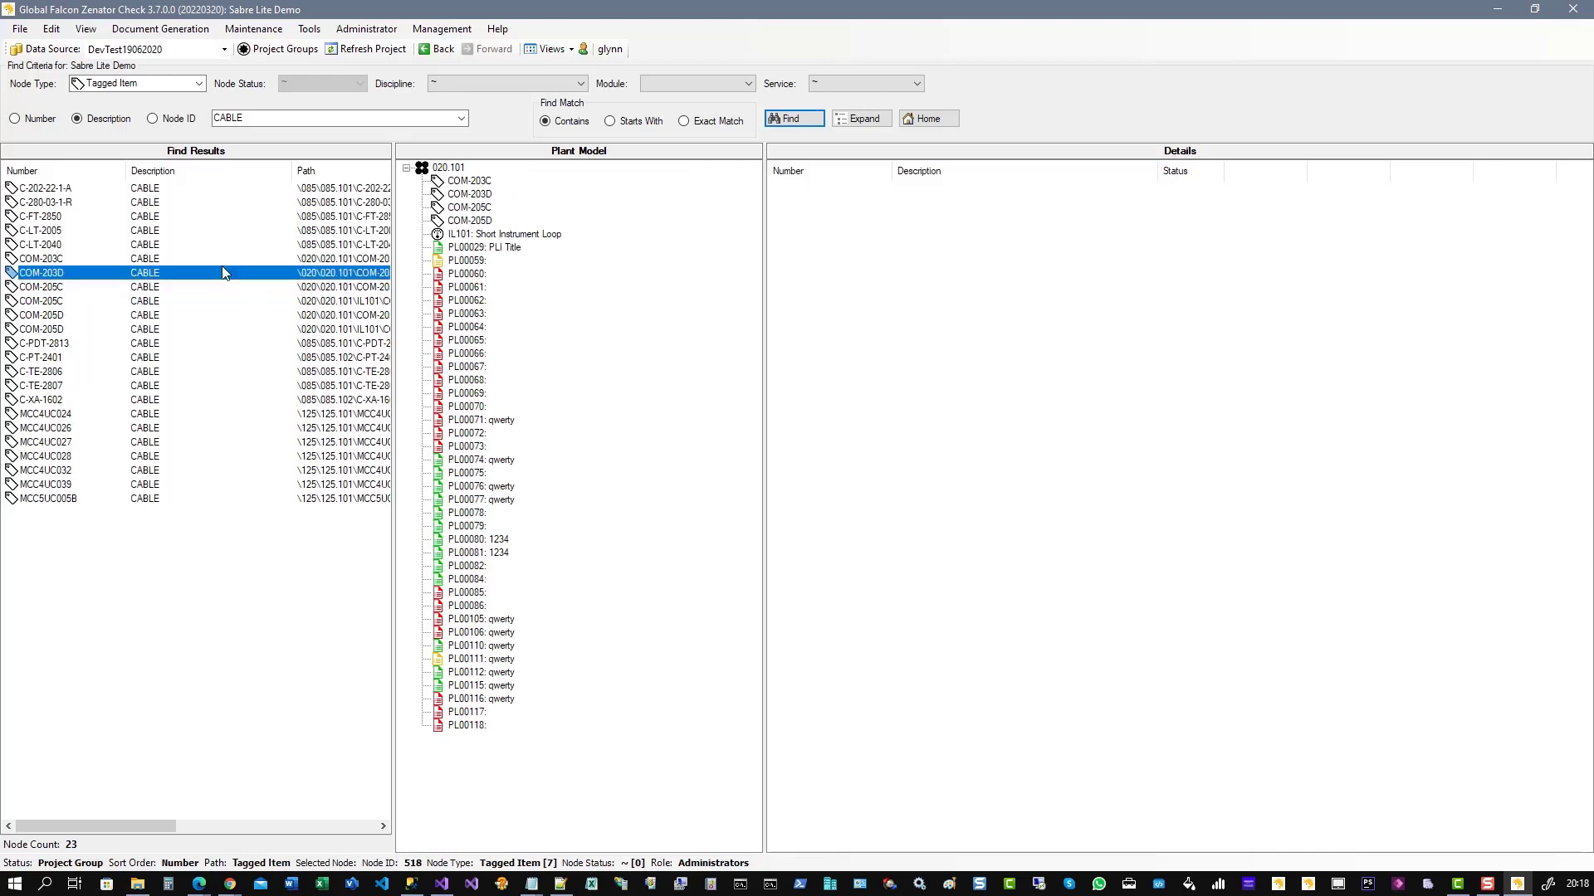
left_click(41, 230)
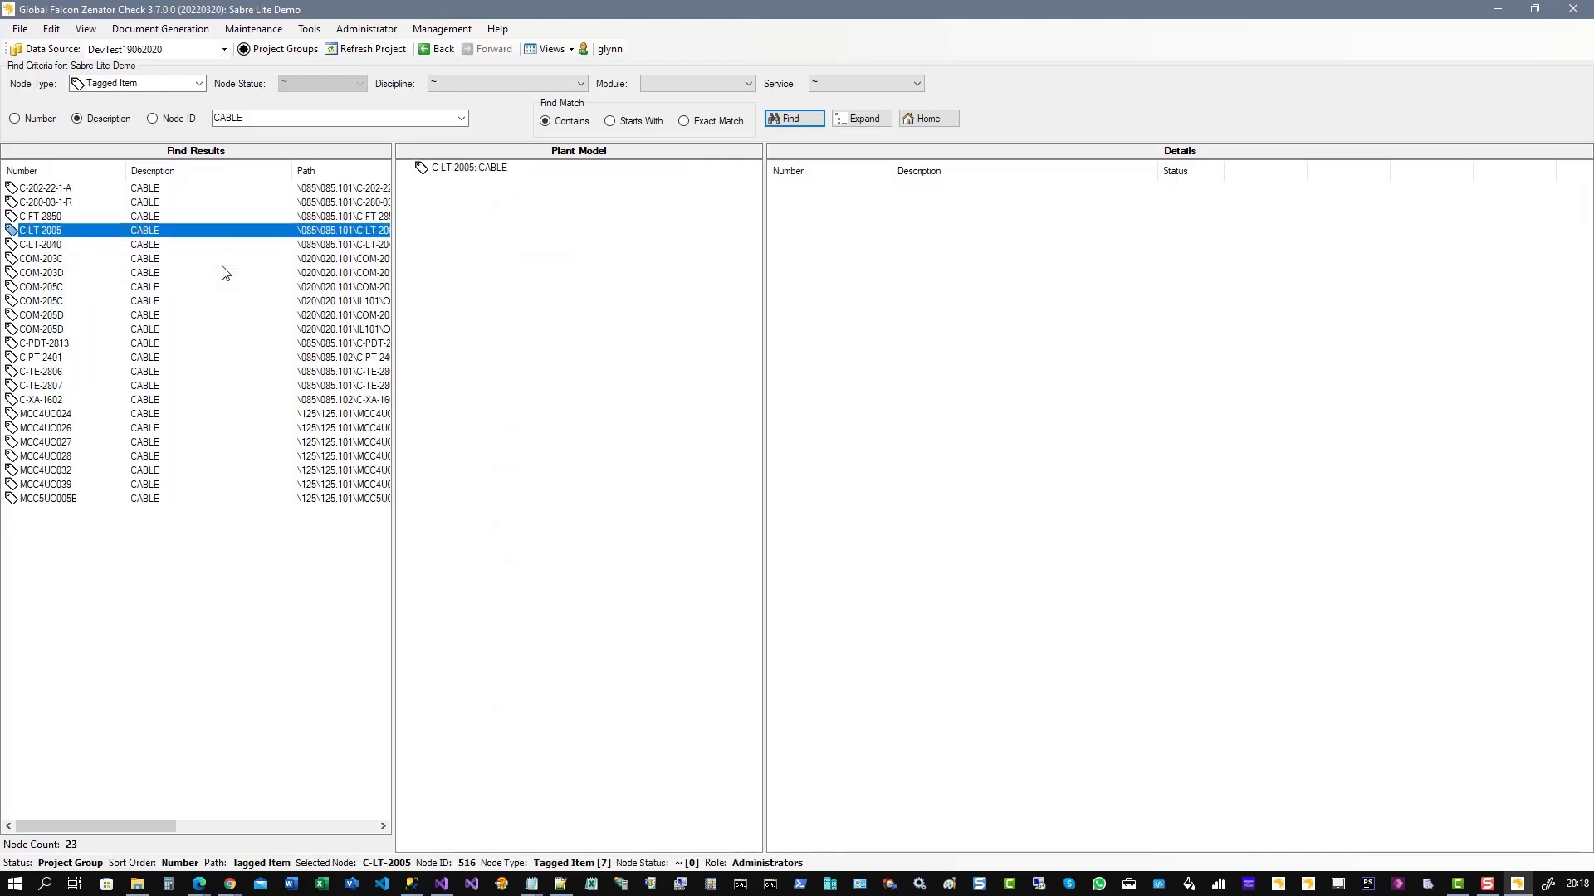
left_click(41, 244)
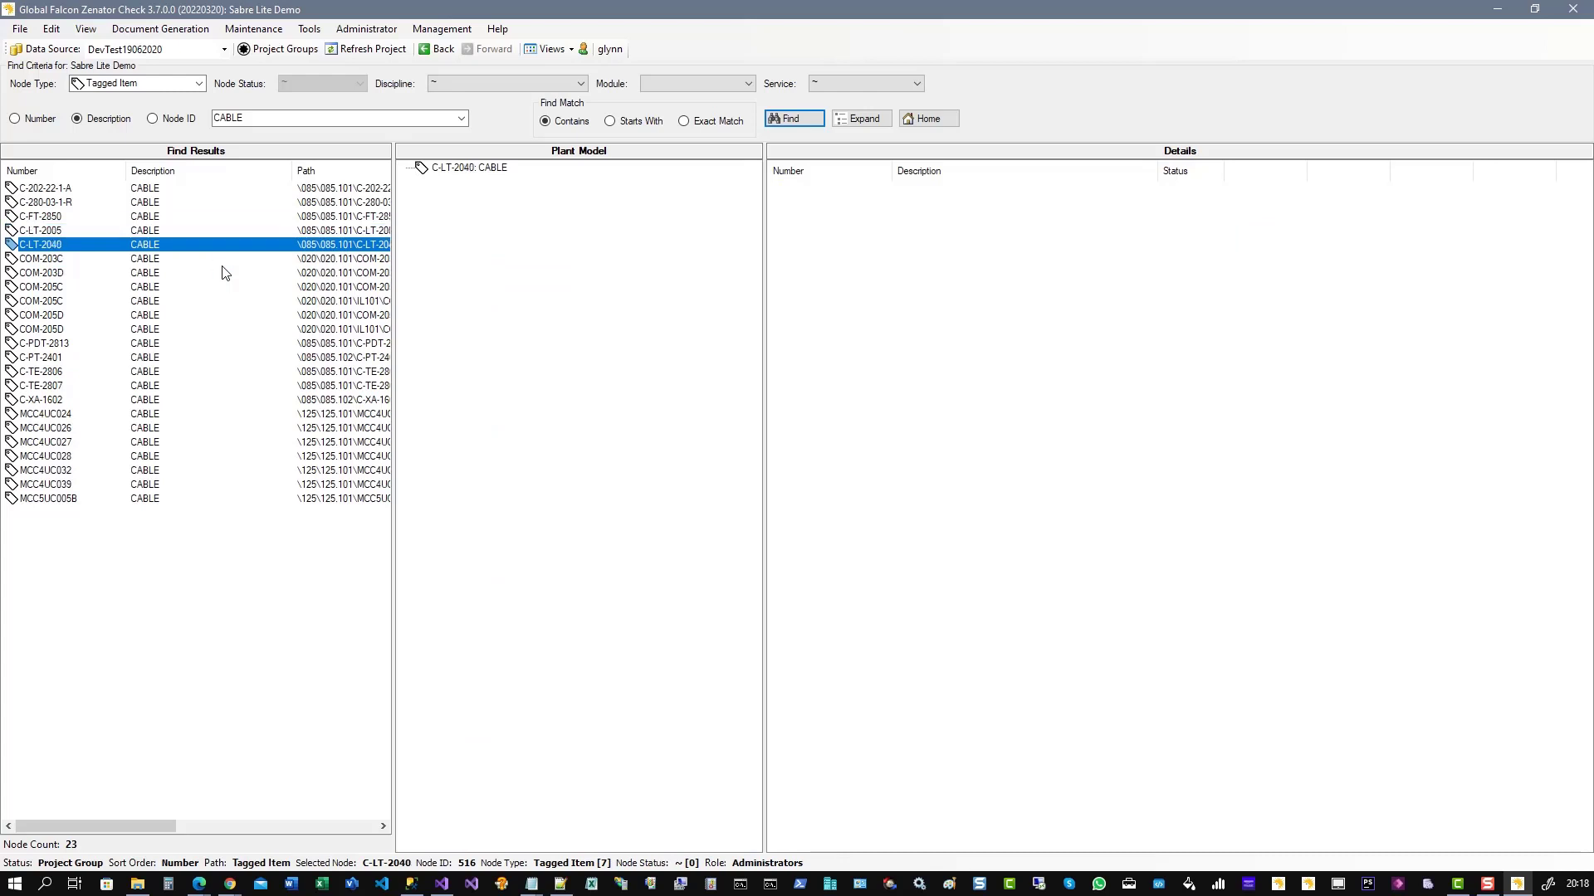
left_click(41, 258)
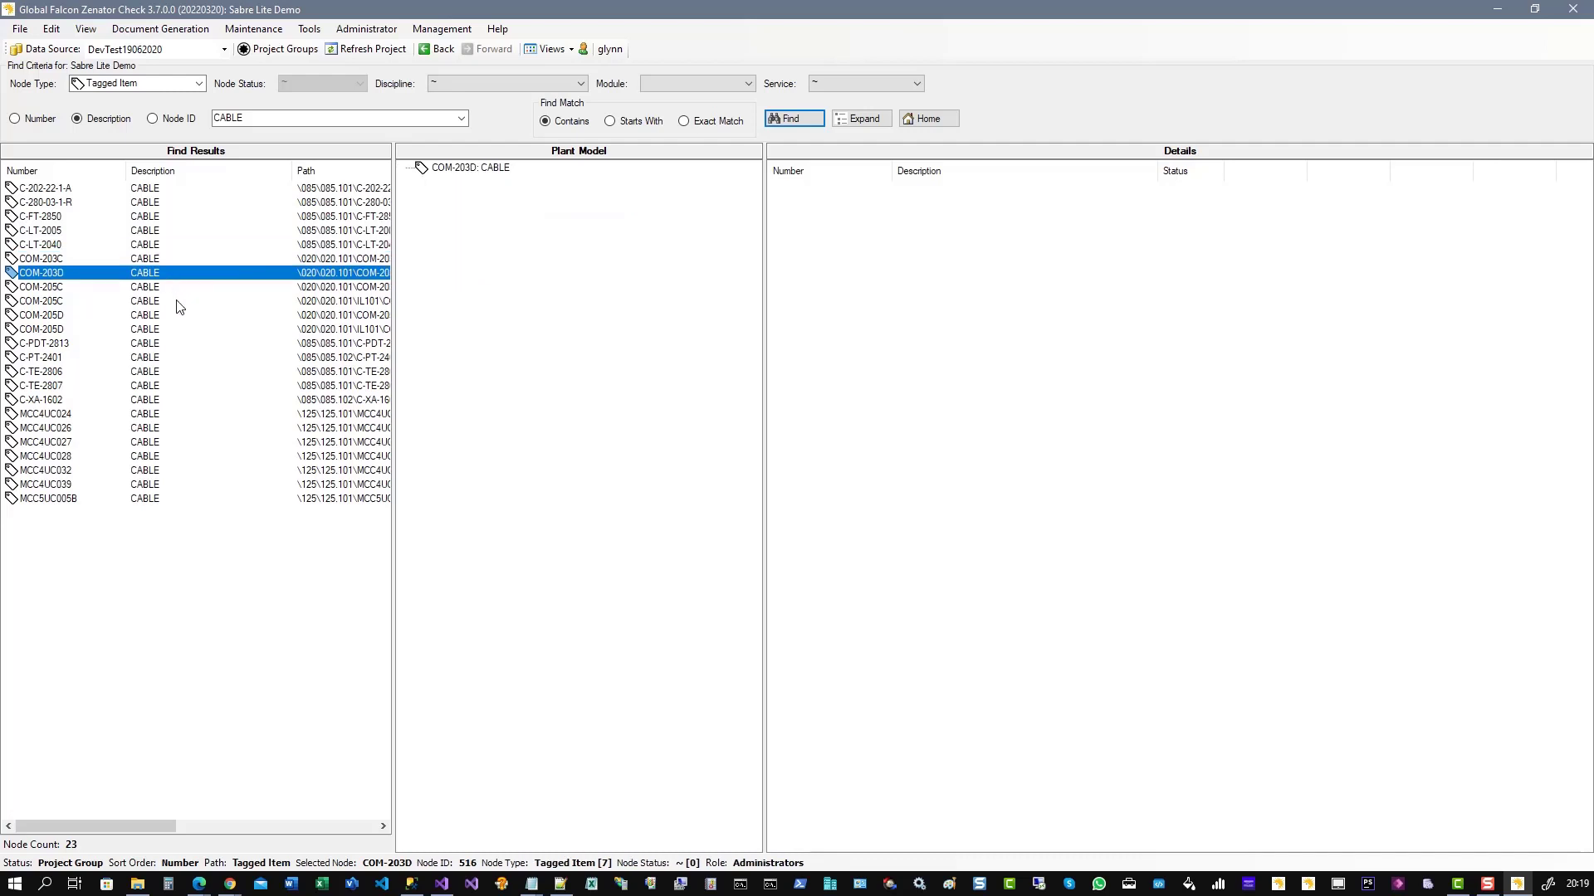
left_click(471, 167)
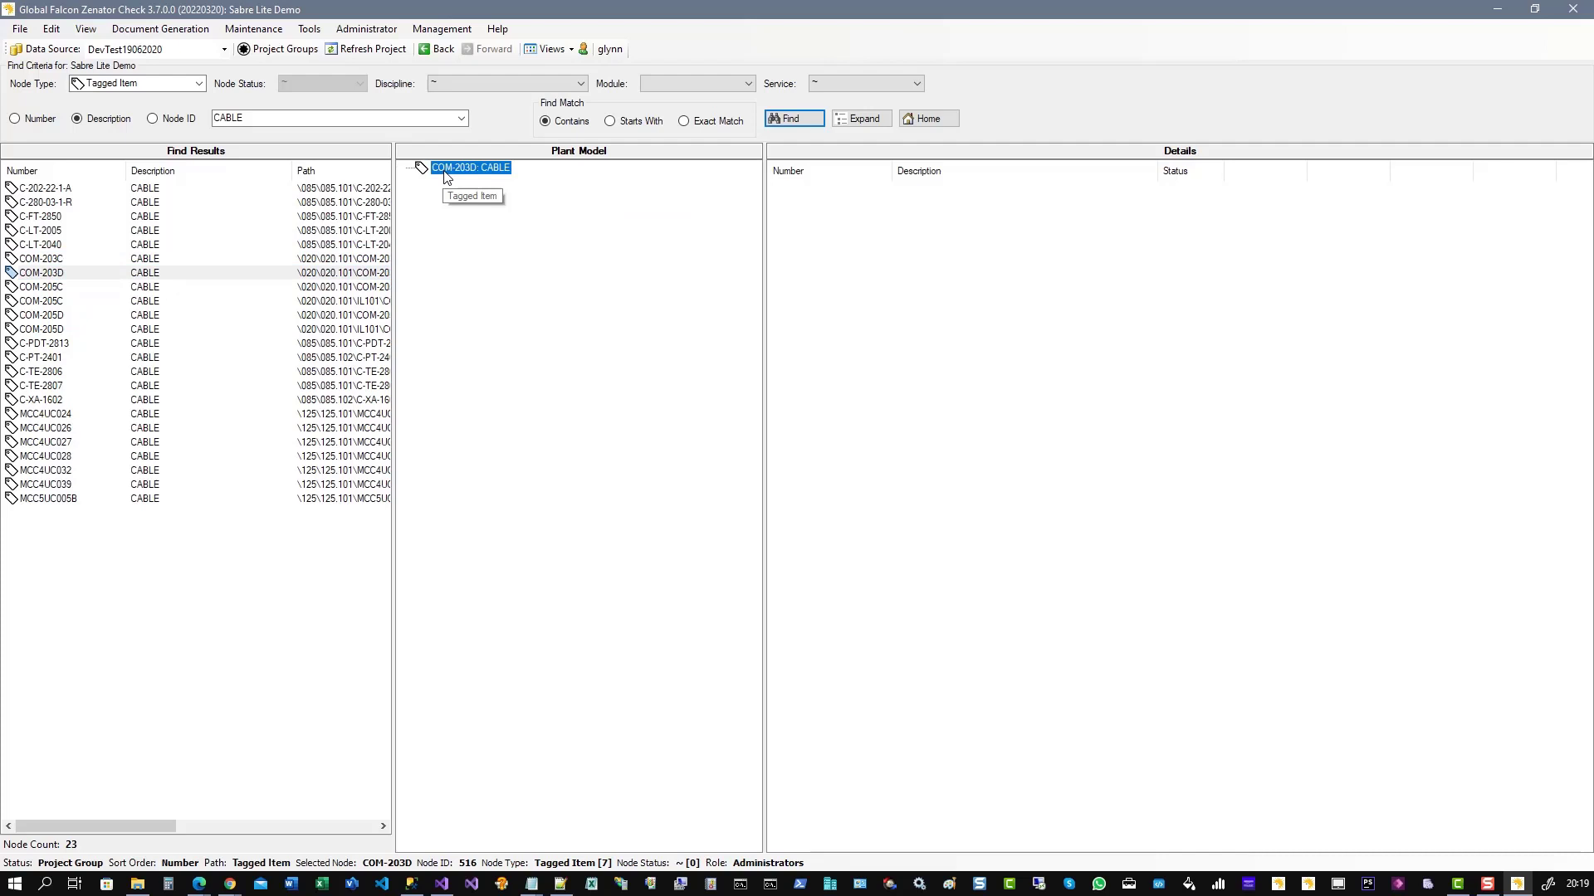
left_click(406, 167)
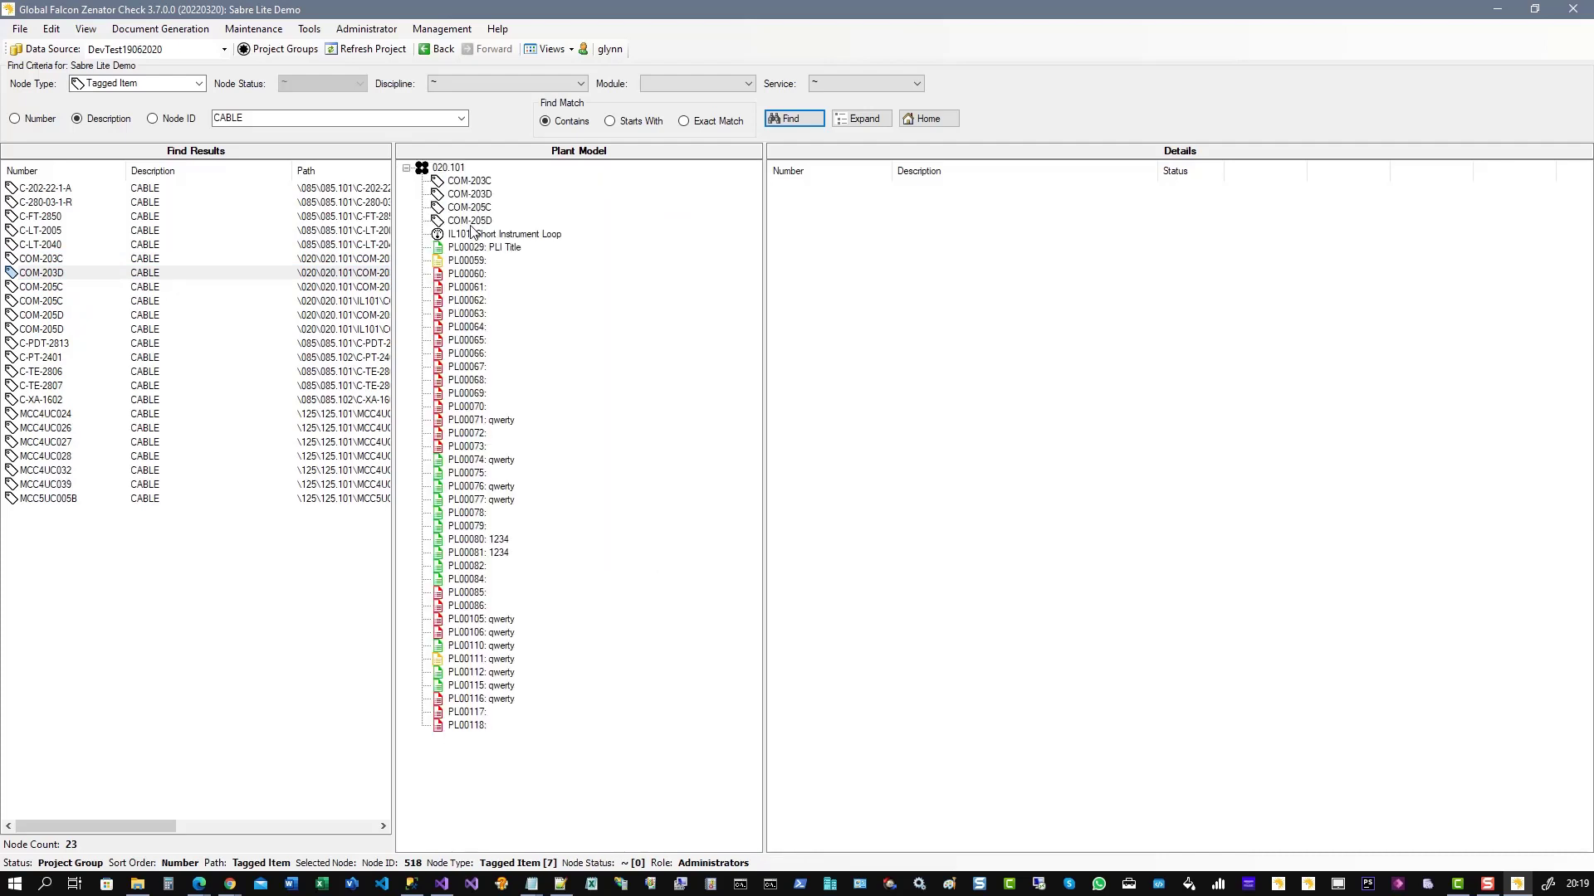
- Browse COM-205C, COM-203C, C-LT-2040, C-FT-2850 and C-202-22-1-A, ending on COM-205D
left_click(41, 287)
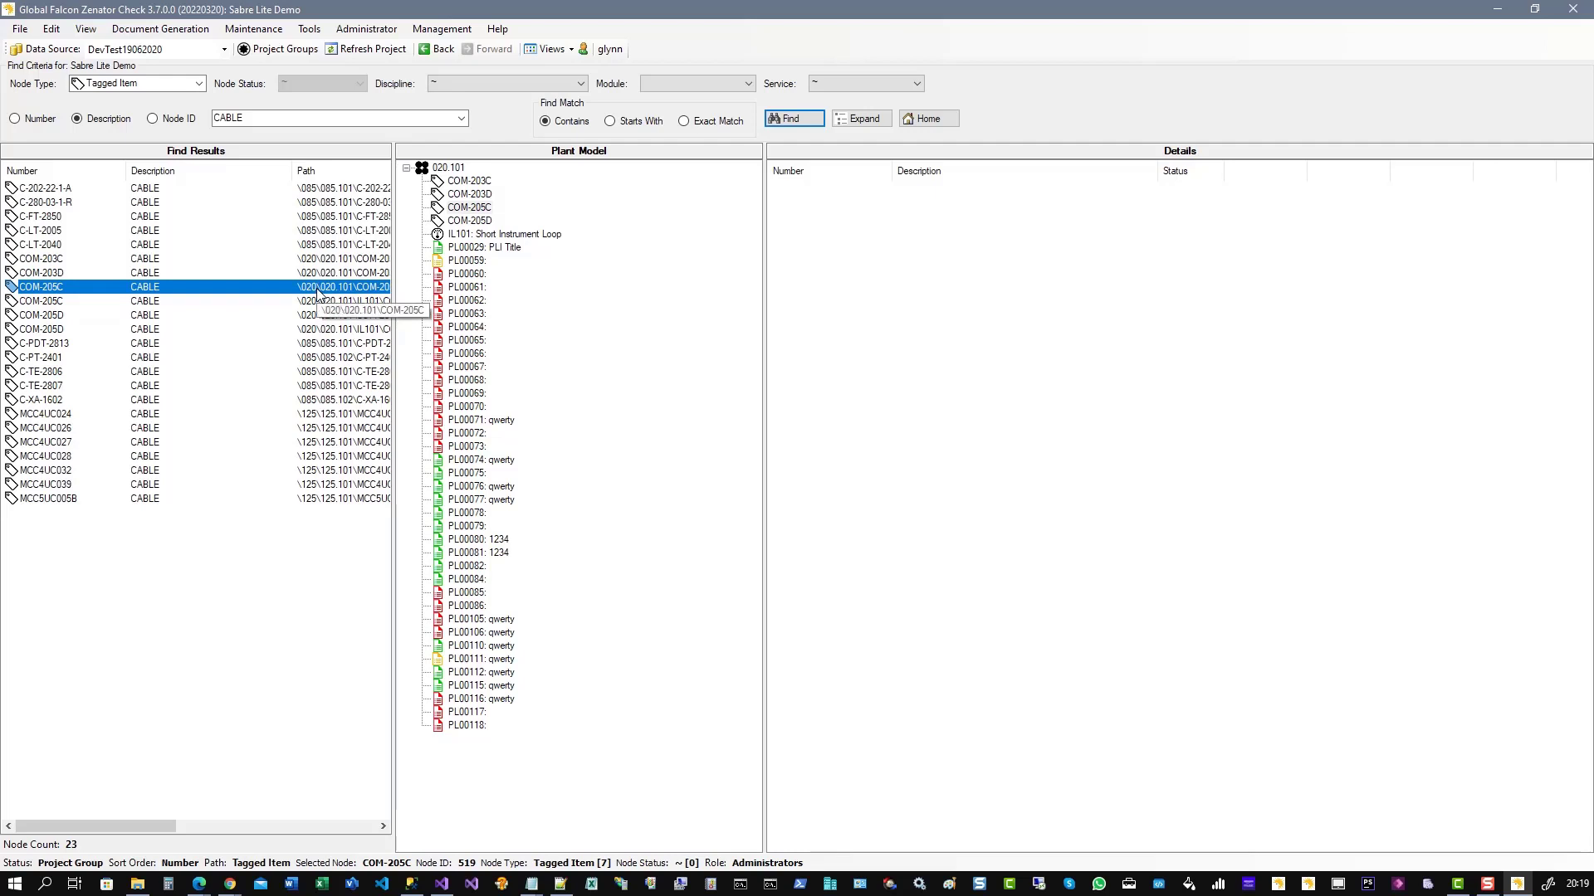
left_click(40, 258)
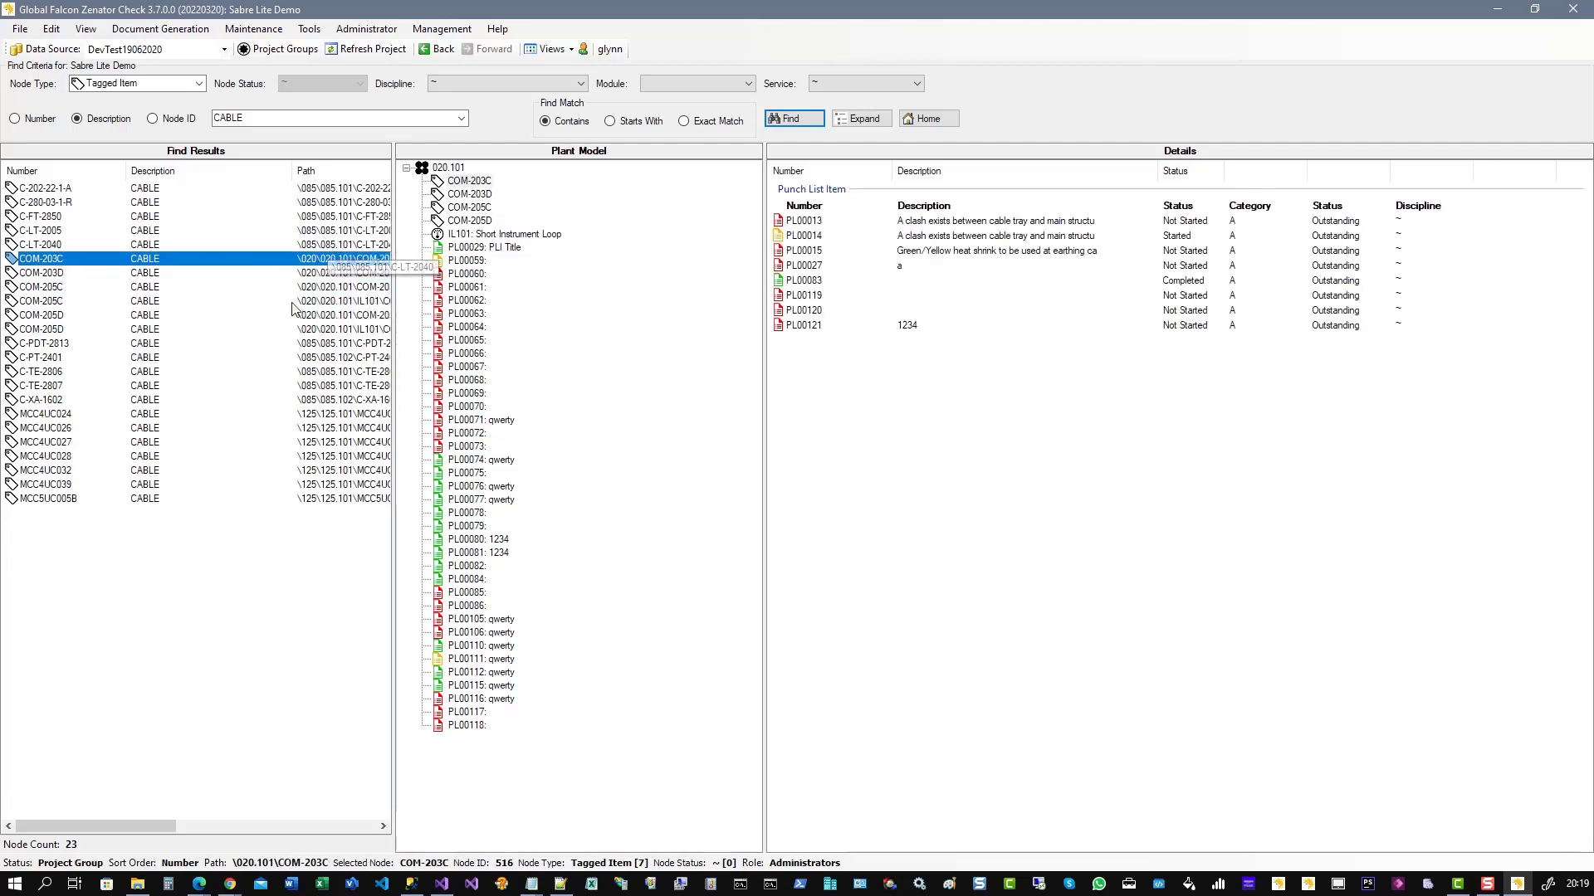
left_click(40, 244)
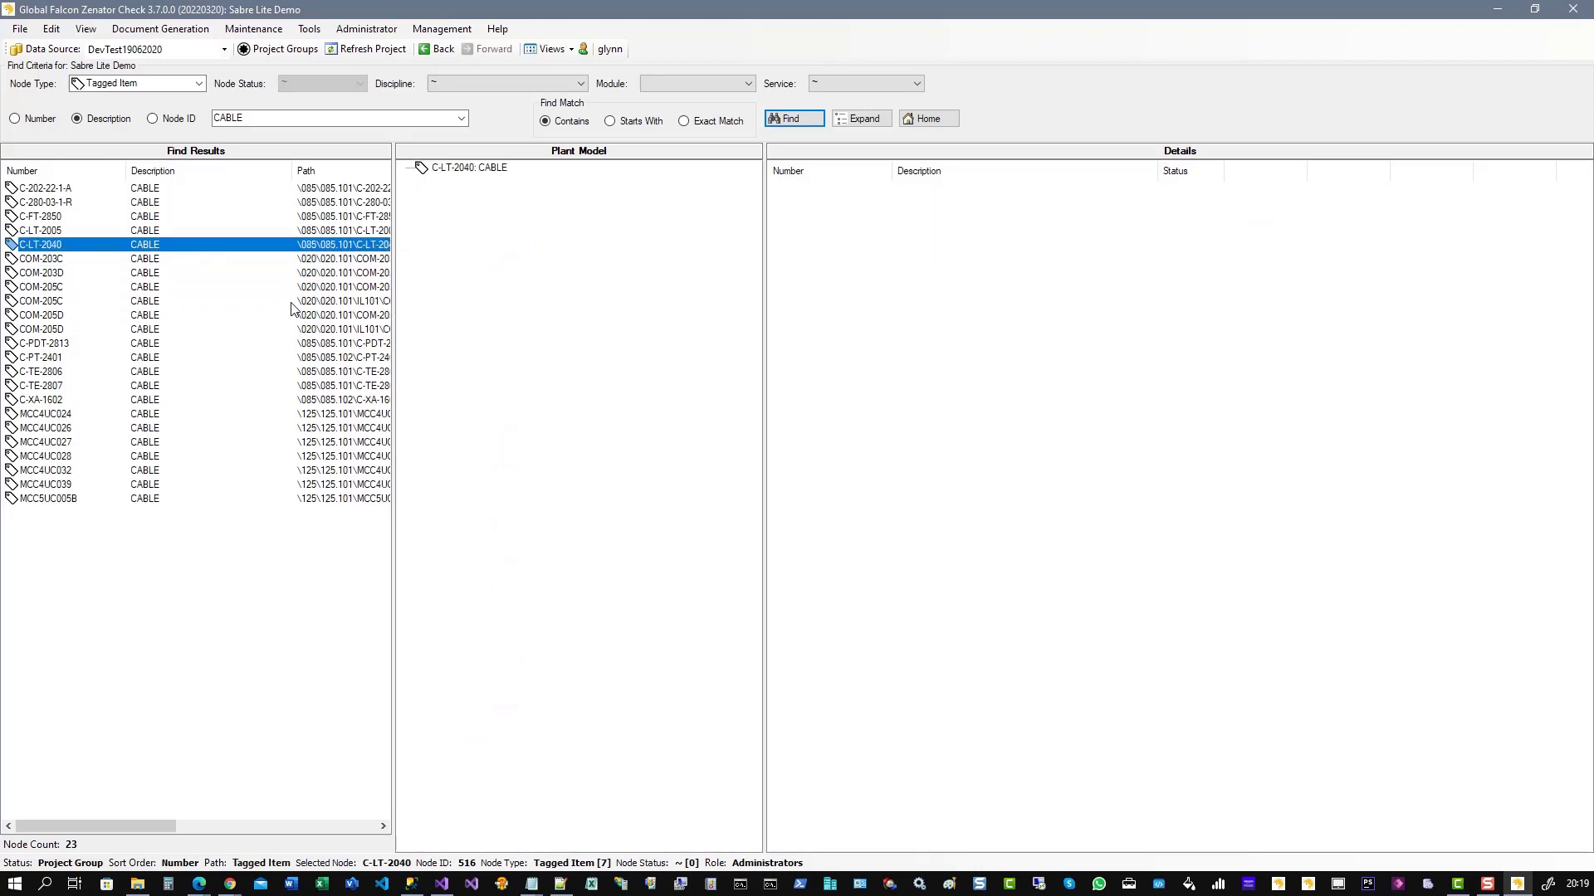
right_click(467, 168)
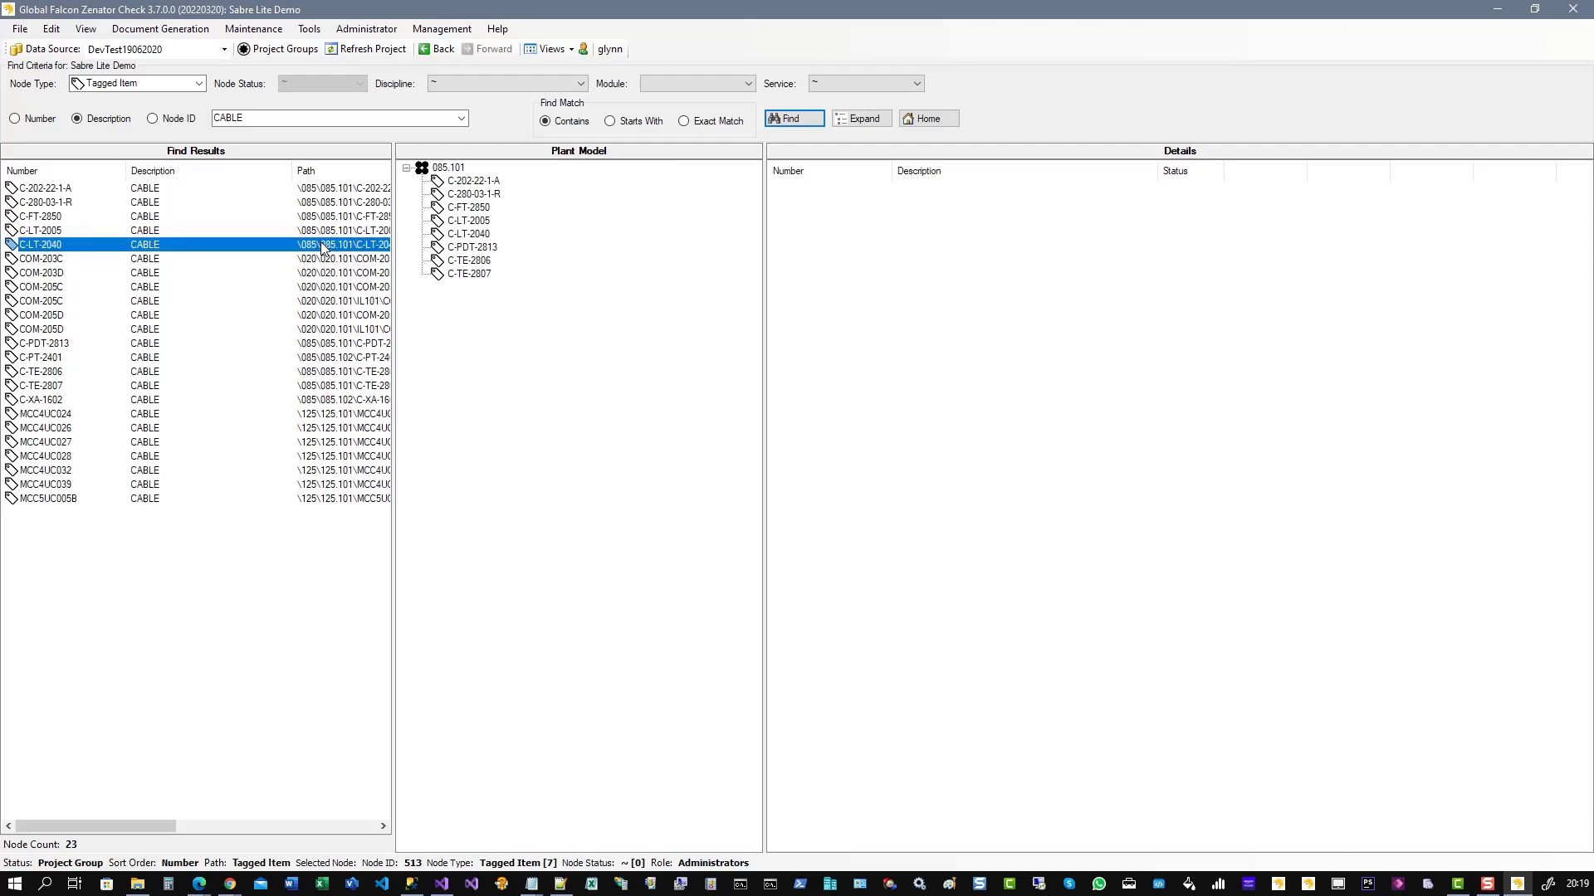
left_click(40, 216)
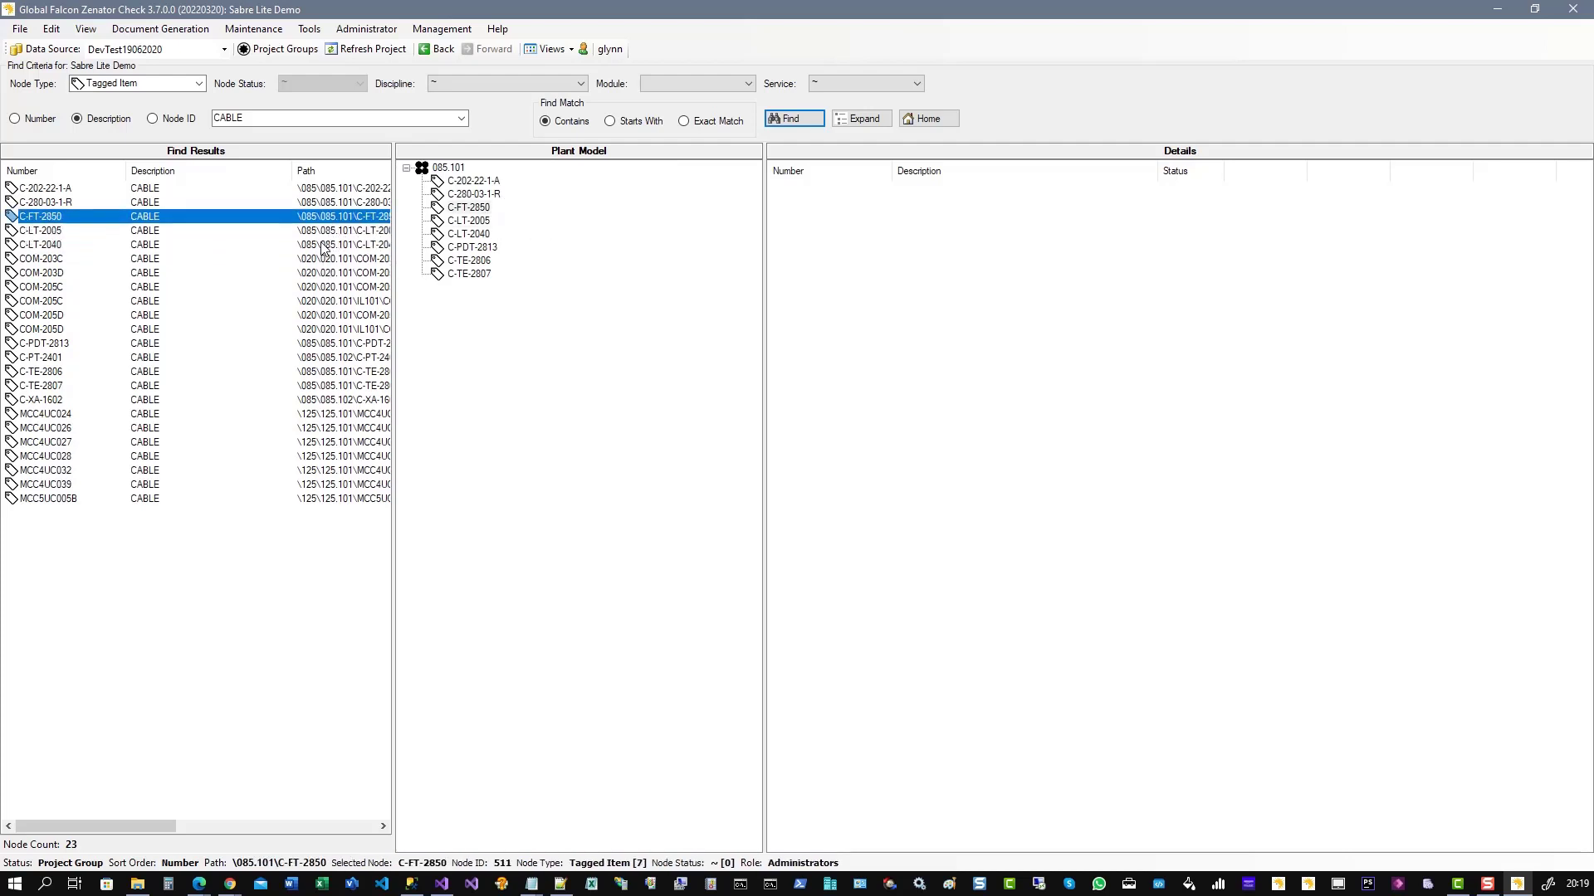
left_click(45, 189)
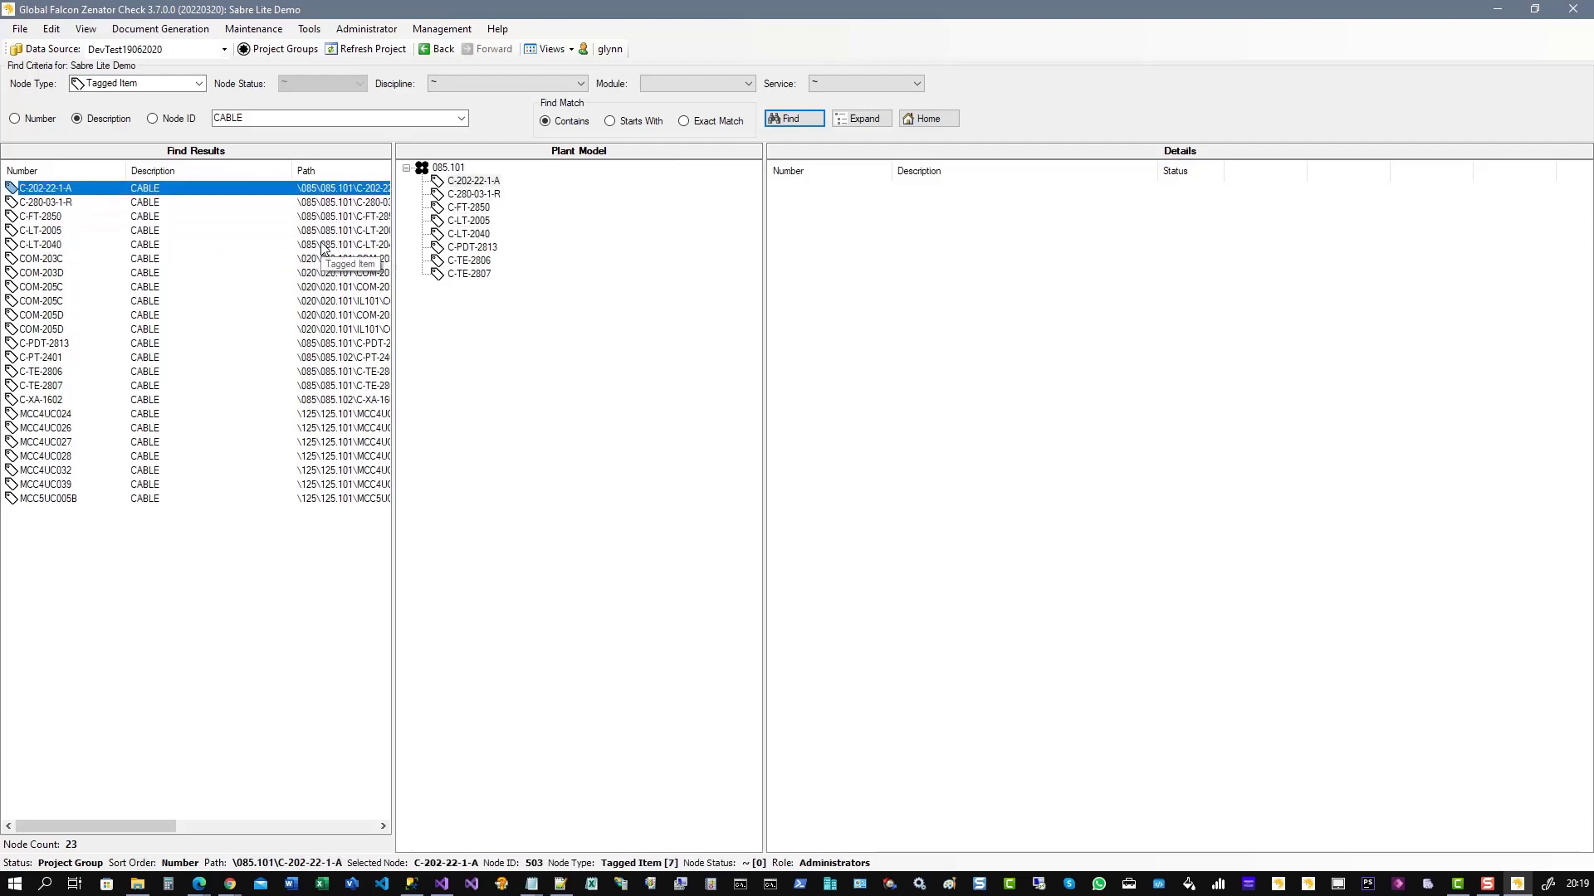
left_click(40, 258)
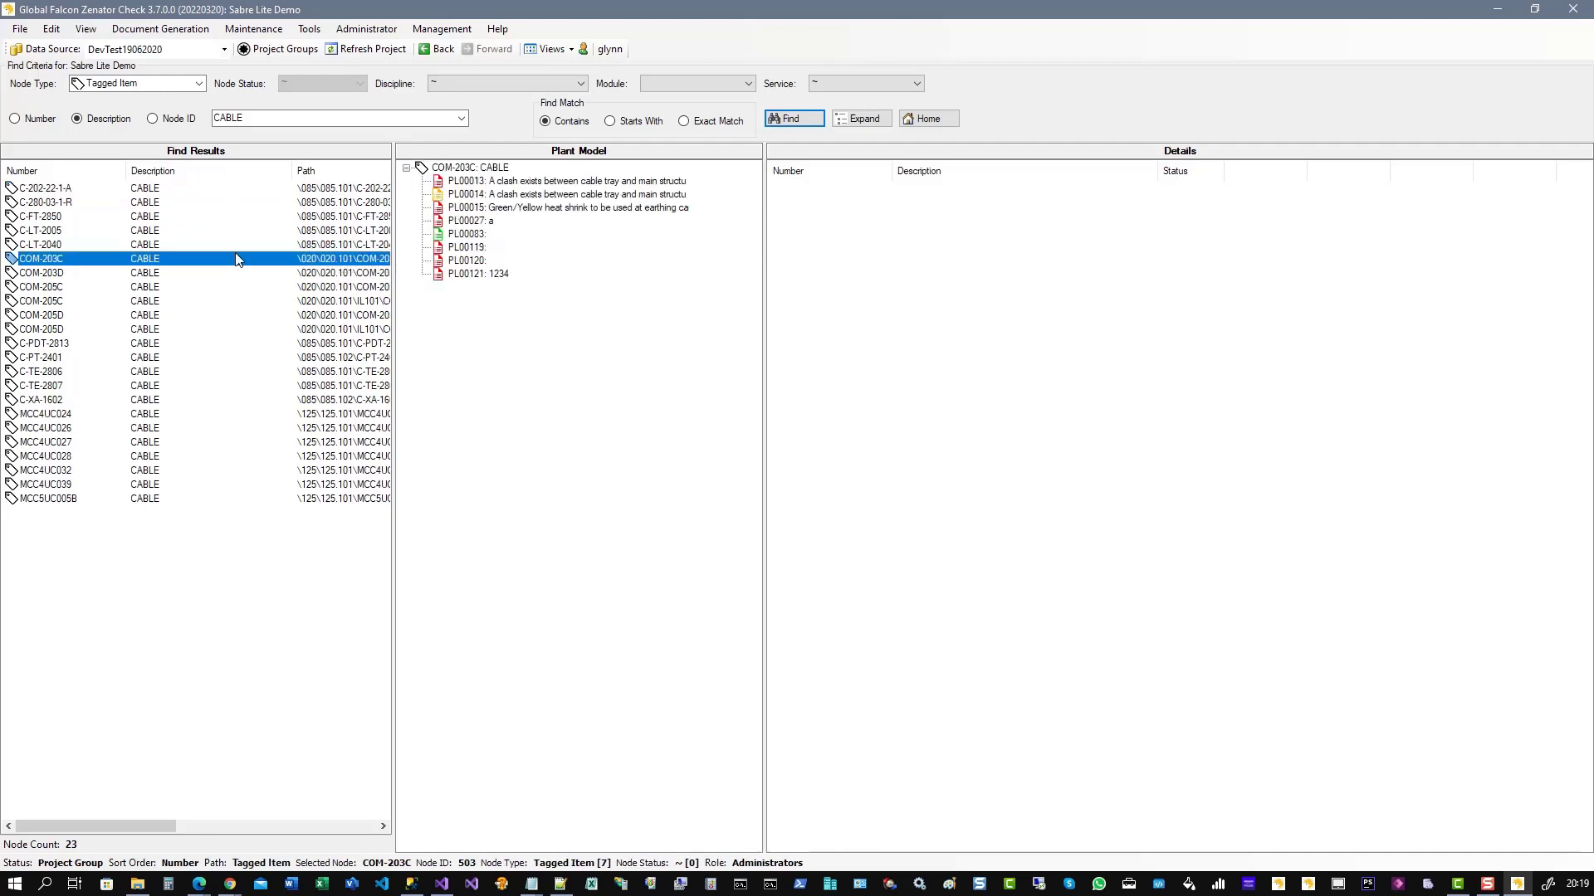
mouse_move(226, 324)
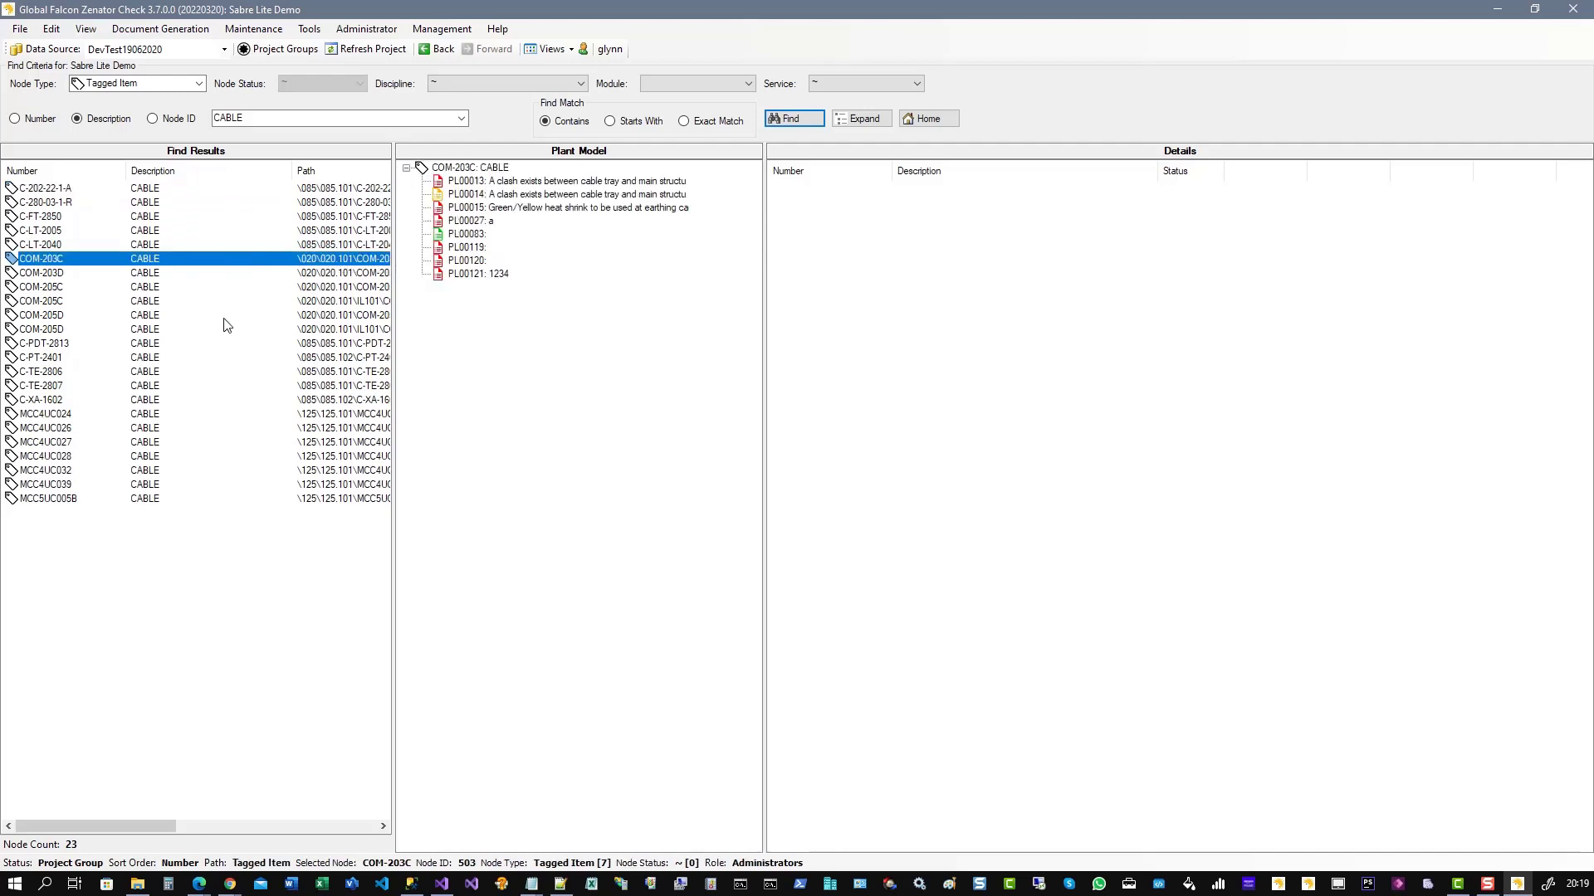
left_click(40, 329)
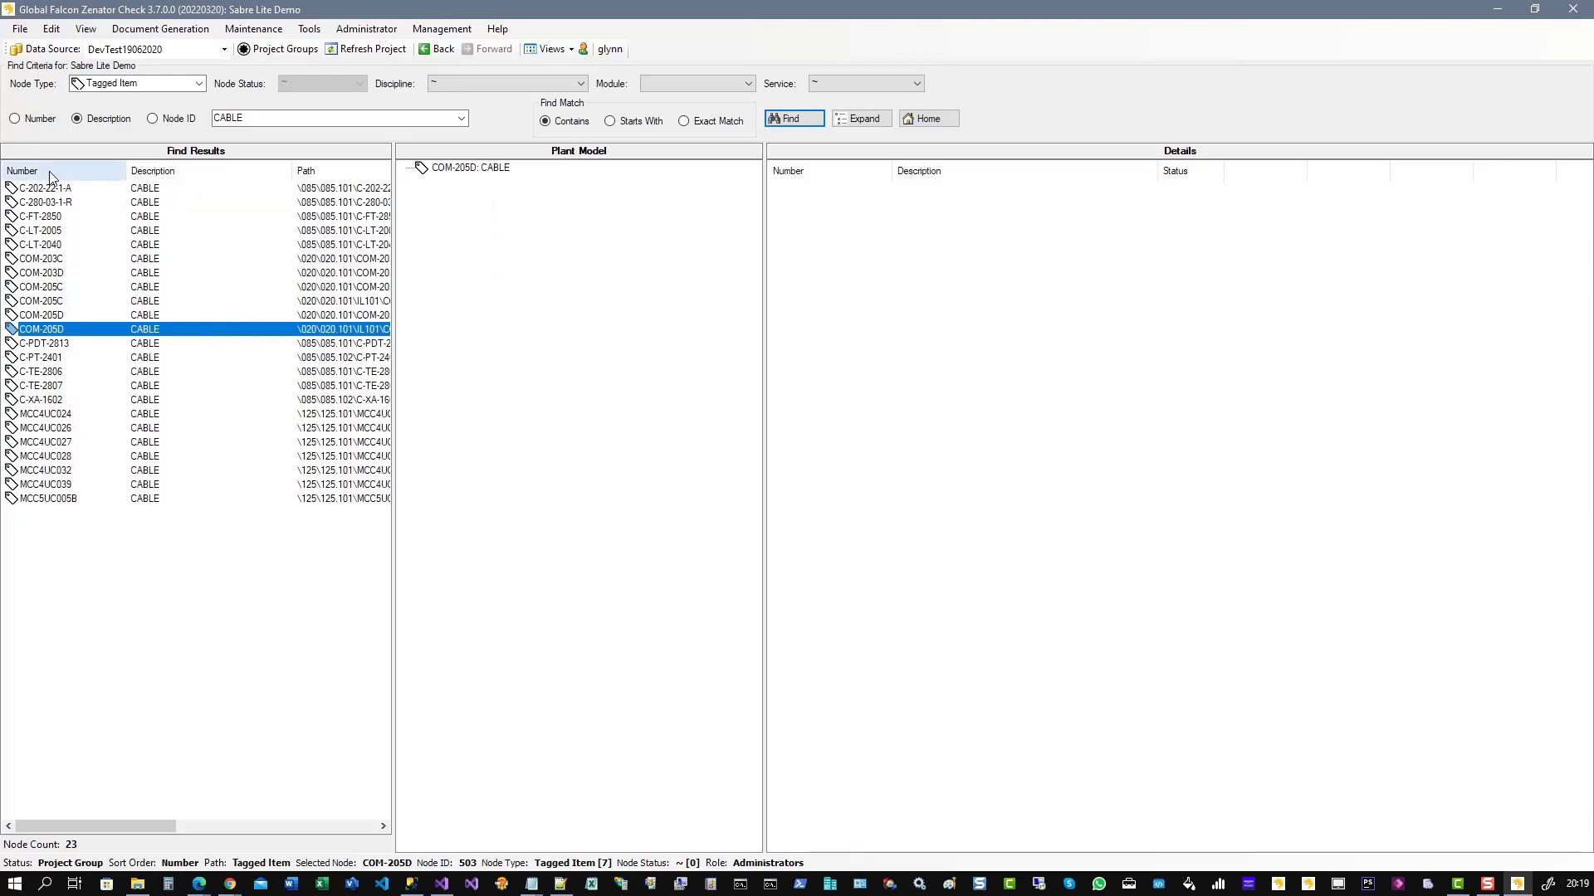
- Sort the 23 CABLE results by item number, then reverse the sort order
left_click(40, 315)
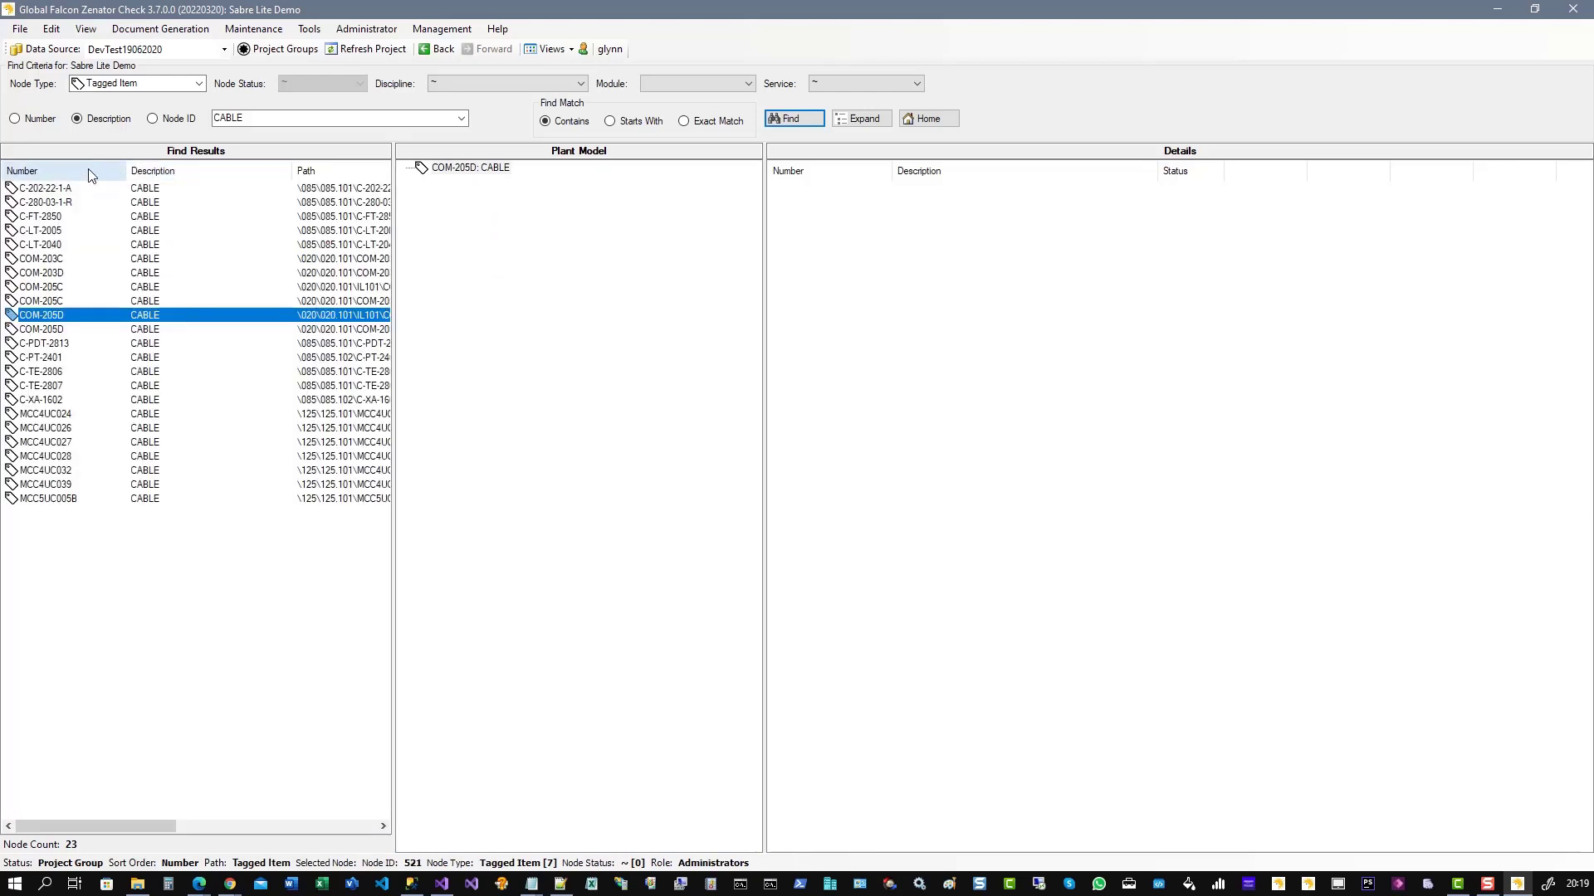
left_click(22, 171)
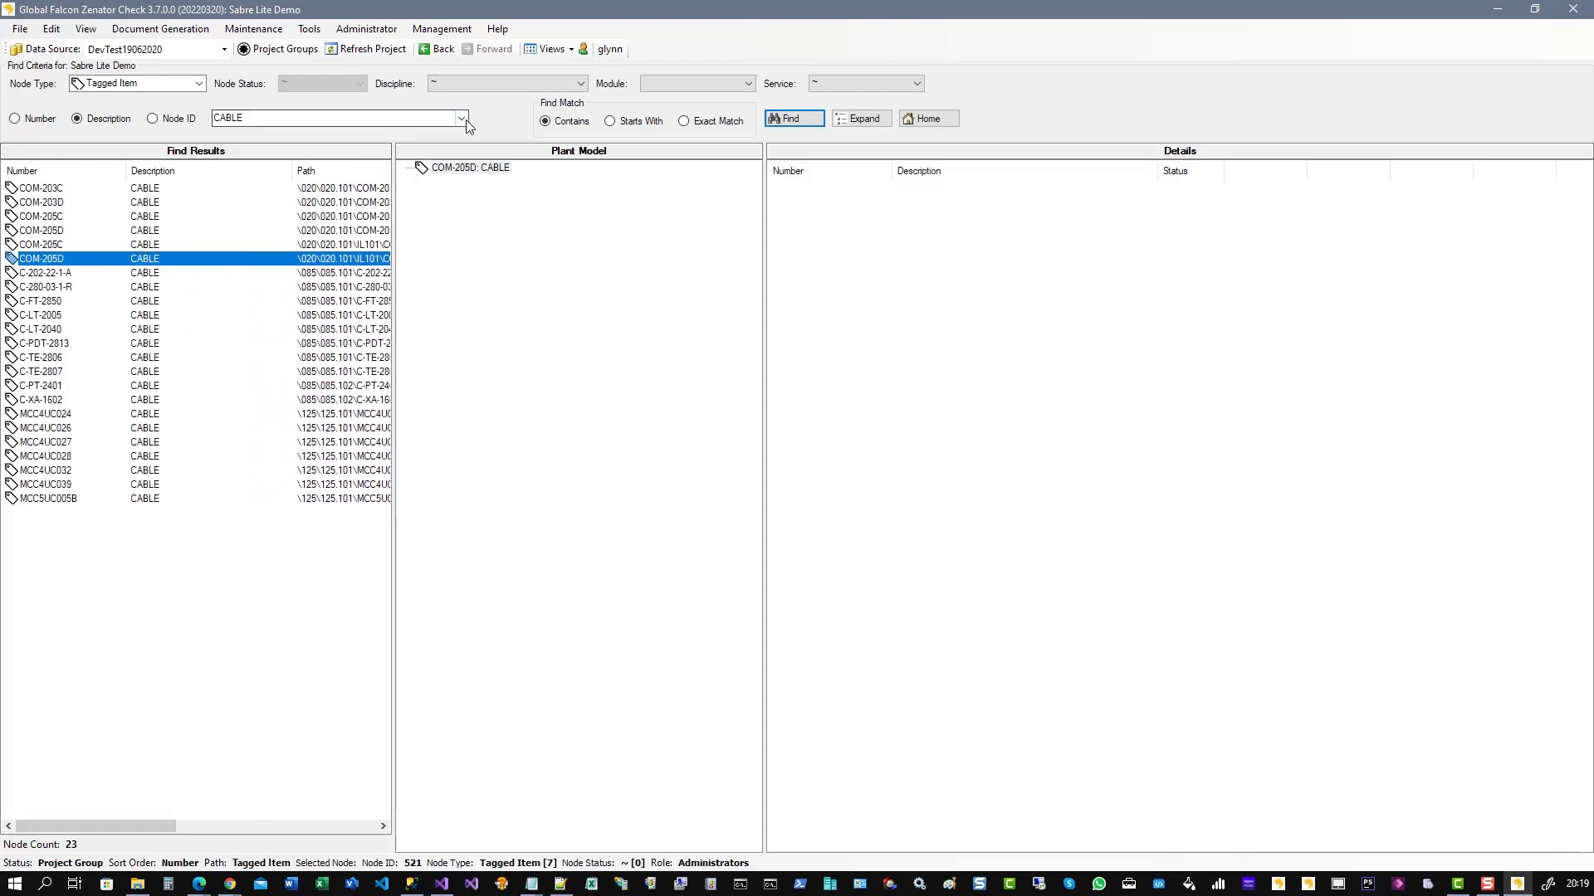
- Rerun the Number search for COM, view COM-203D and COM-205C, and expand area 020.101
left_click(461, 118)
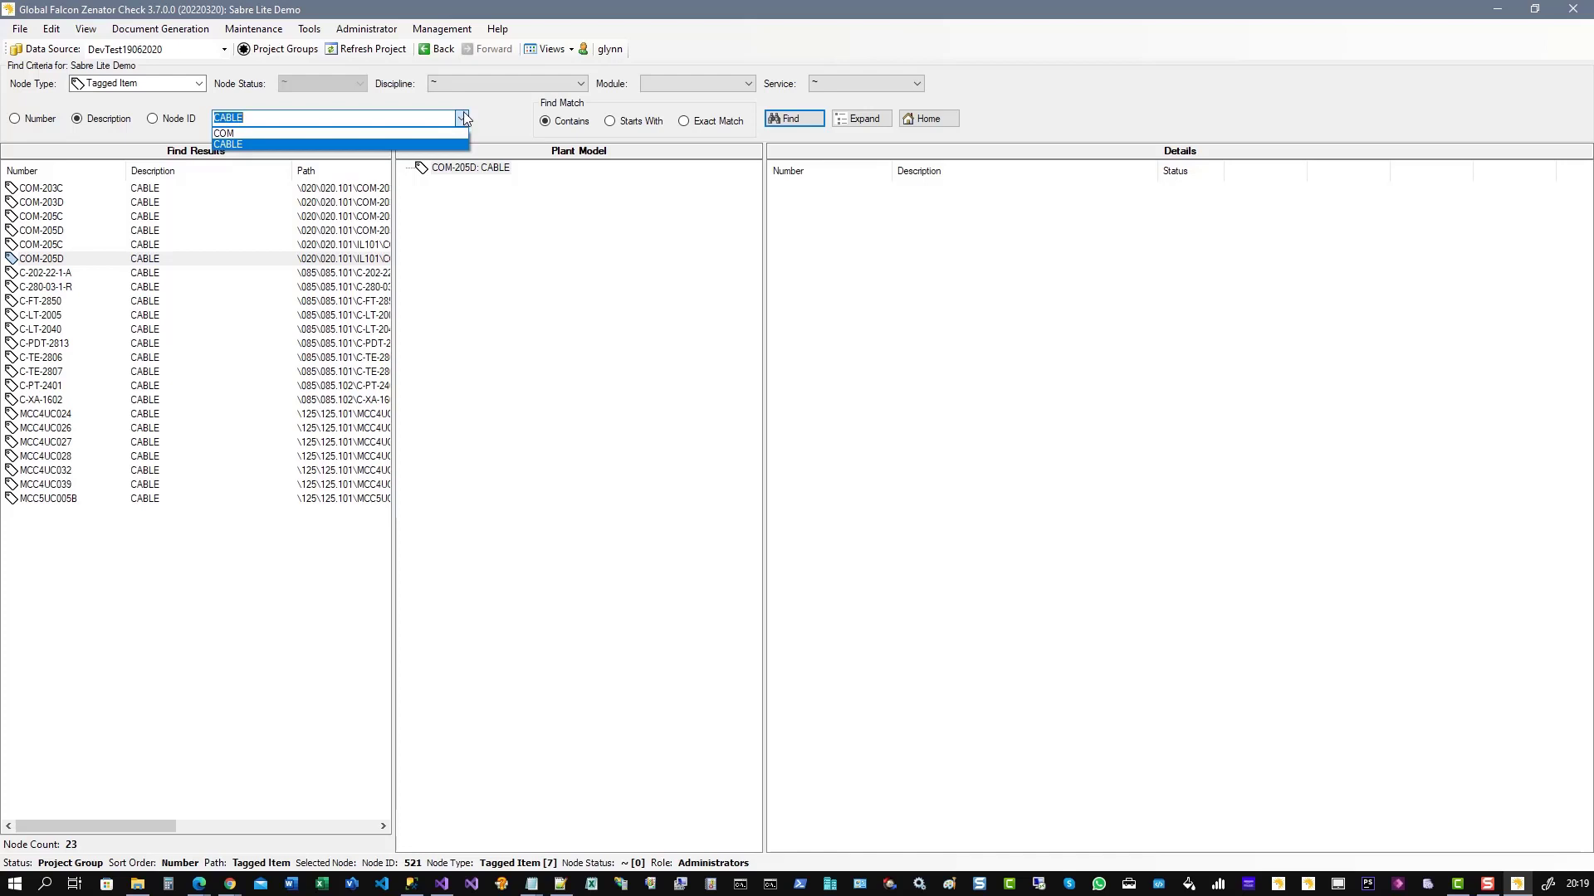
left_click(14, 118)
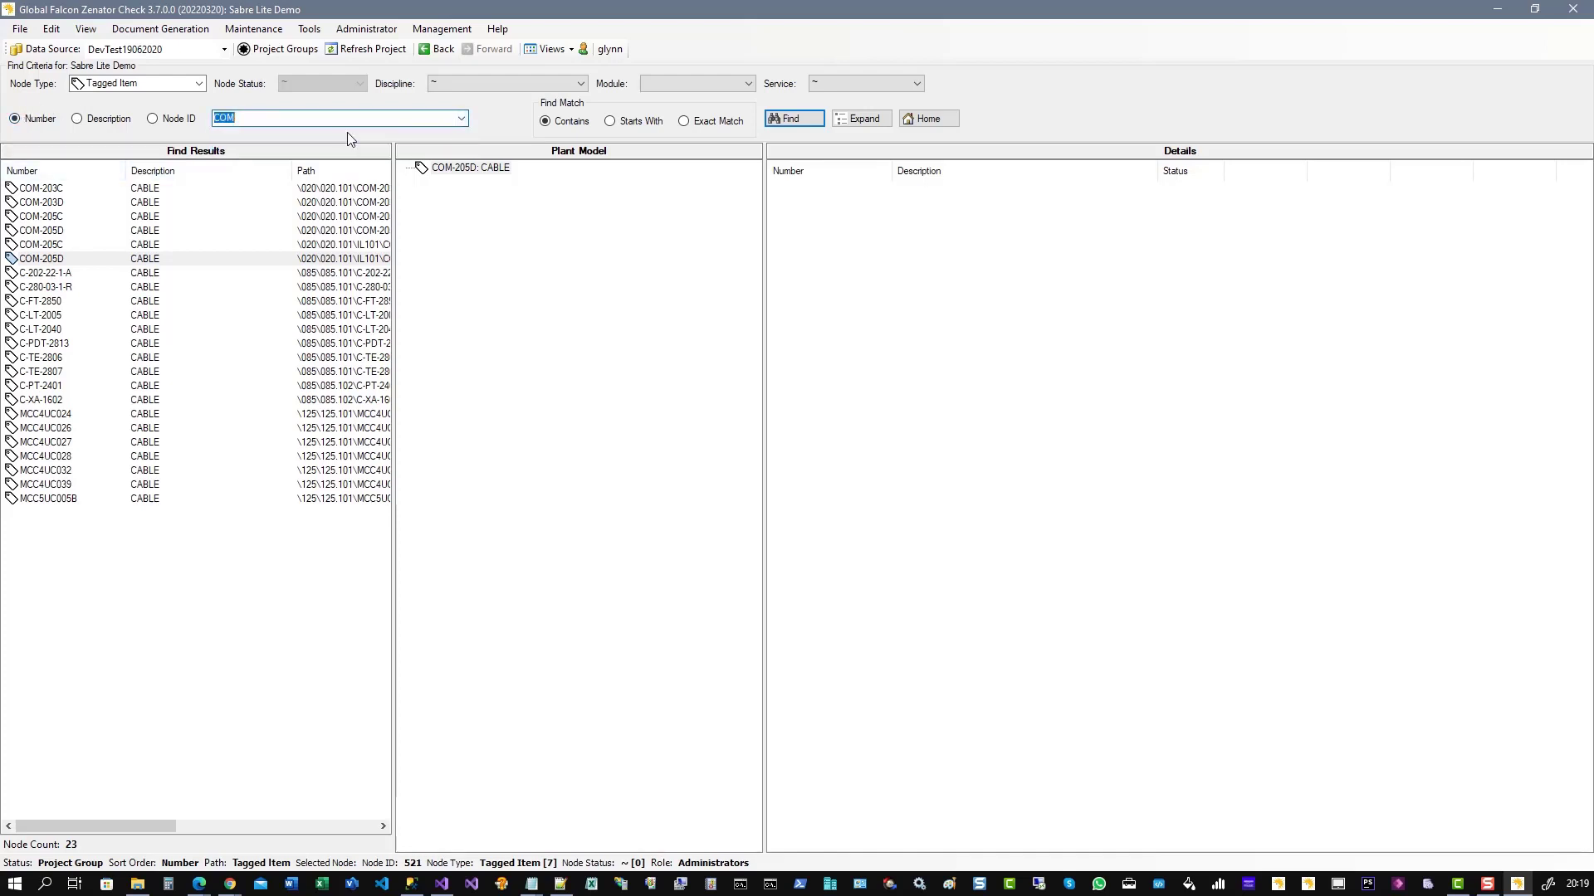
left_click(792, 119)
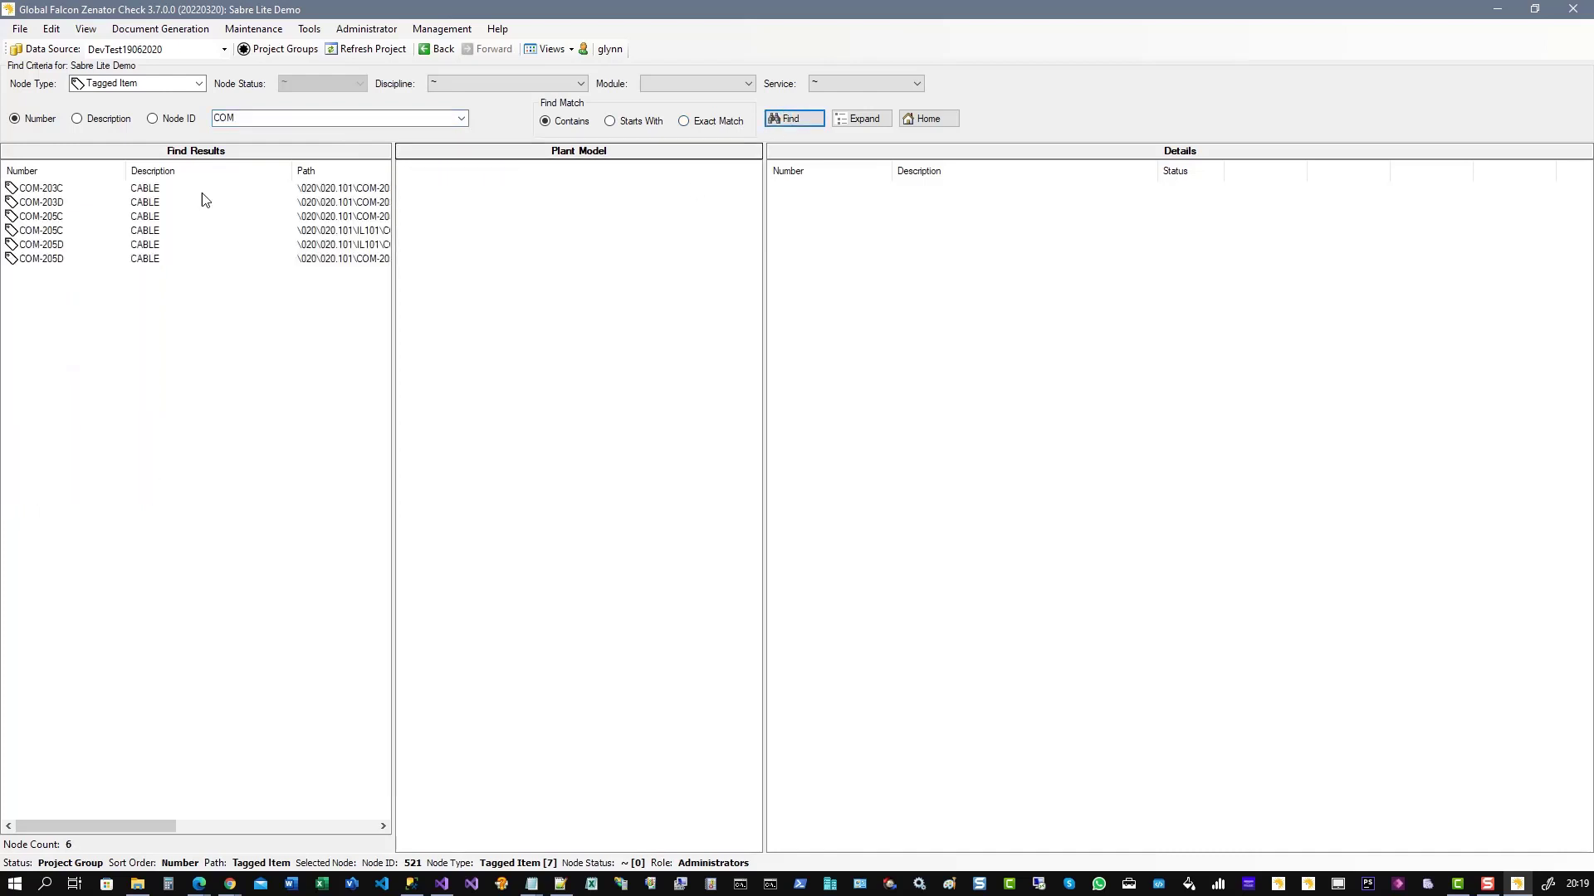
left_click(41, 202)
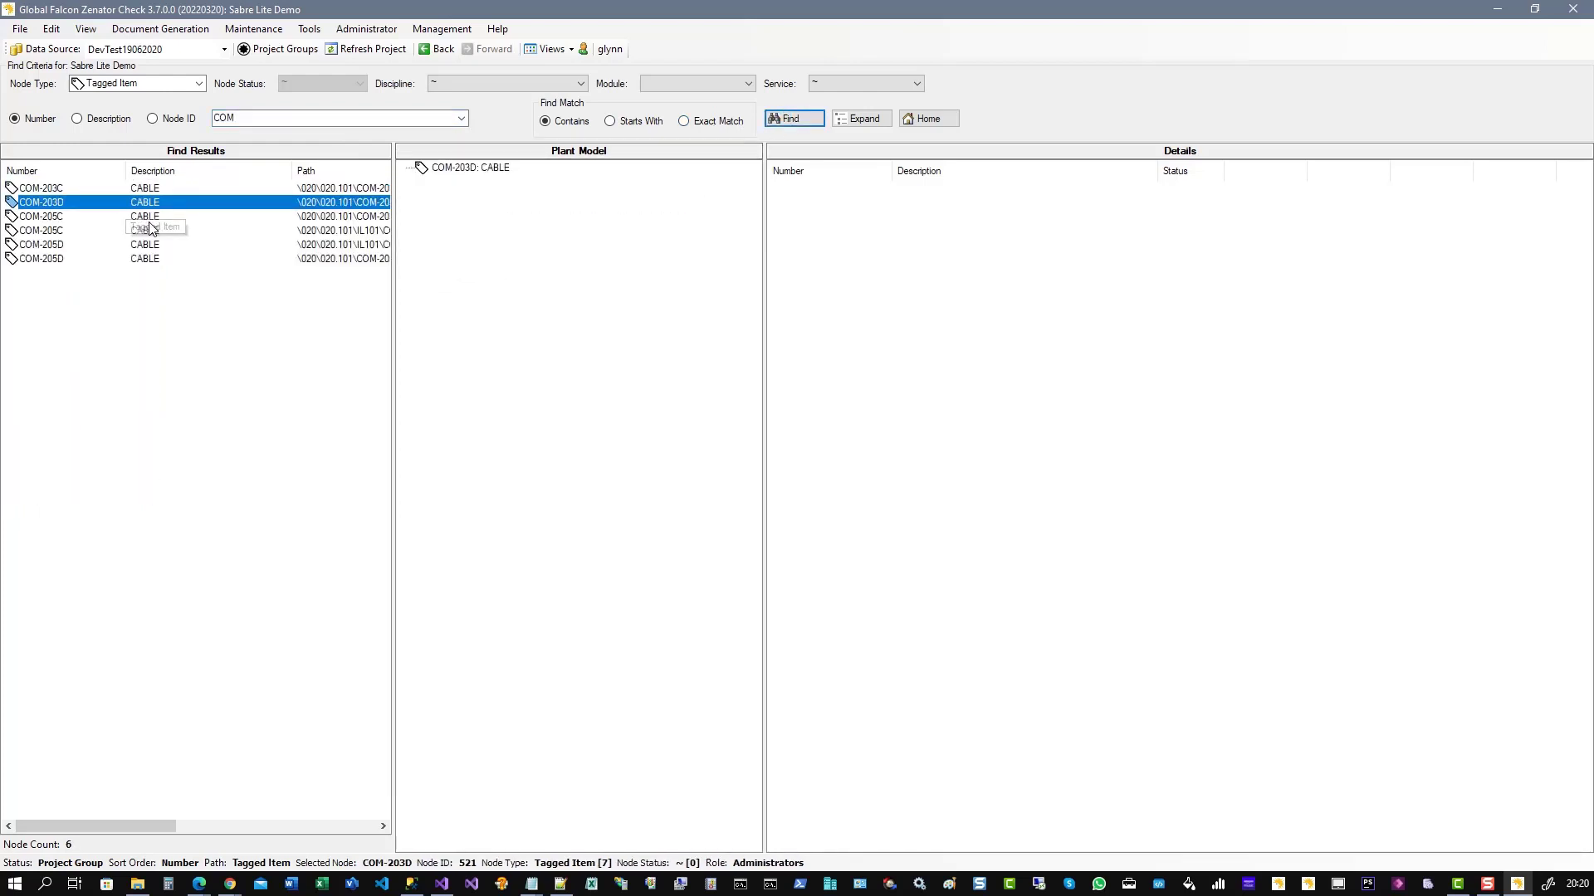
left_click(41, 216)
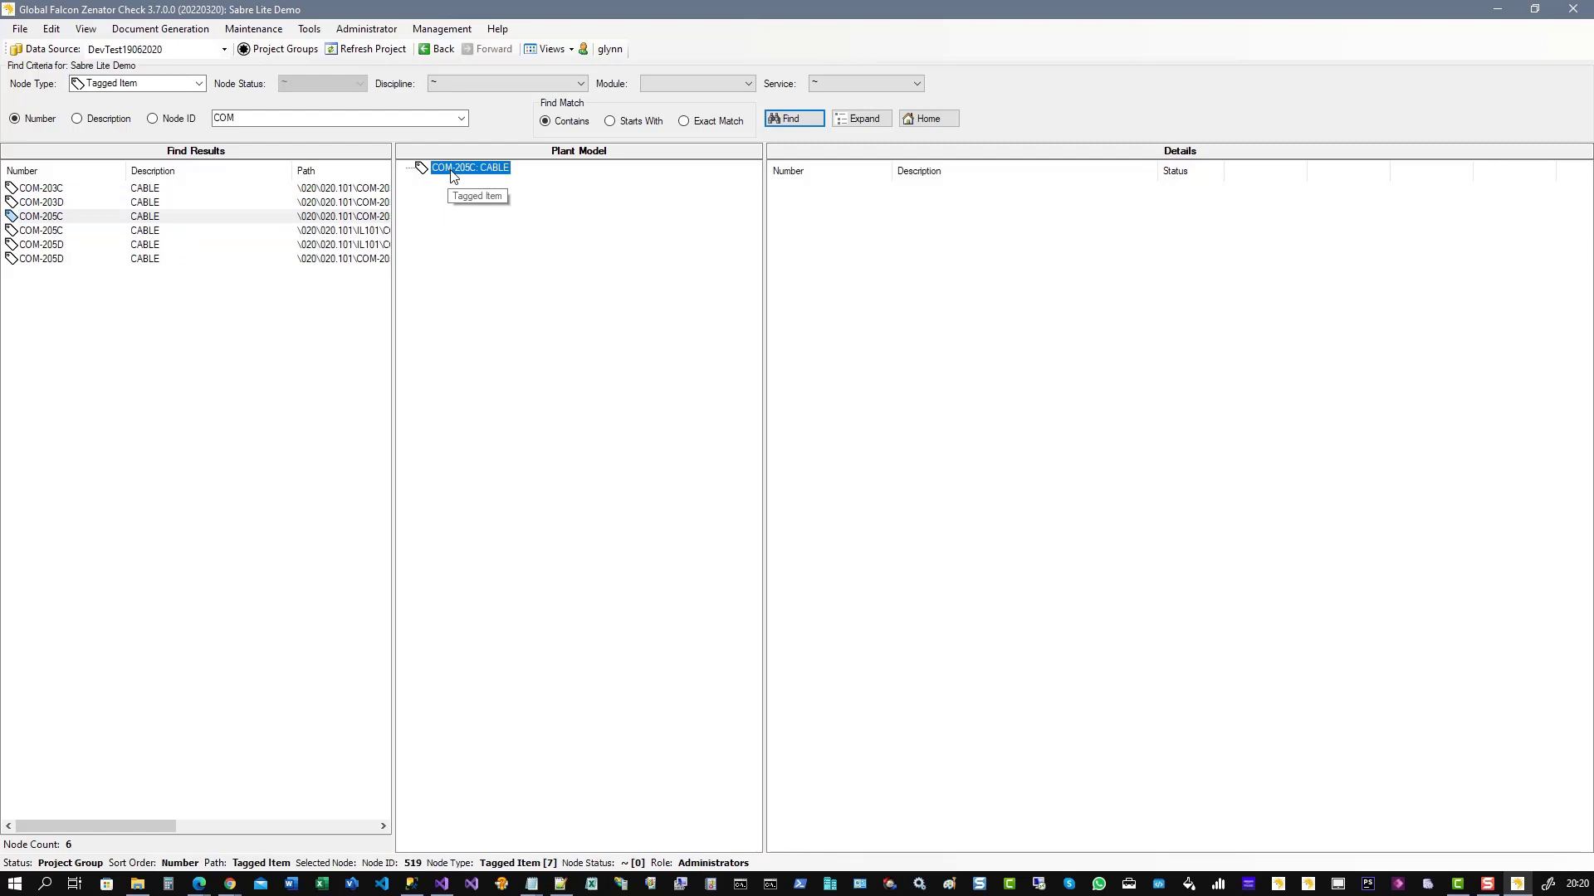
left_click(409, 167)
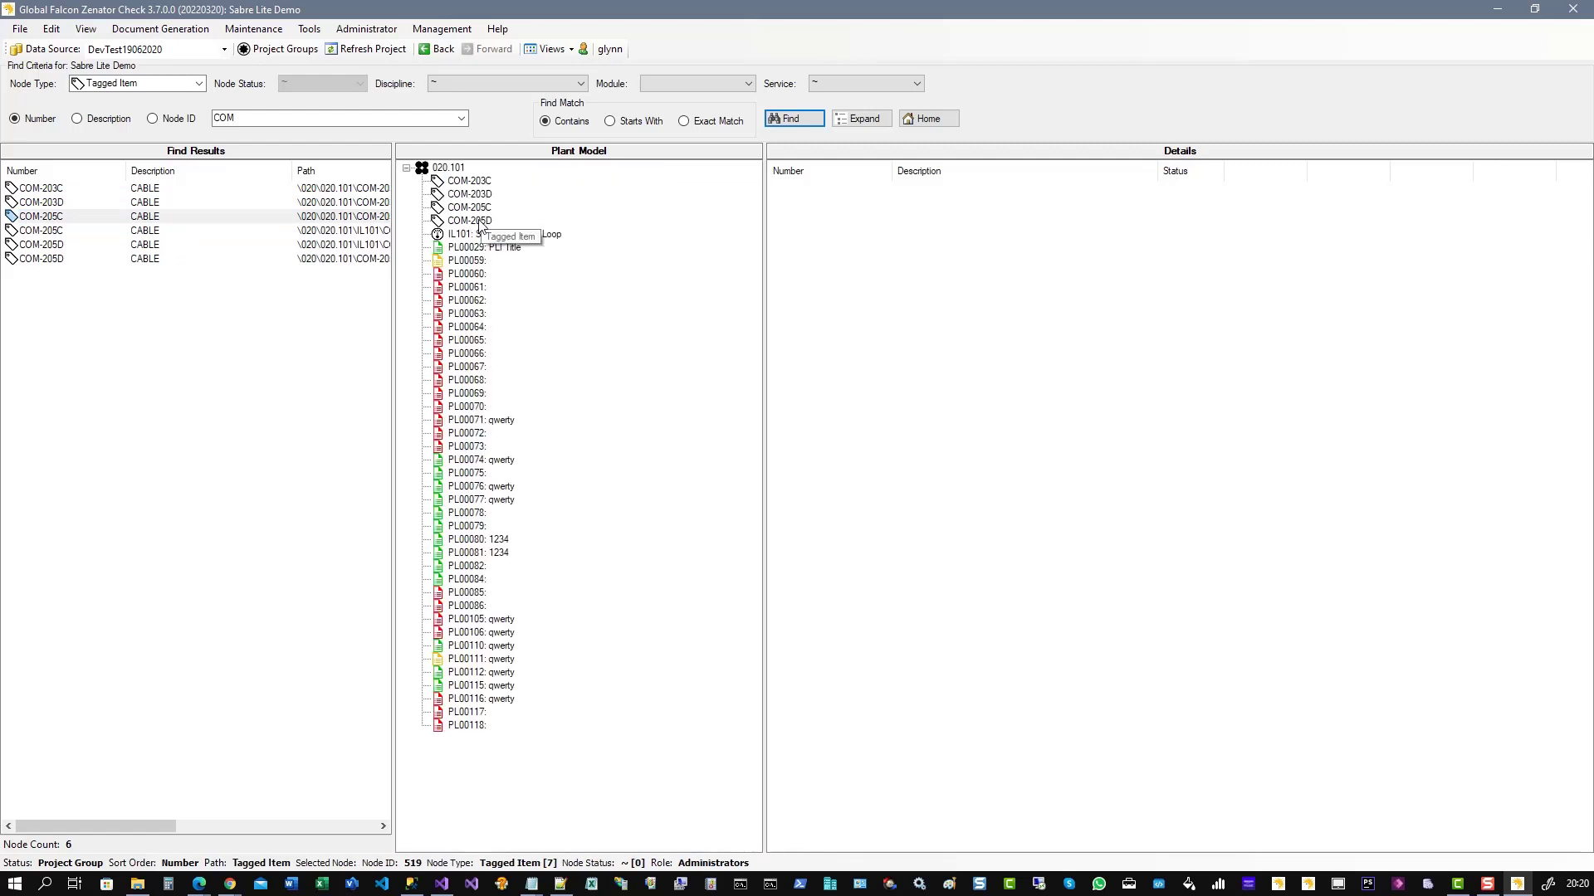
- Expand COM-203C and view punch list items PL00013 and PL00014 with their image details
left_click(467, 181)
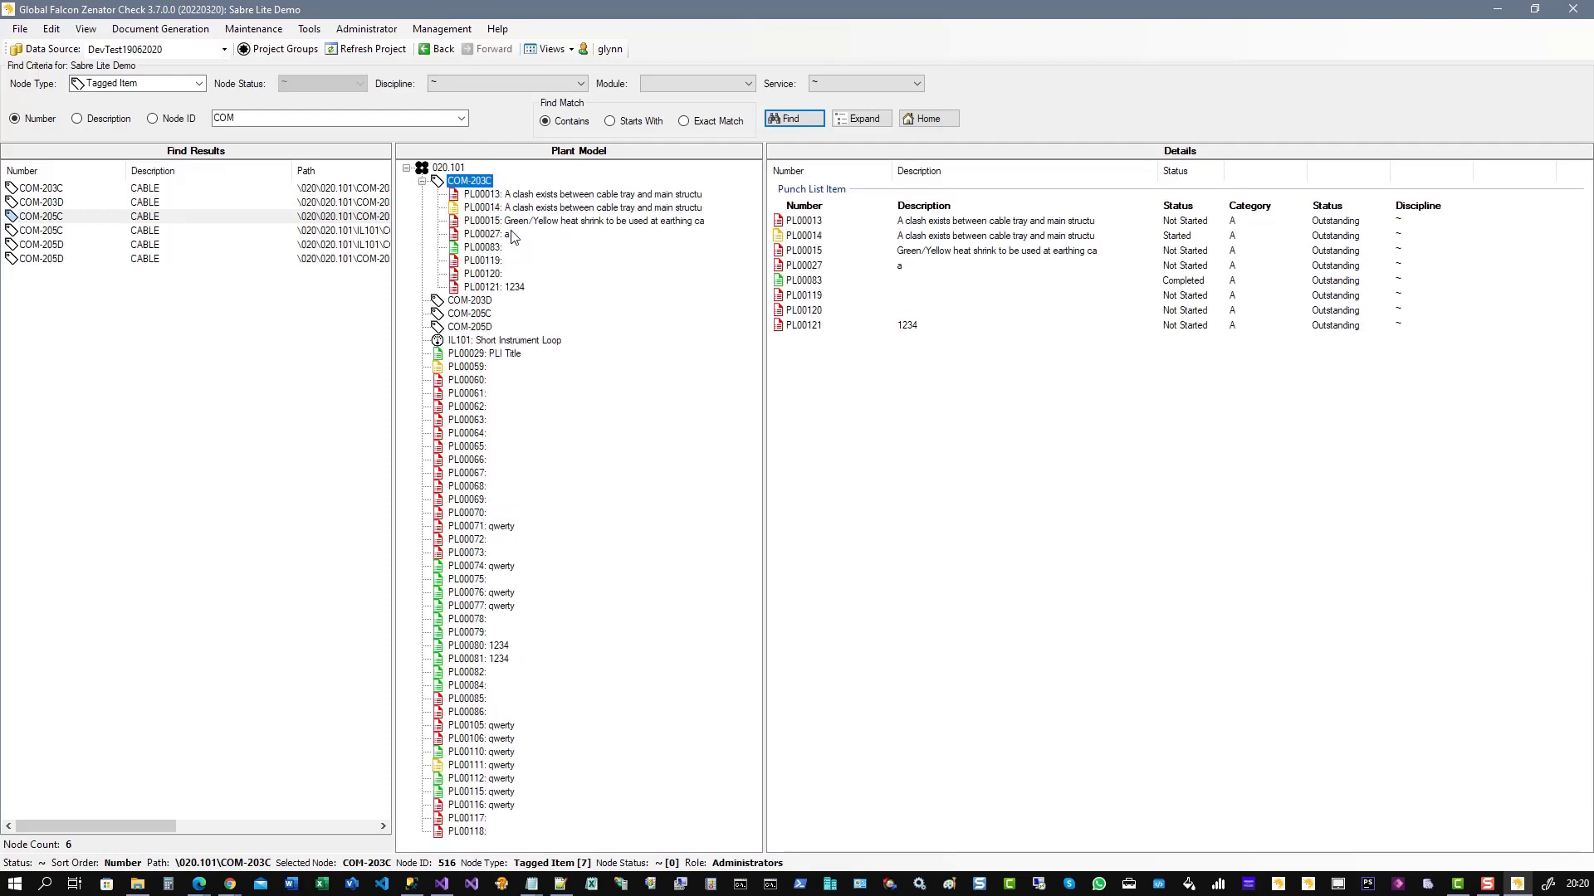
left_click(584, 194)
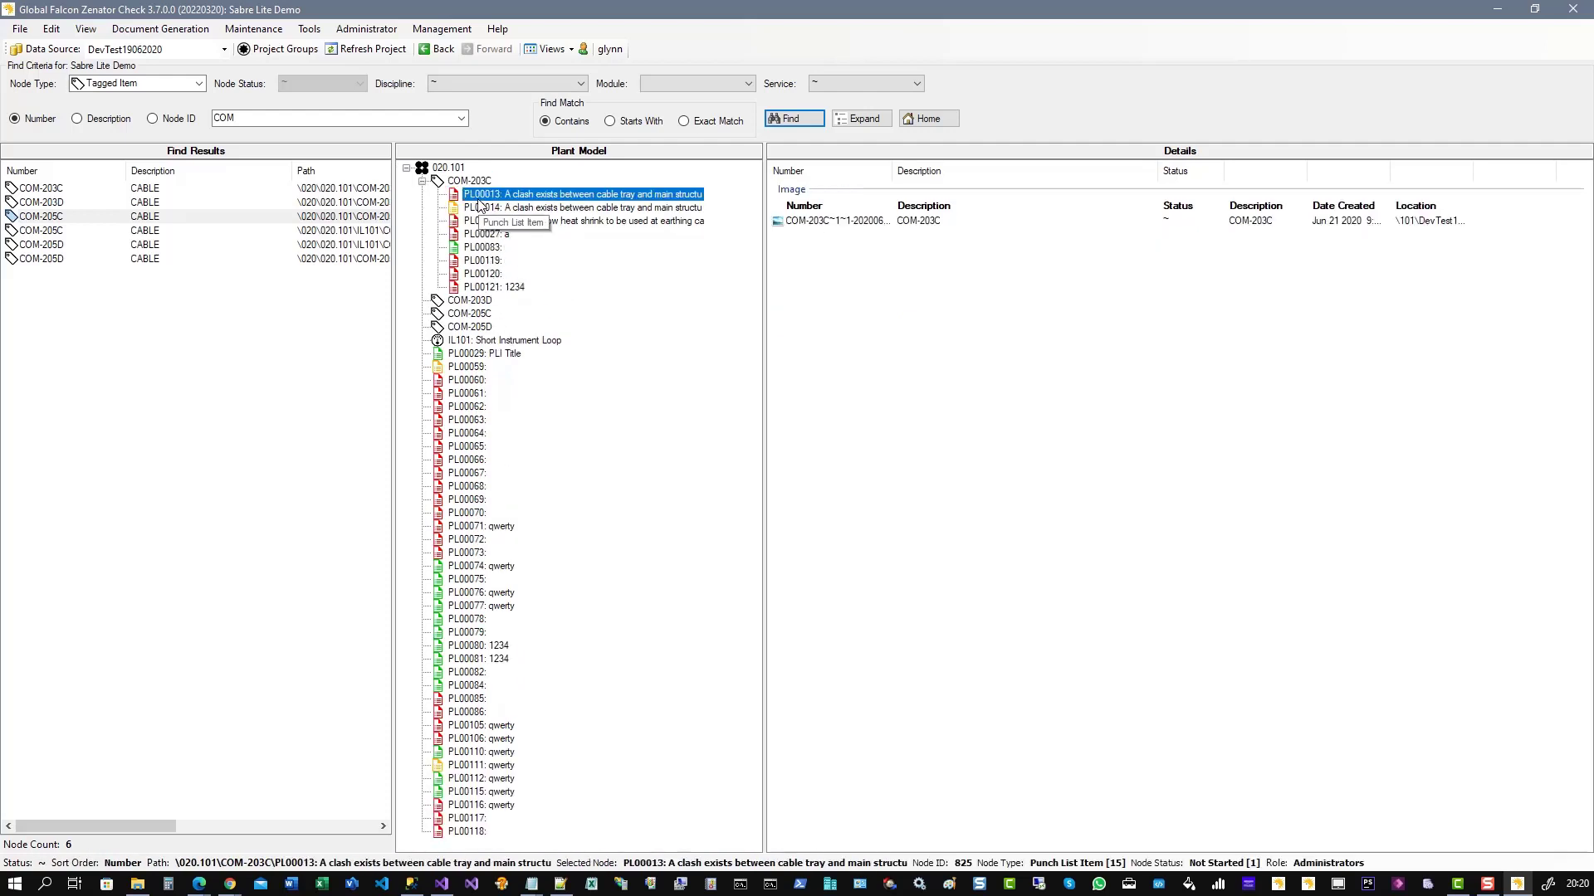
left_click(583, 207)
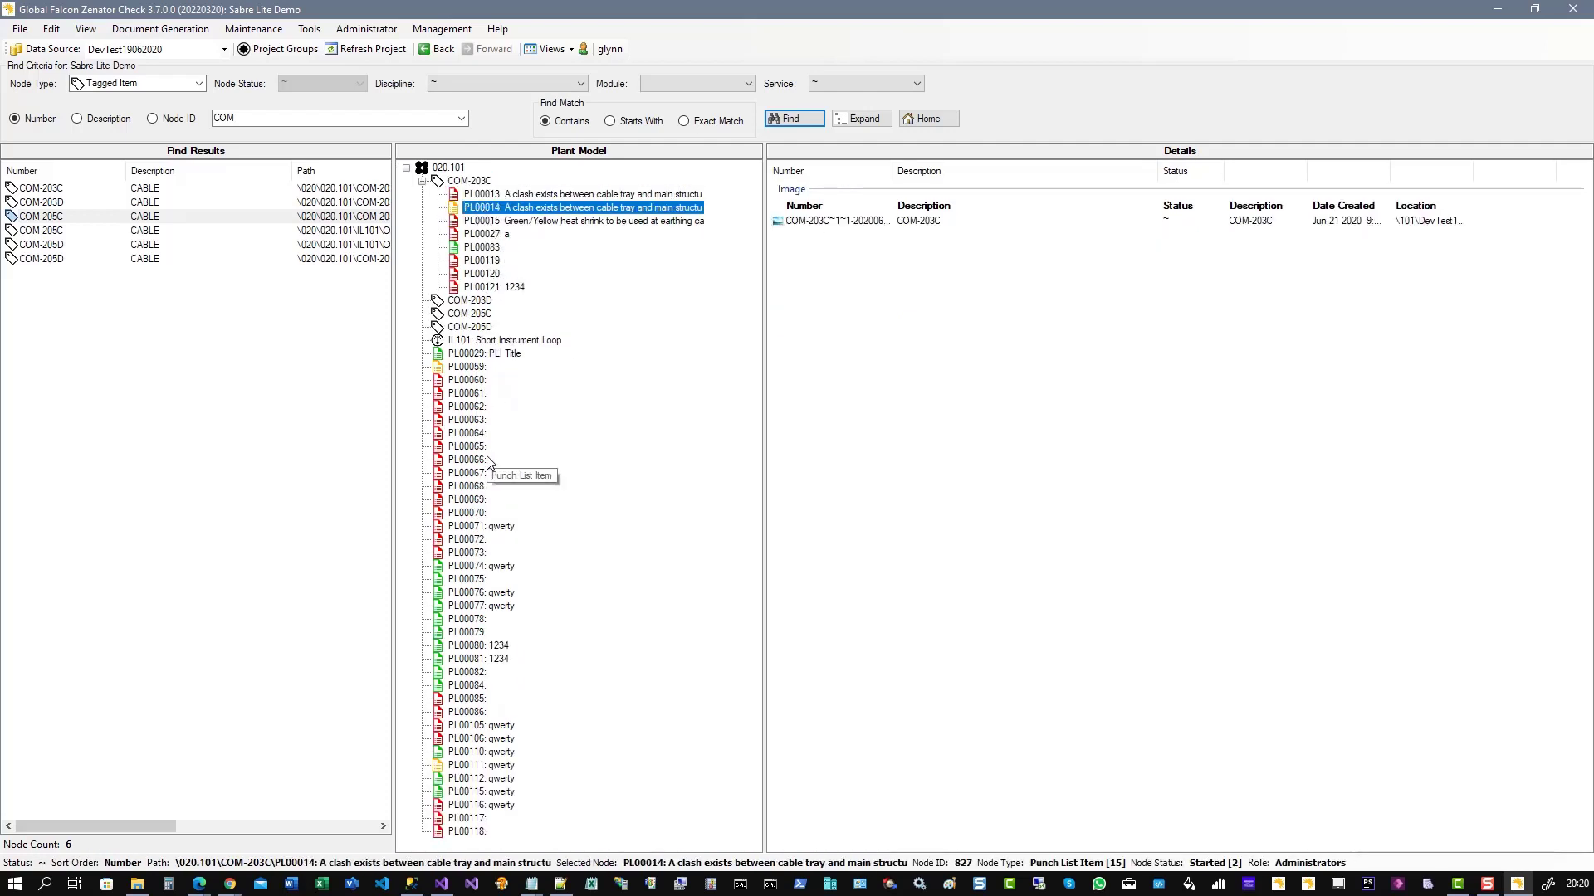